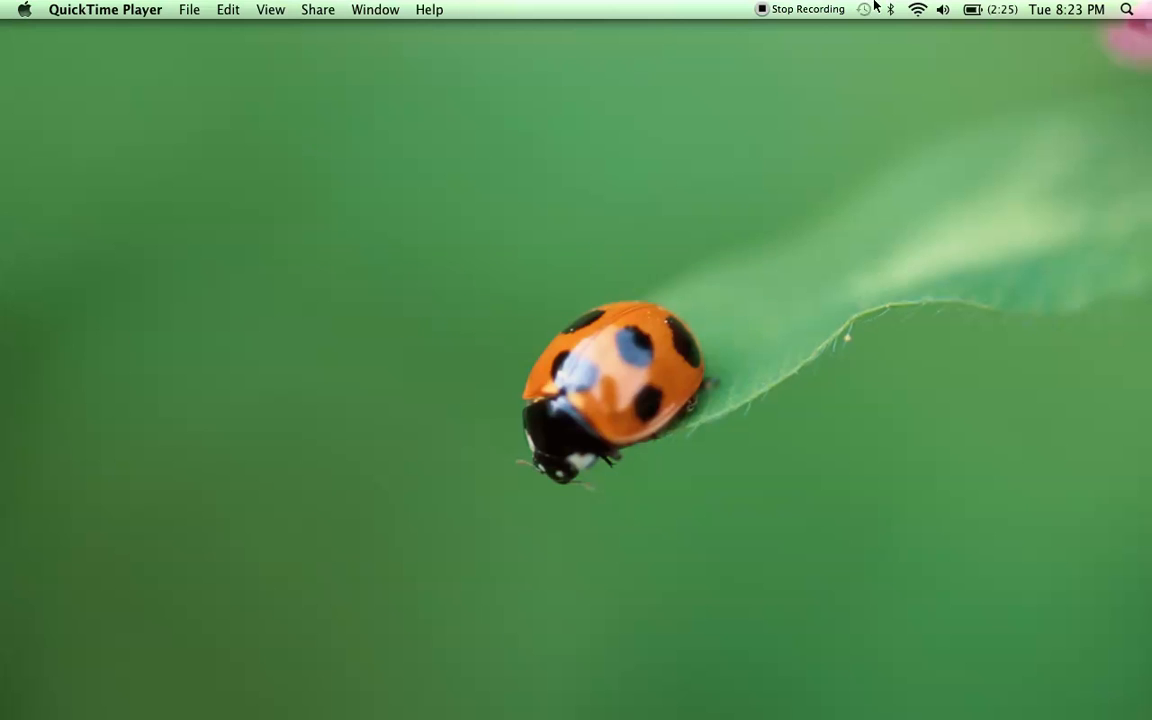
mouse_move(655, 285)
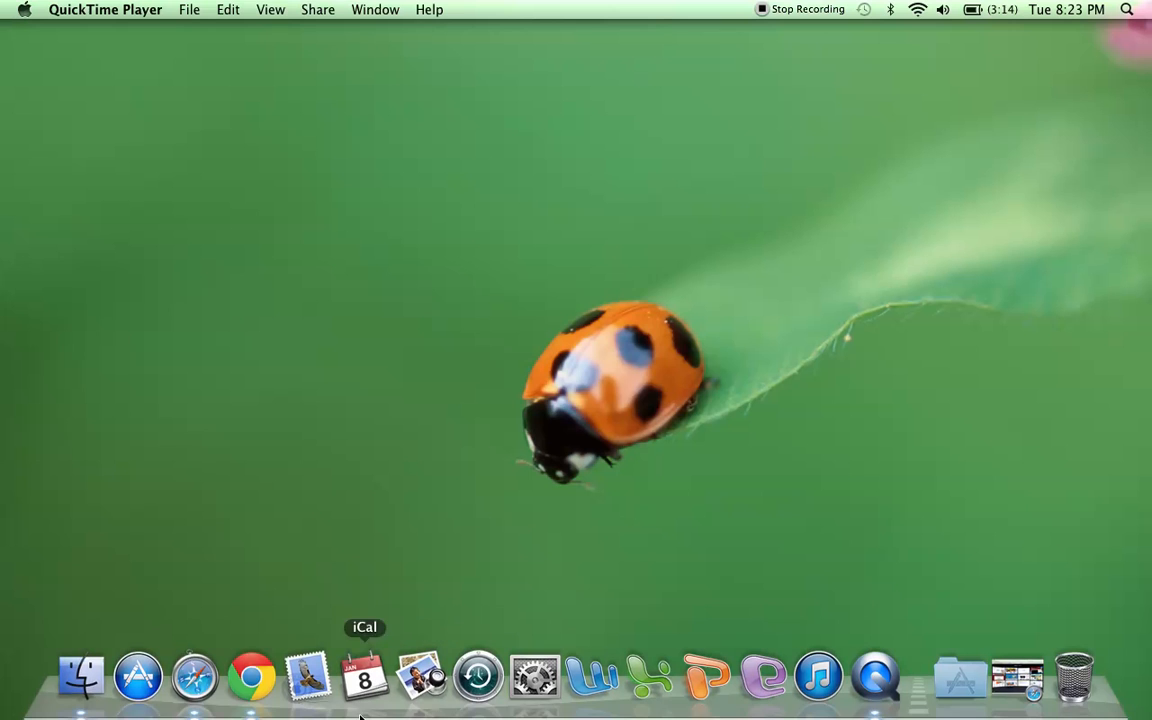
Step: Open Chrome and search Google for 'toondoo'
click(251, 676)
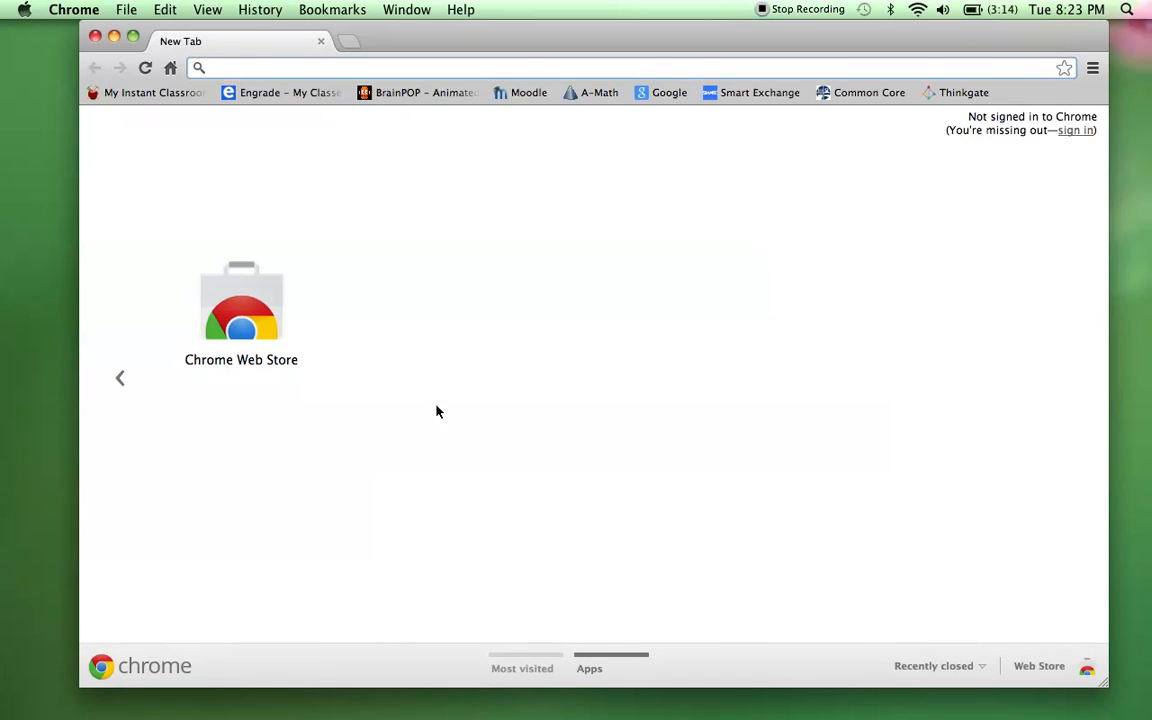
click(662, 92)
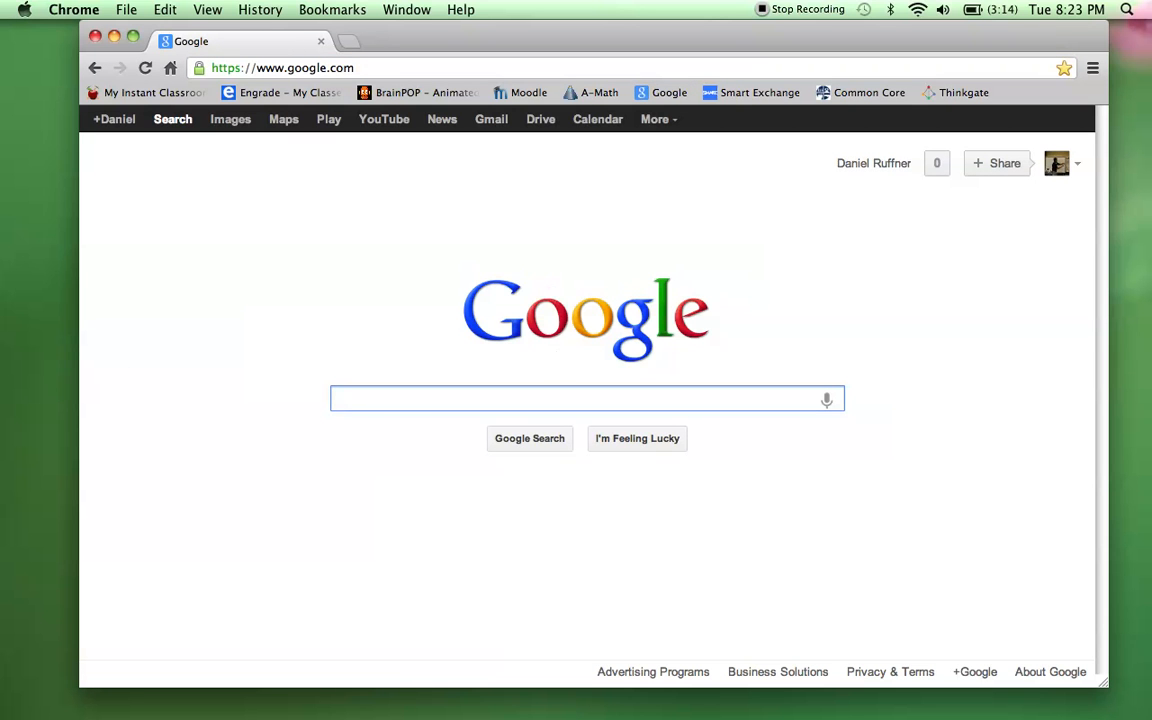
text(toondoo)
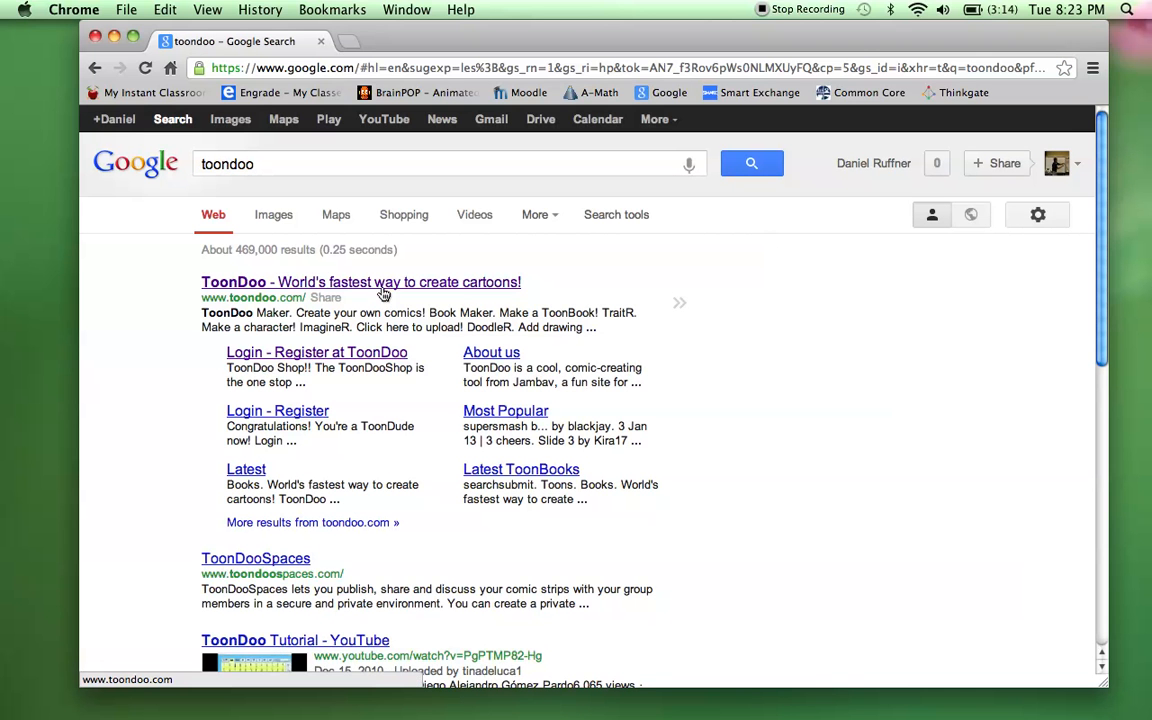
Step: Go to the ToonDoo site and choose the free Sign up for ToonDoo option
click(360, 281)
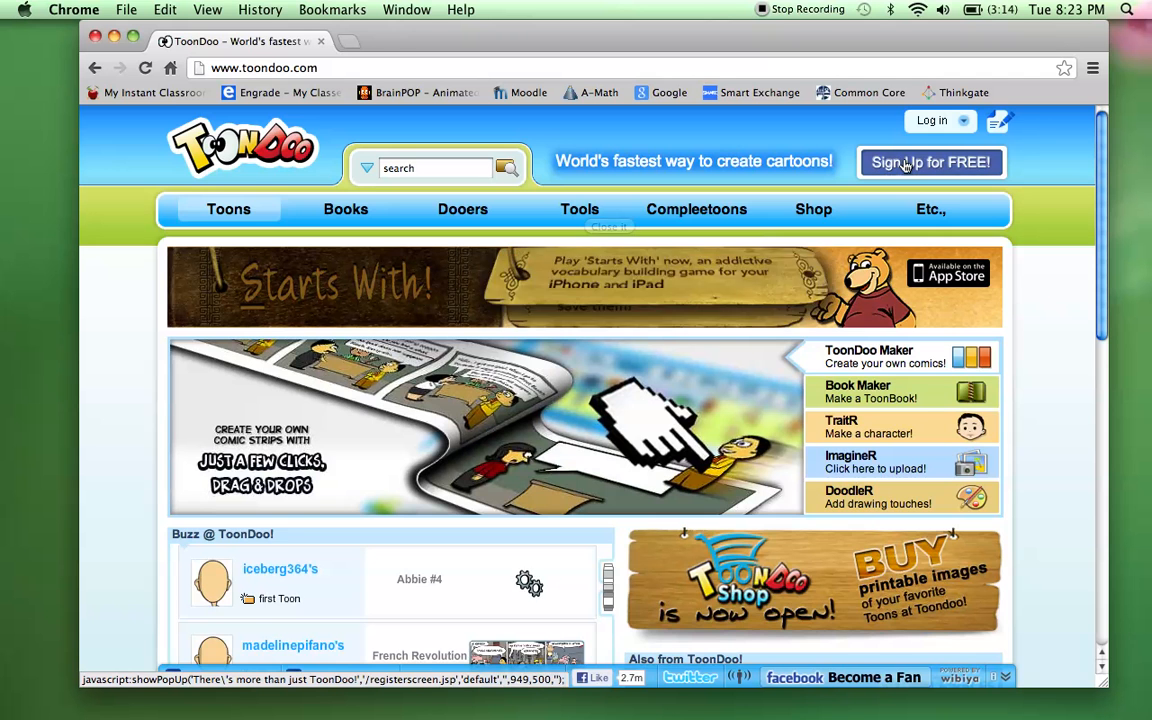
click(931, 162)
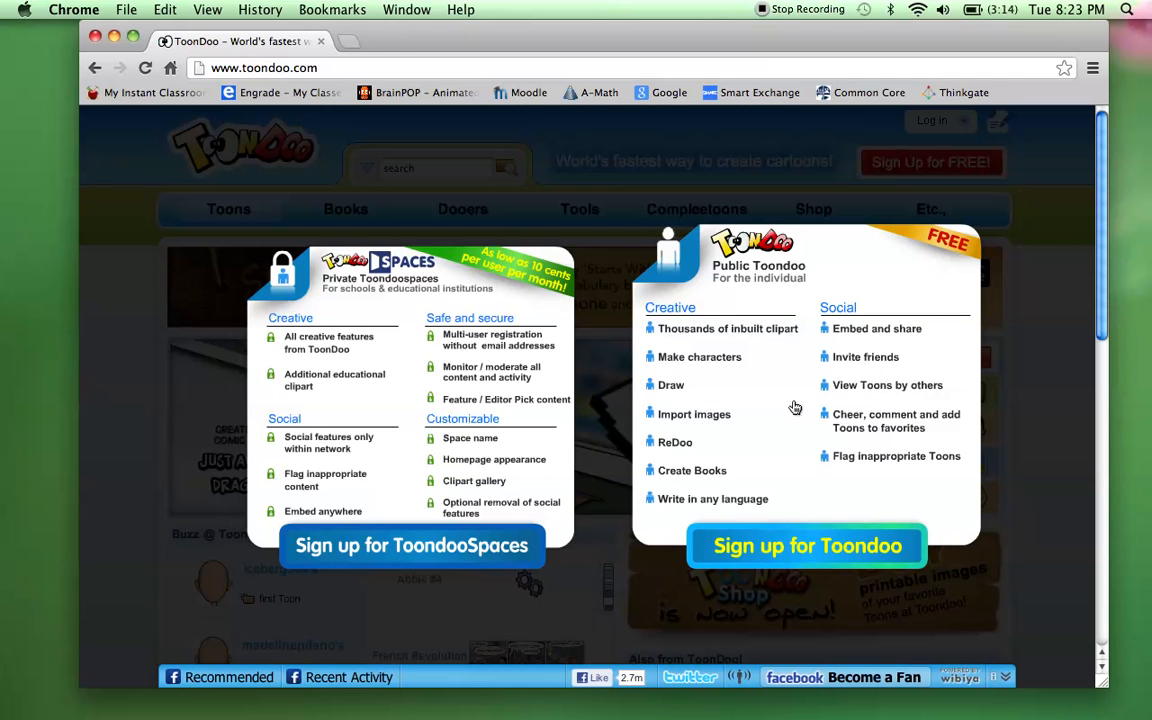
click(806, 546)
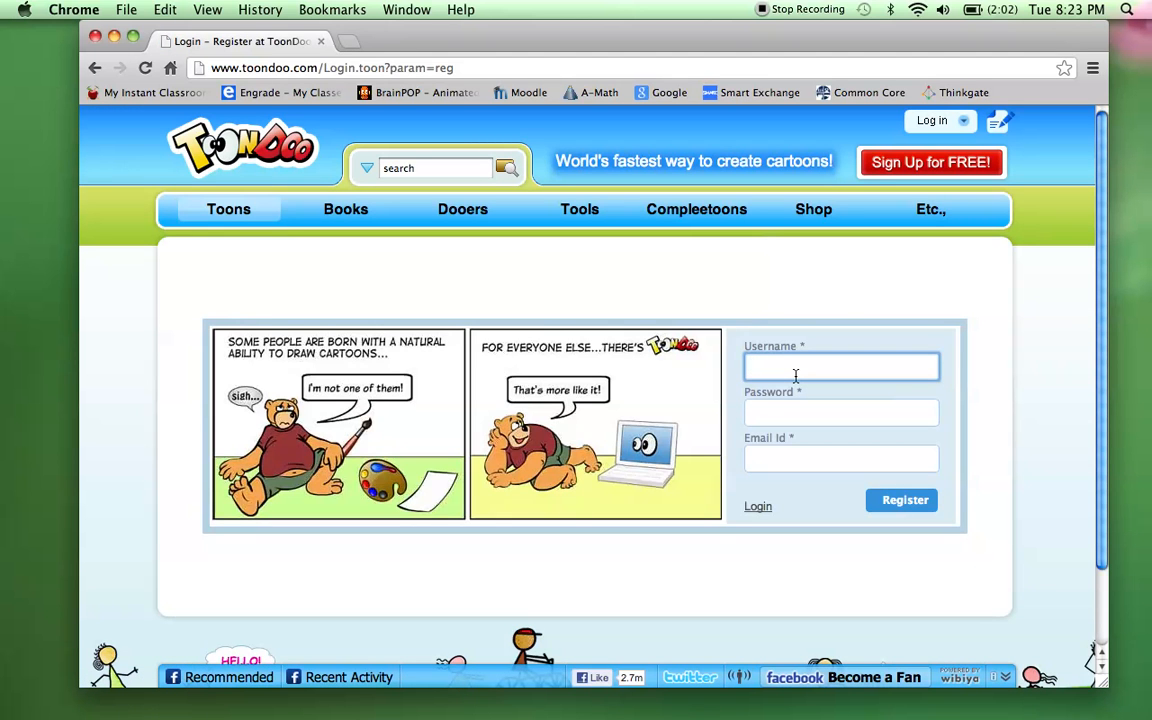
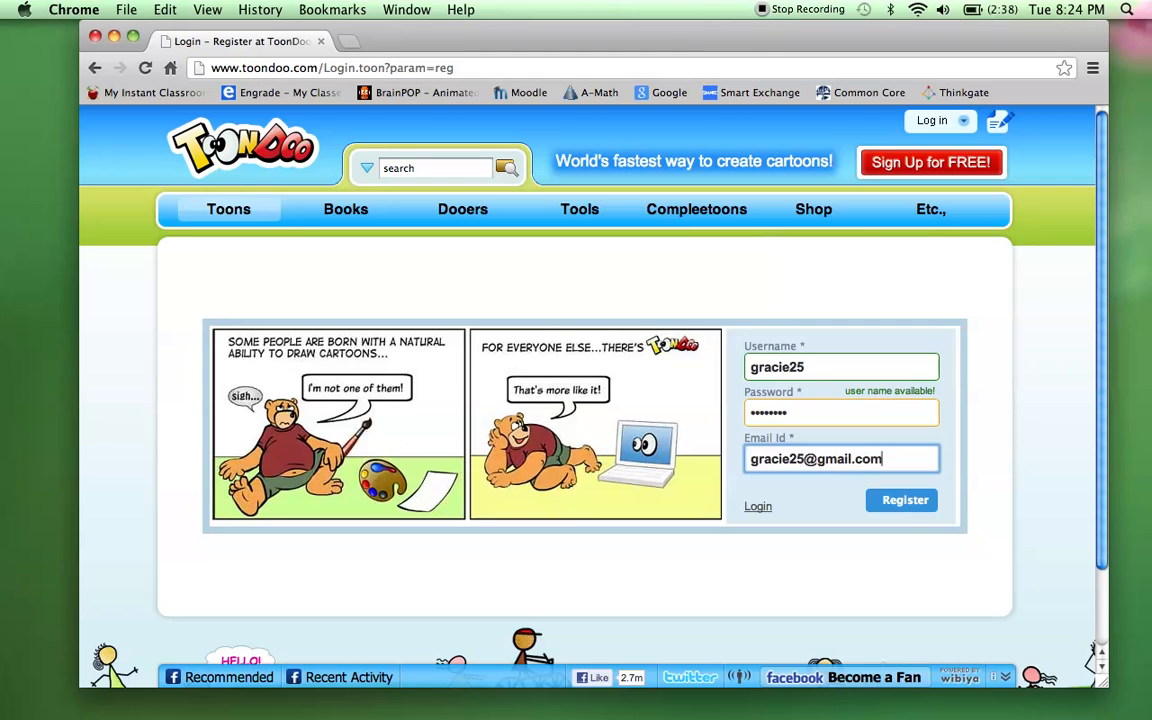
Step: Fill in a username, password and mail.com email address, and register
mouse_move(848, 490)
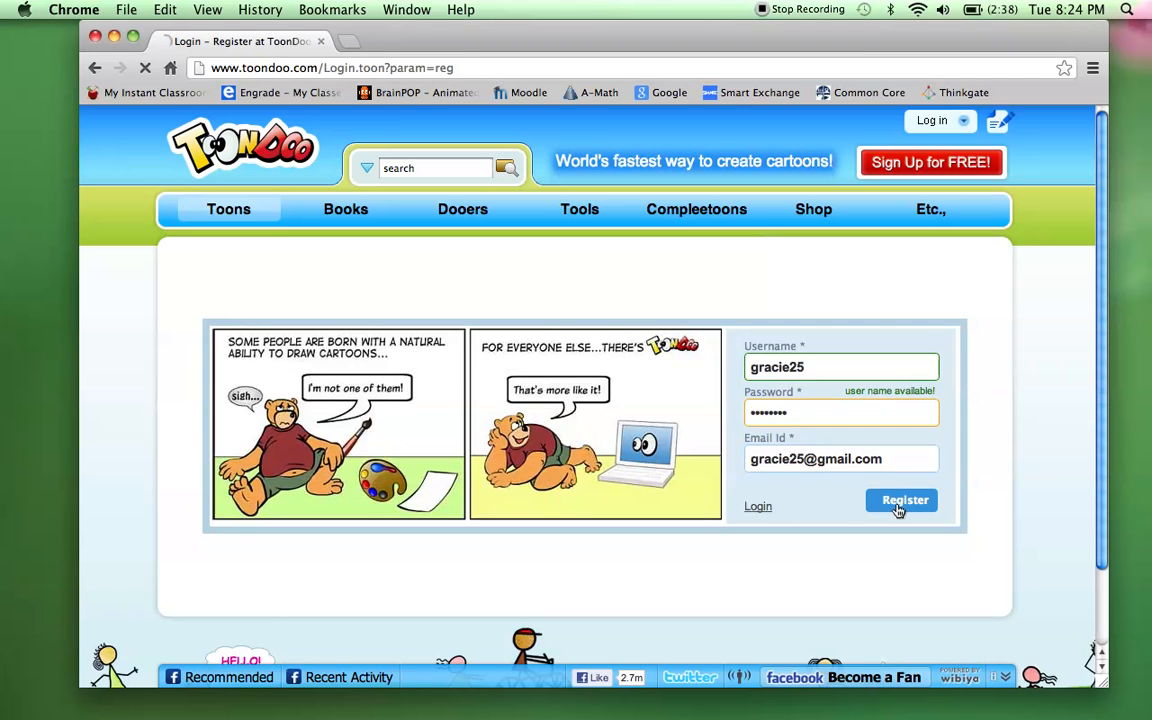
click(903, 500)
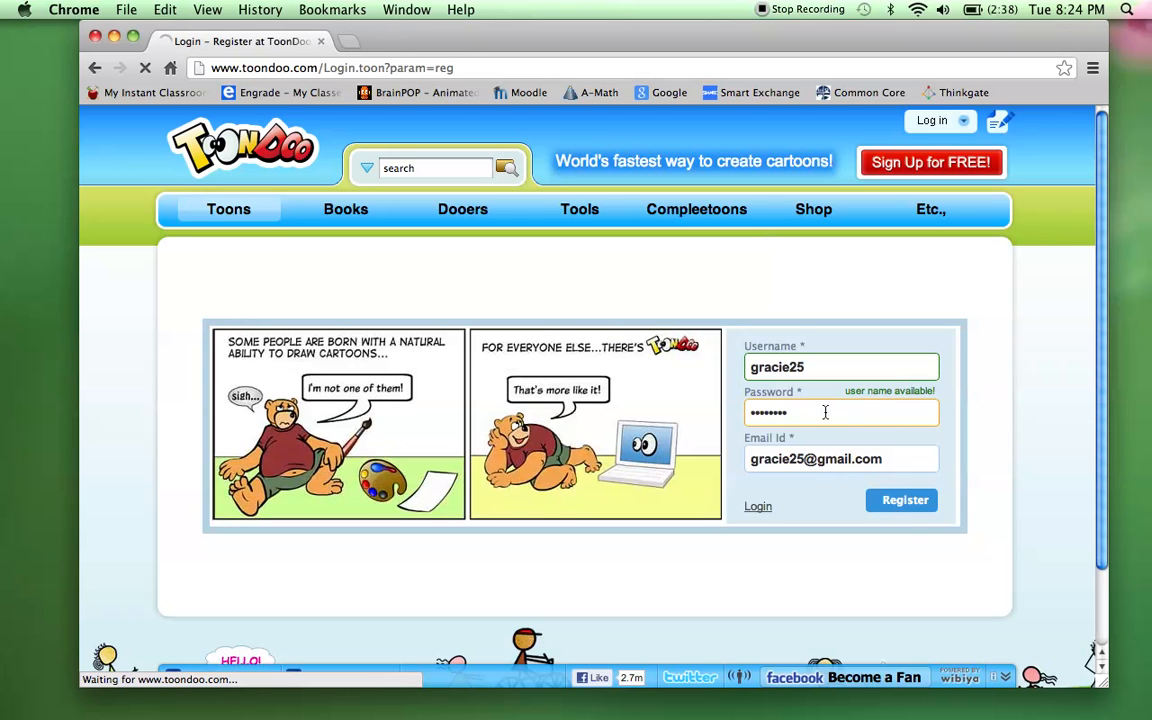
Step: Sign in to ToonDoo with the new username and password
click(901, 500)
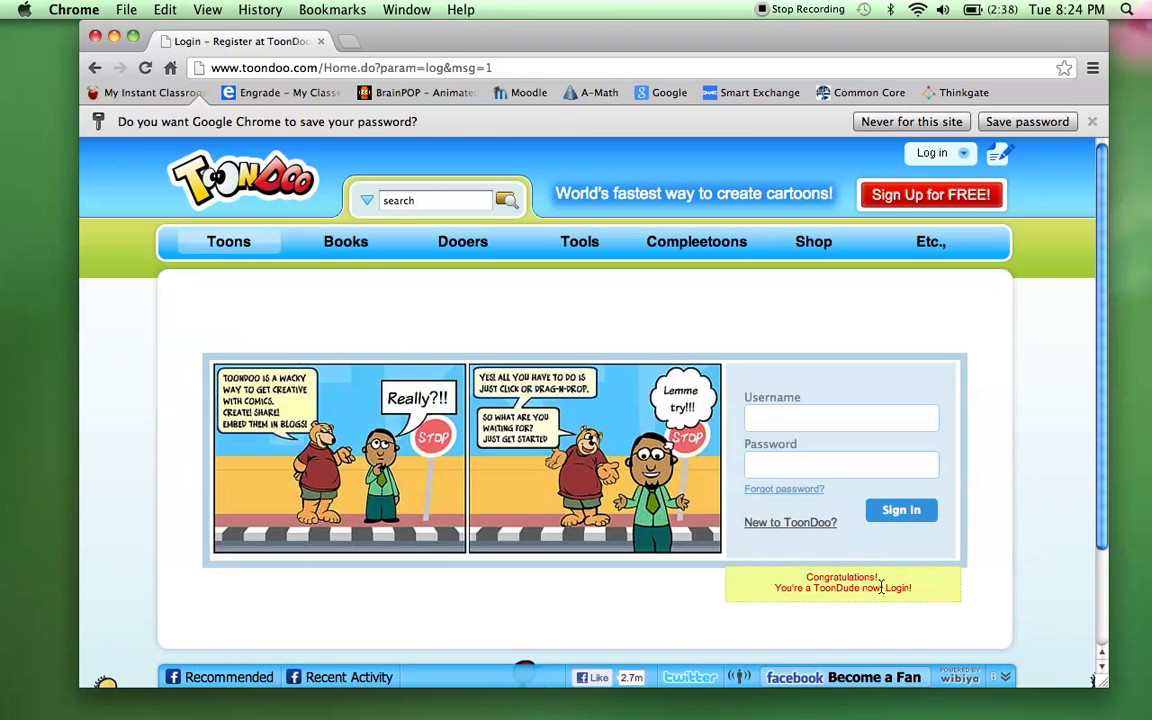
mouse_move(888, 598)
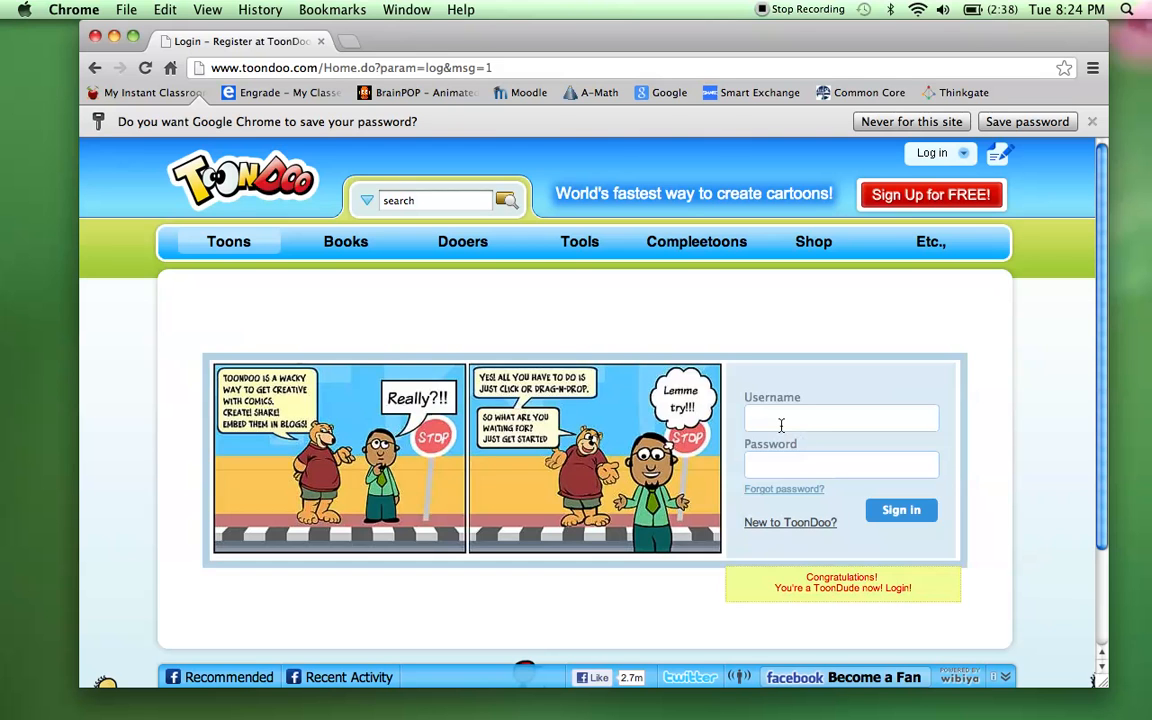
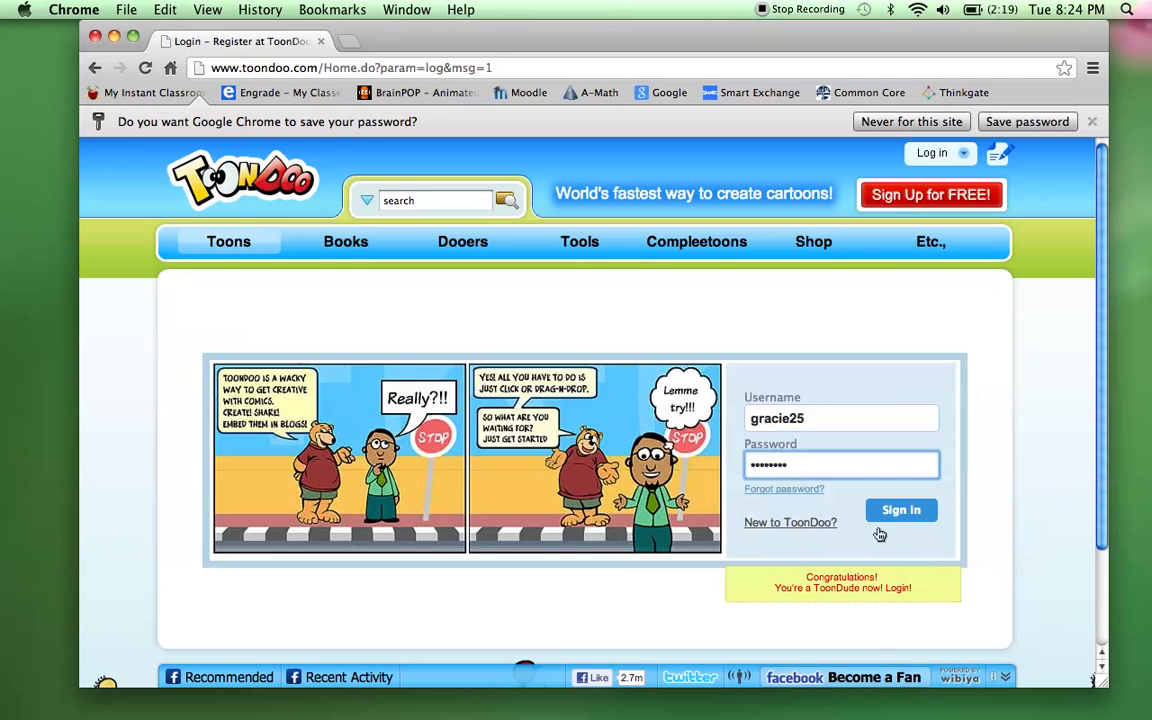
click(900, 510)
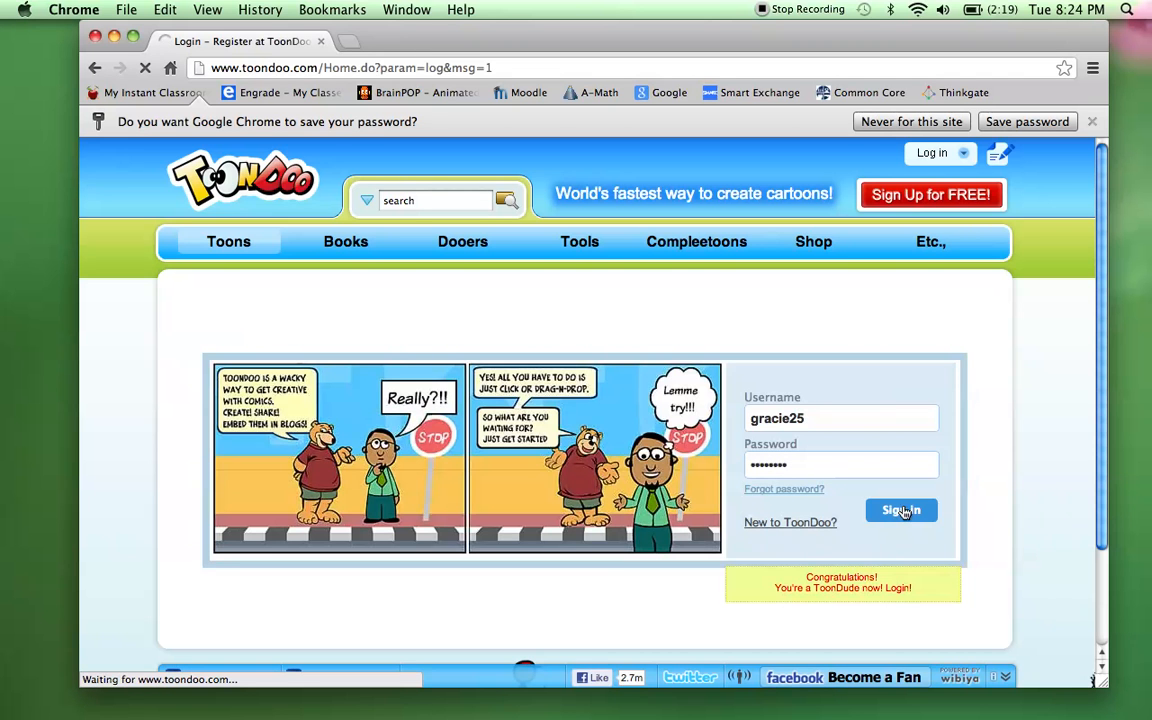
click(899, 510)
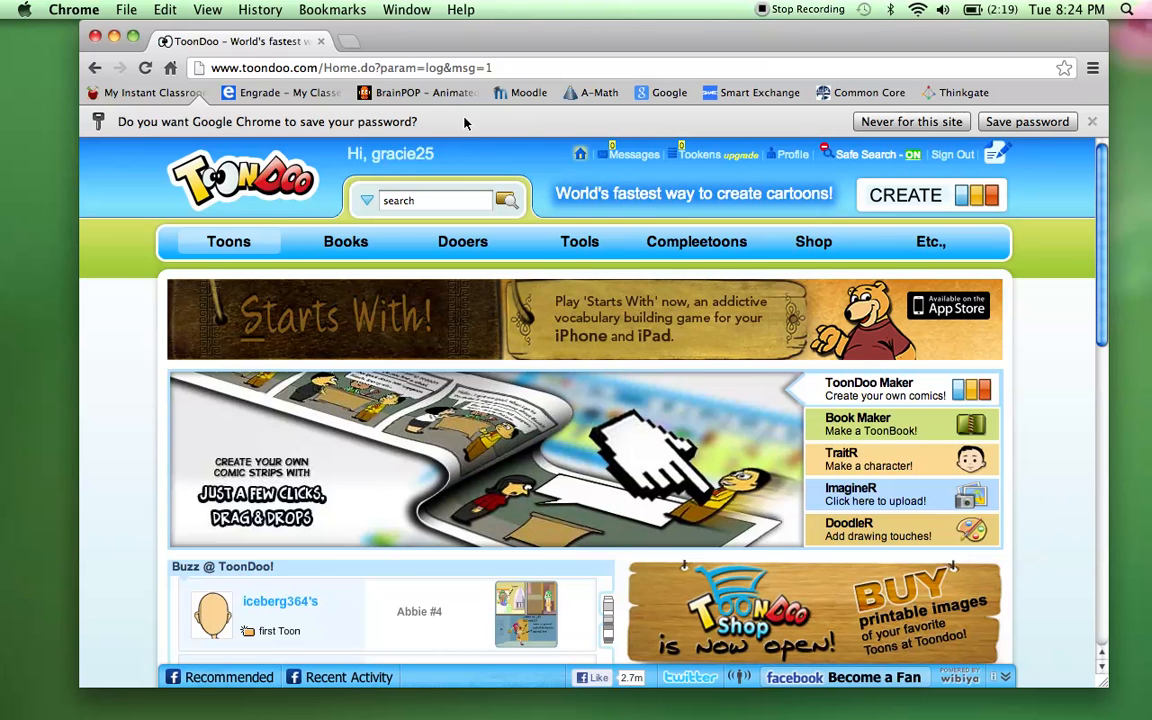
mouse_move(229, 228)
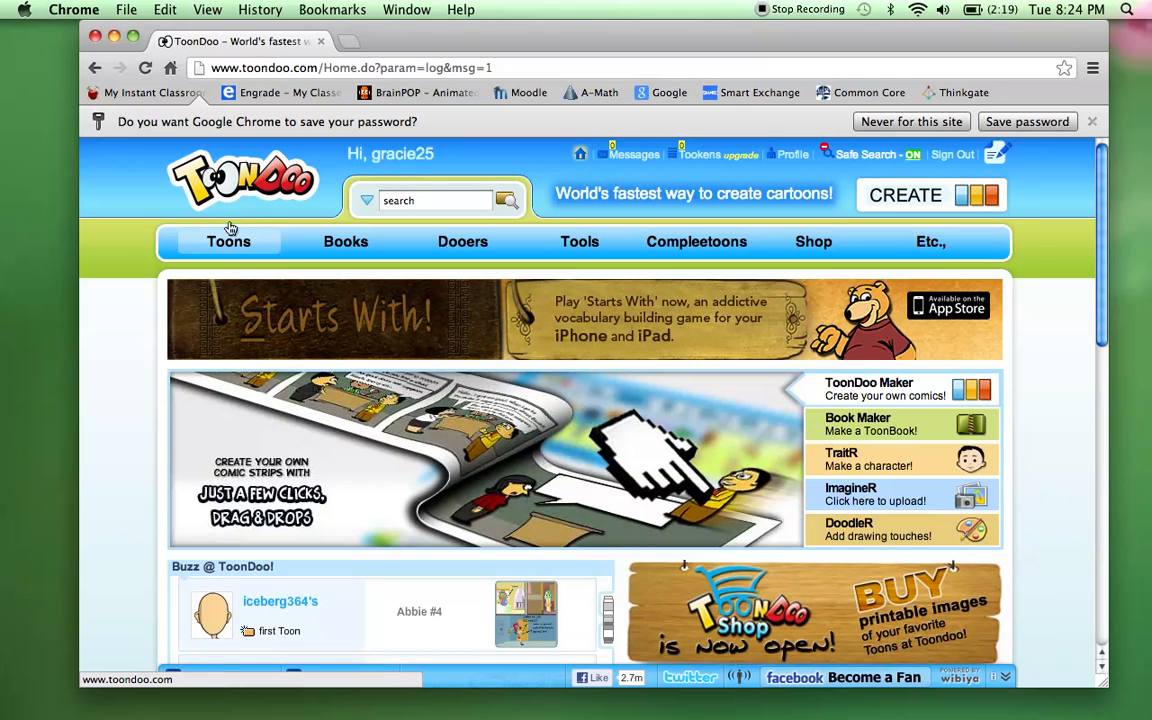
Step: Start a new toon via Toons > Create Toon with the widest single horizontal layout
click(228, 241)
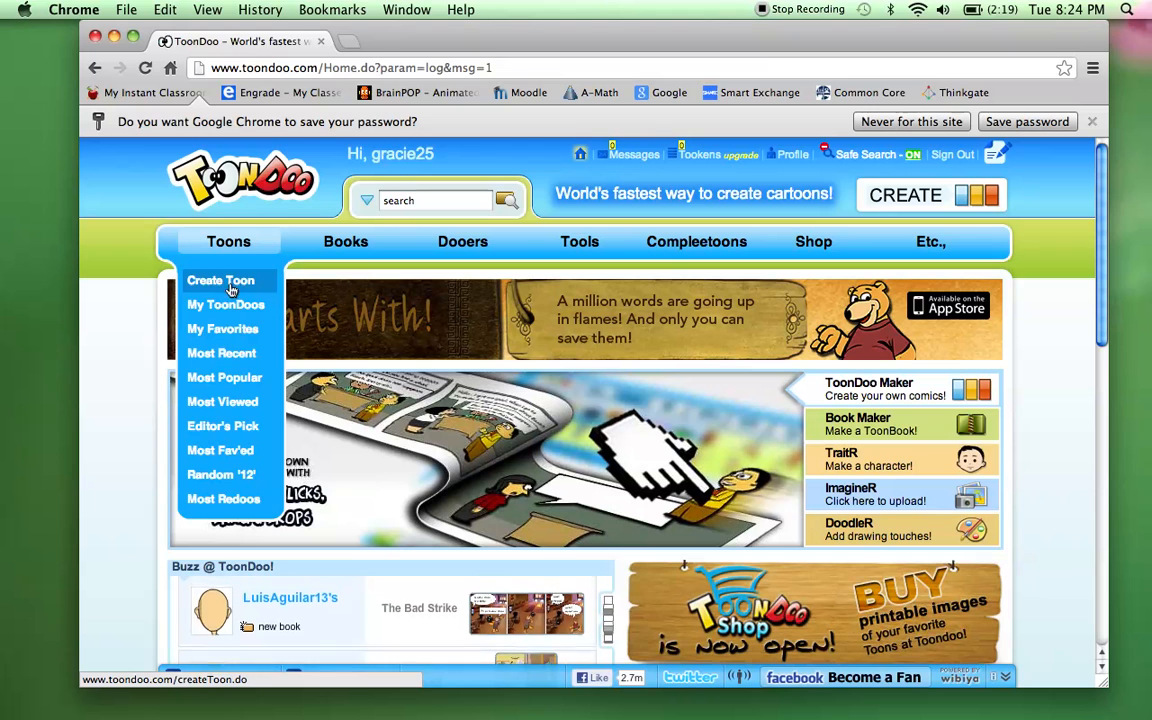
mouse_move(225, 304)
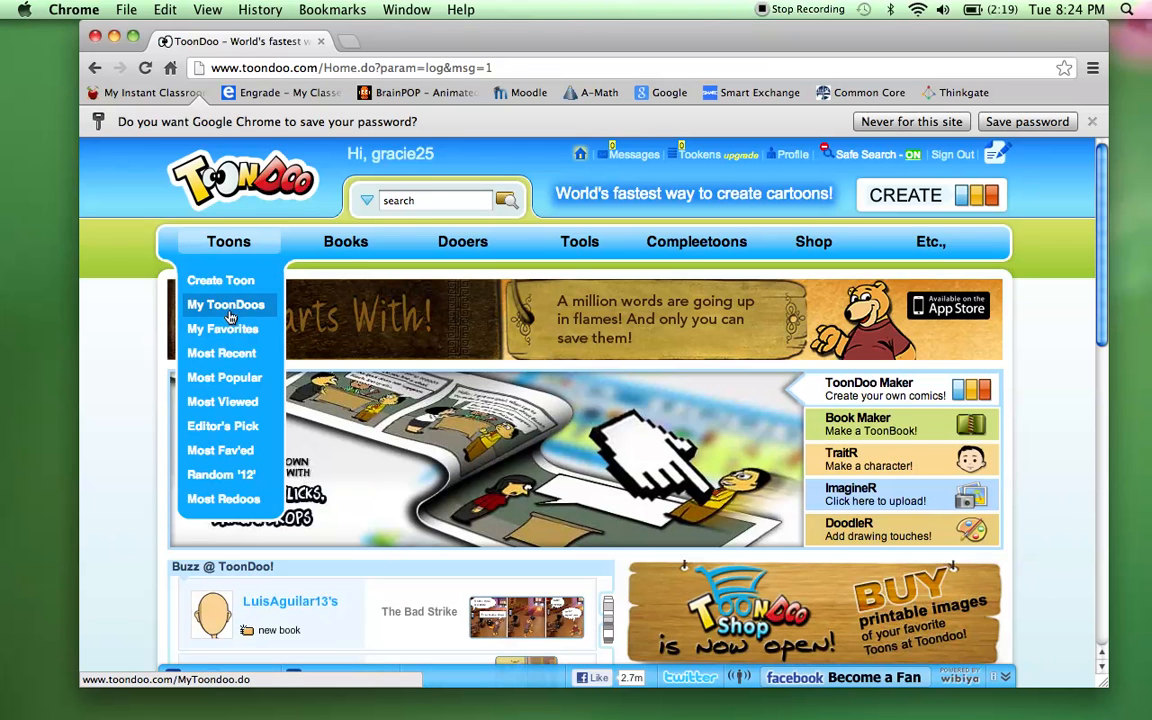
click(221, 280)
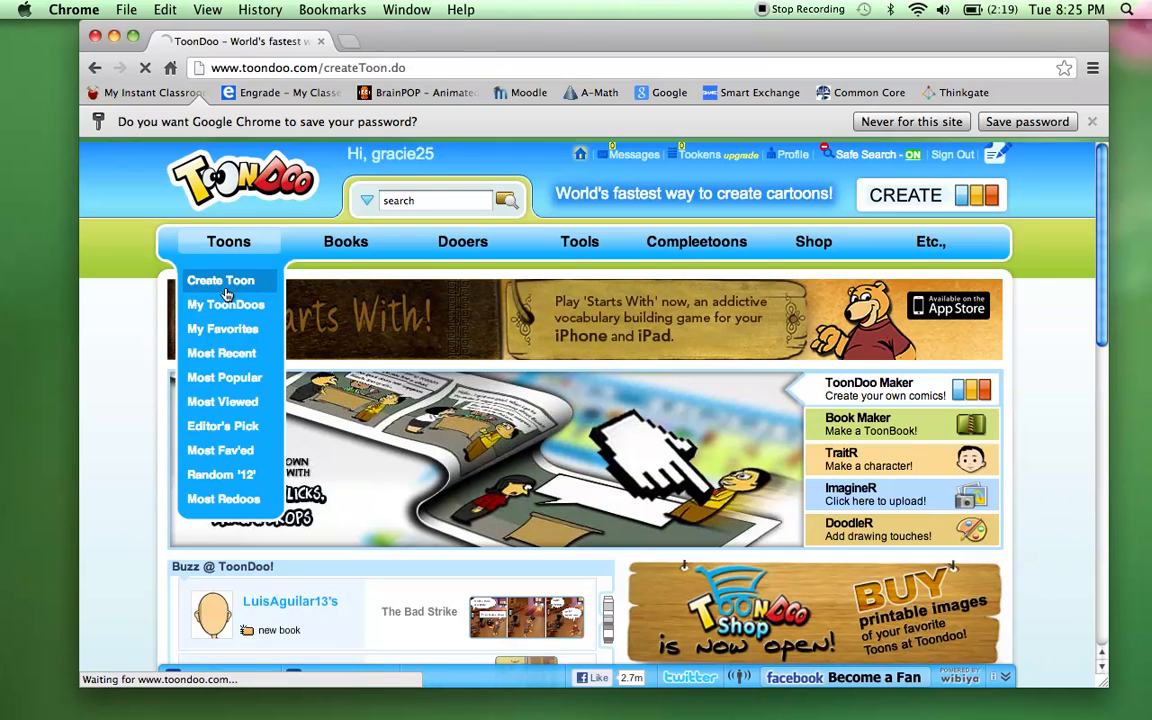
click(221, 280)
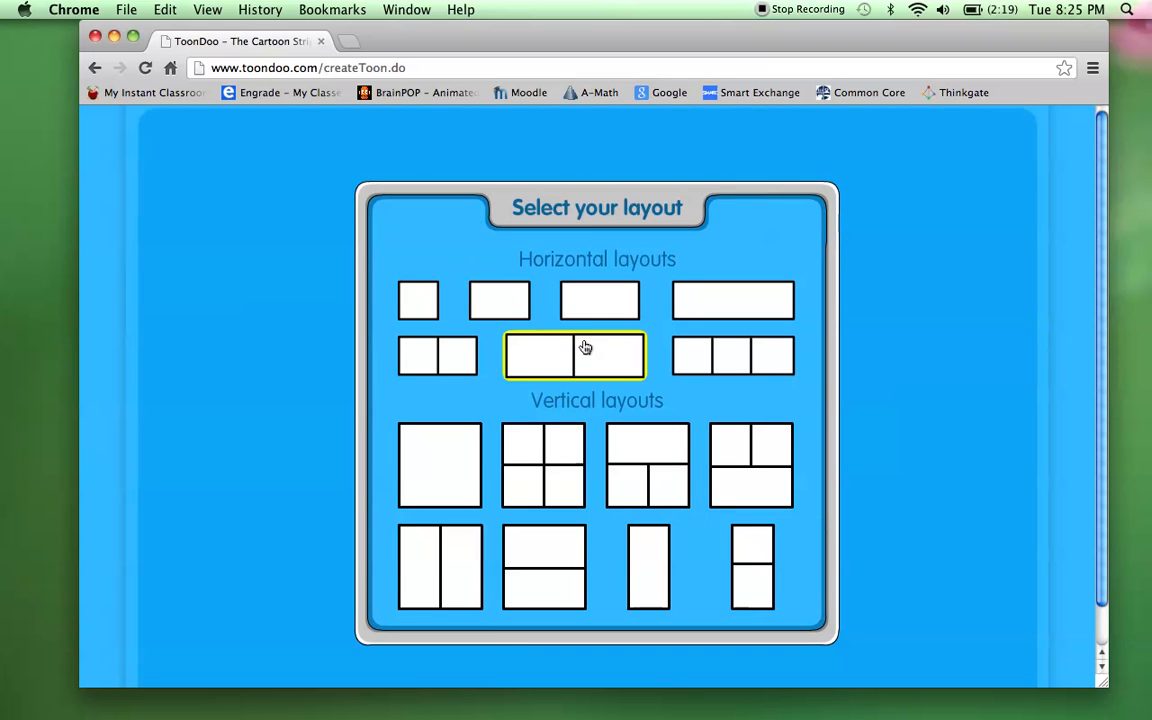
mouse_move(598, 300)
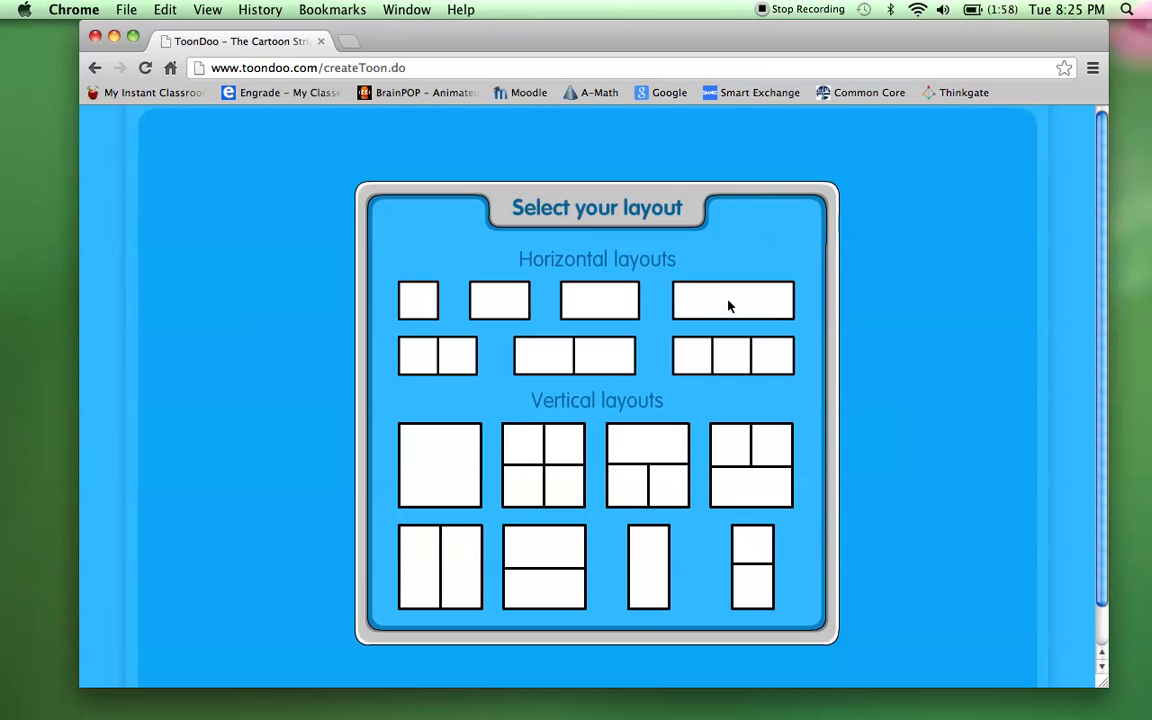
click(732, 301)
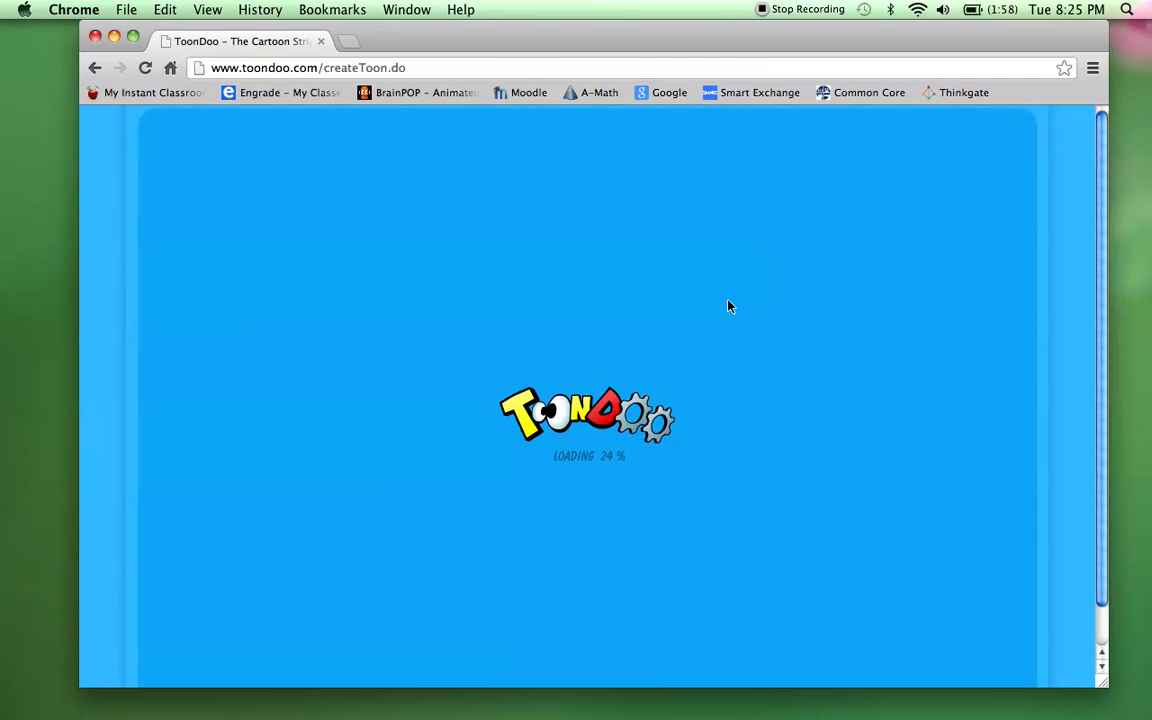
mouse_move(729, 367)
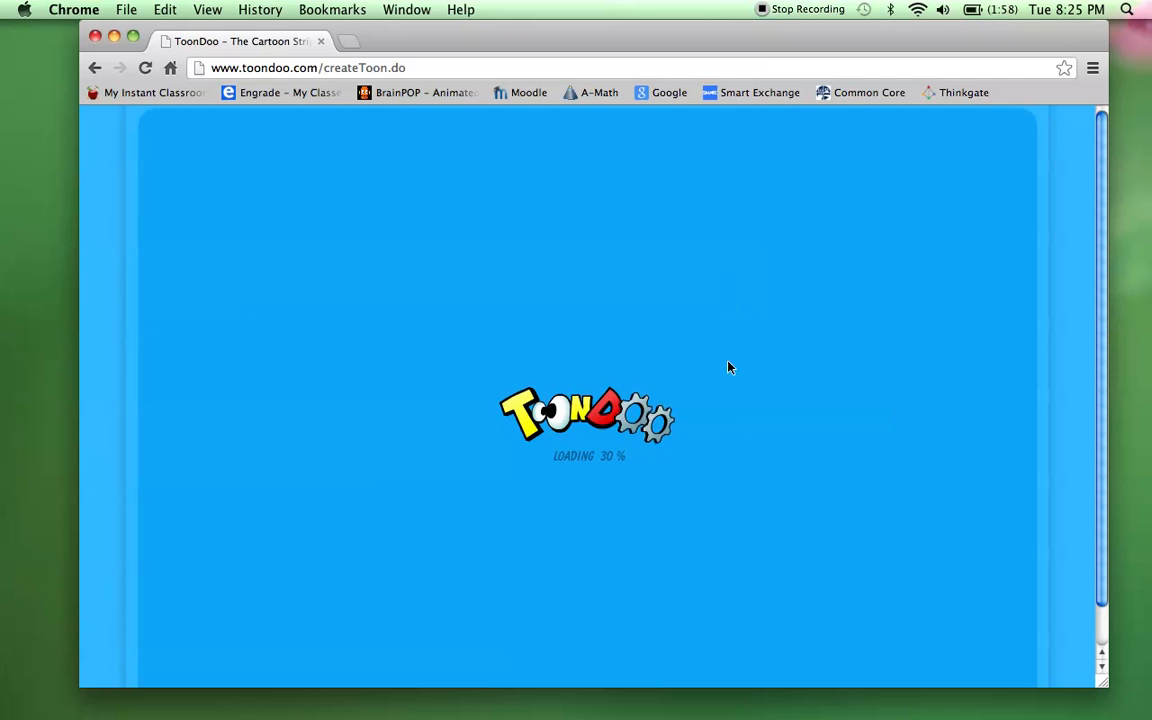
mouse_move(697, 437)
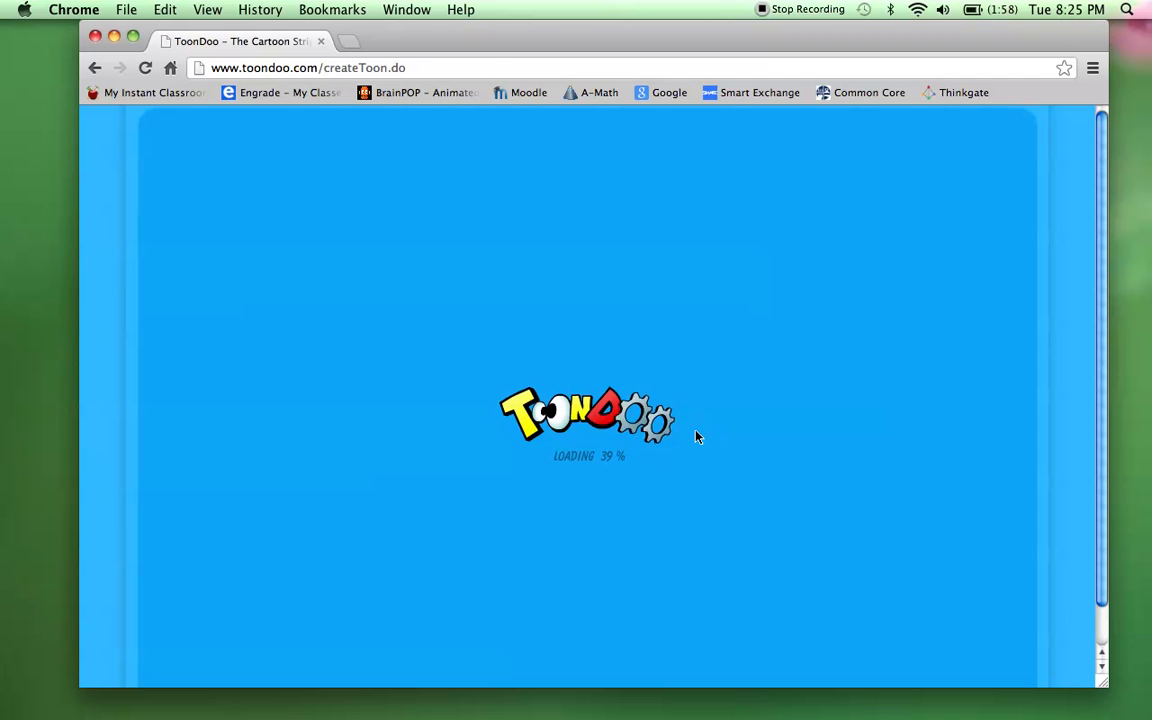
mouse_move(650, 387)
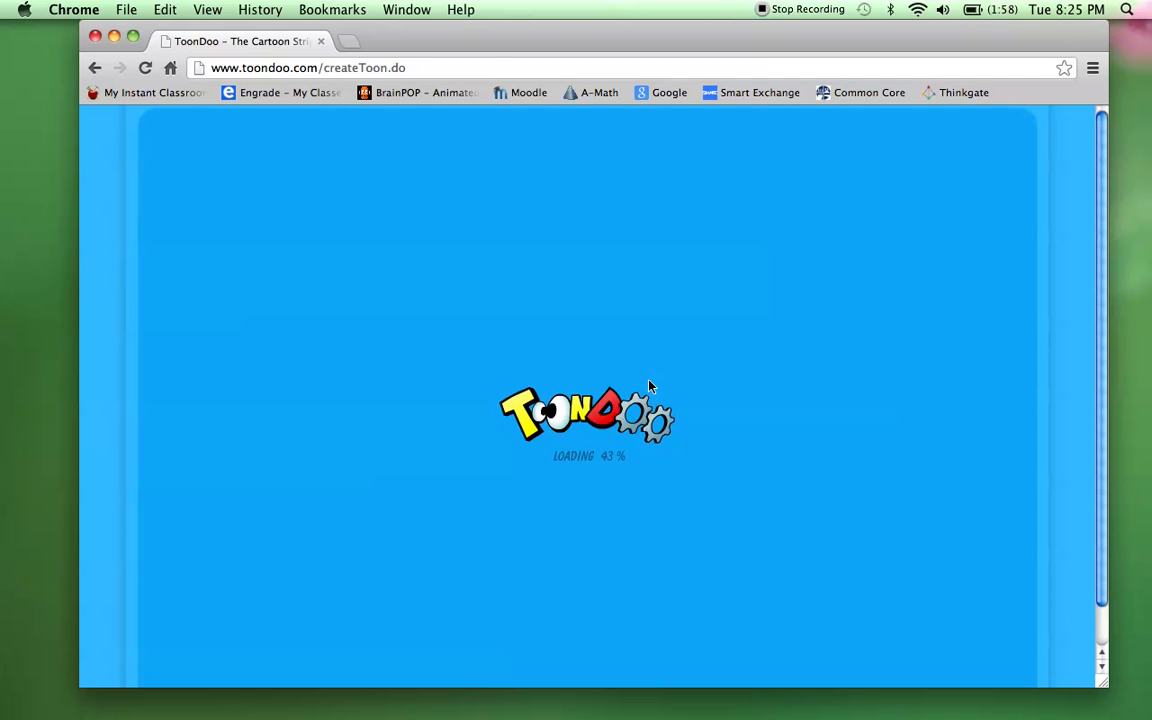
mouse_move(695, 495)
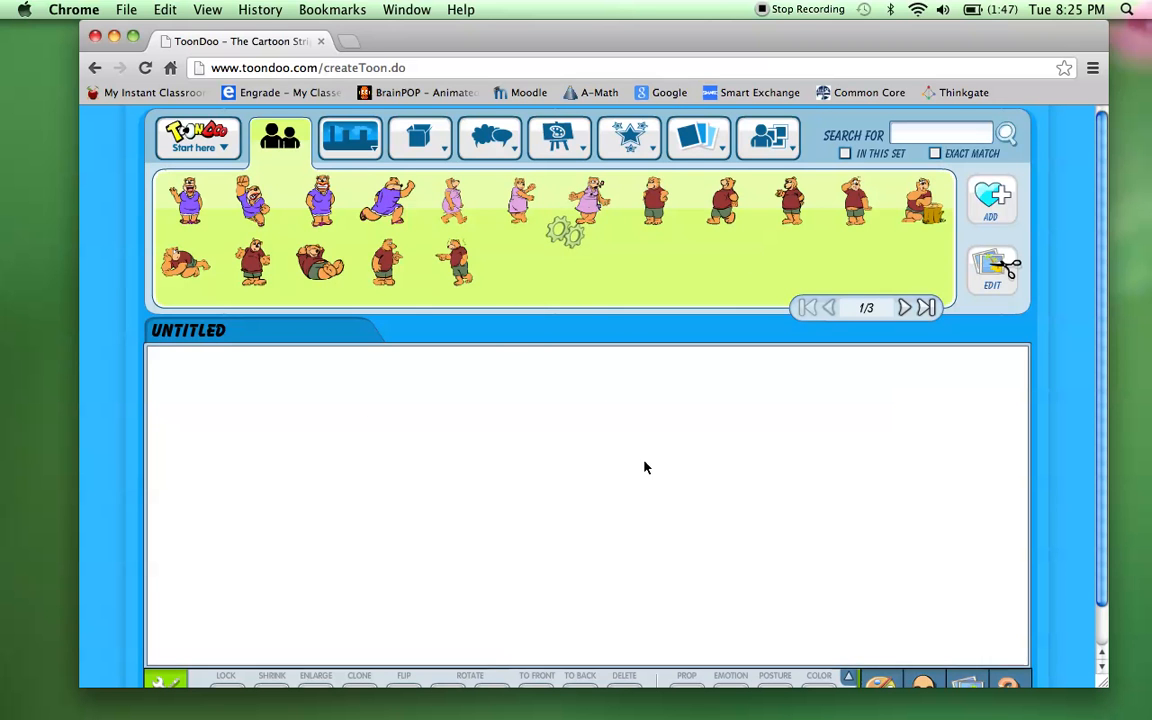
Step: Browse the character sets, then bring up the indoor Backgrounds gallery
click(280, 138)
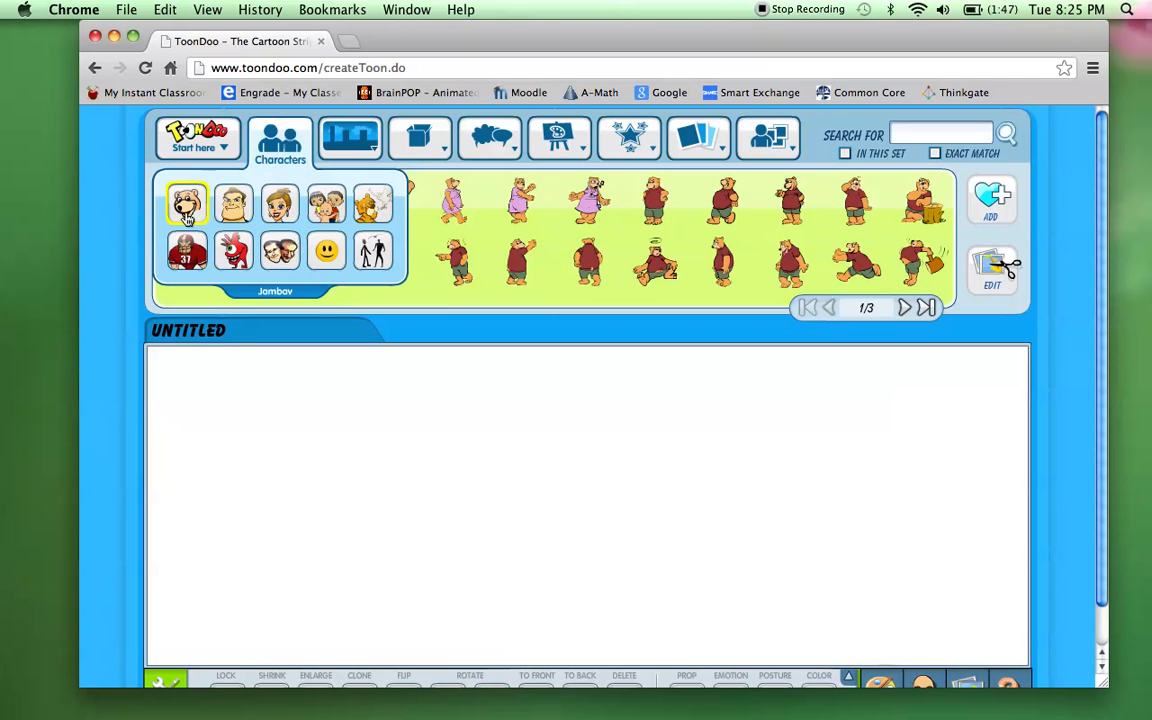
click(280, 203)
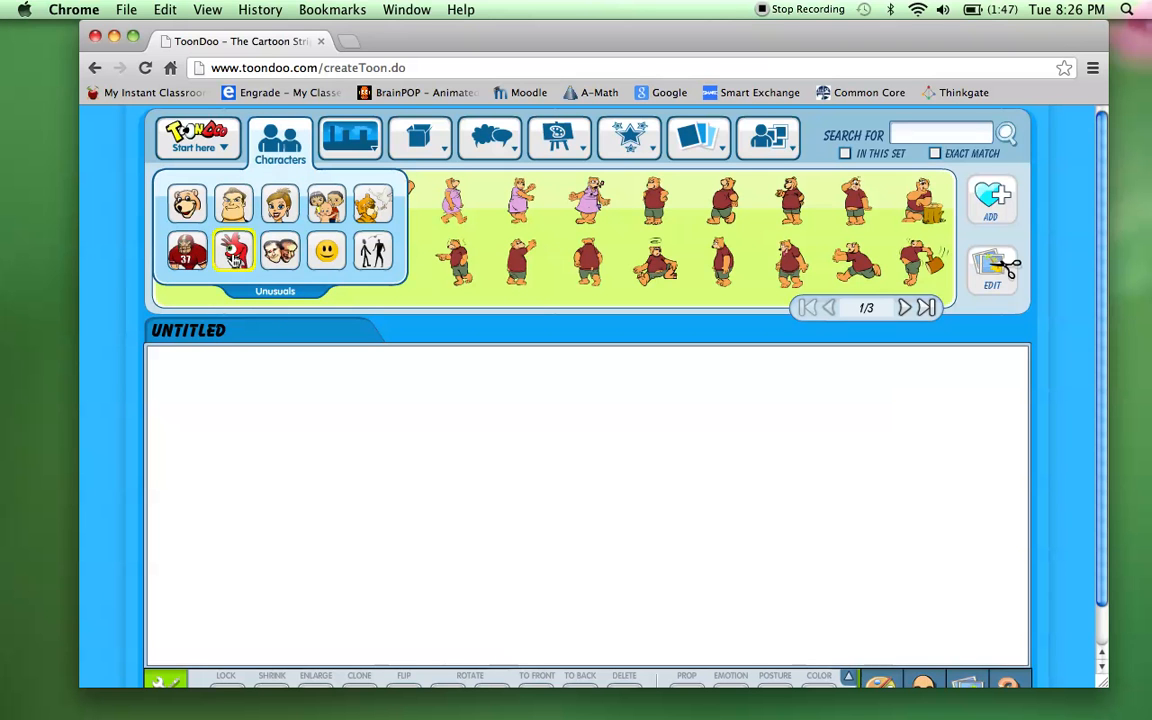
click(349, 138)
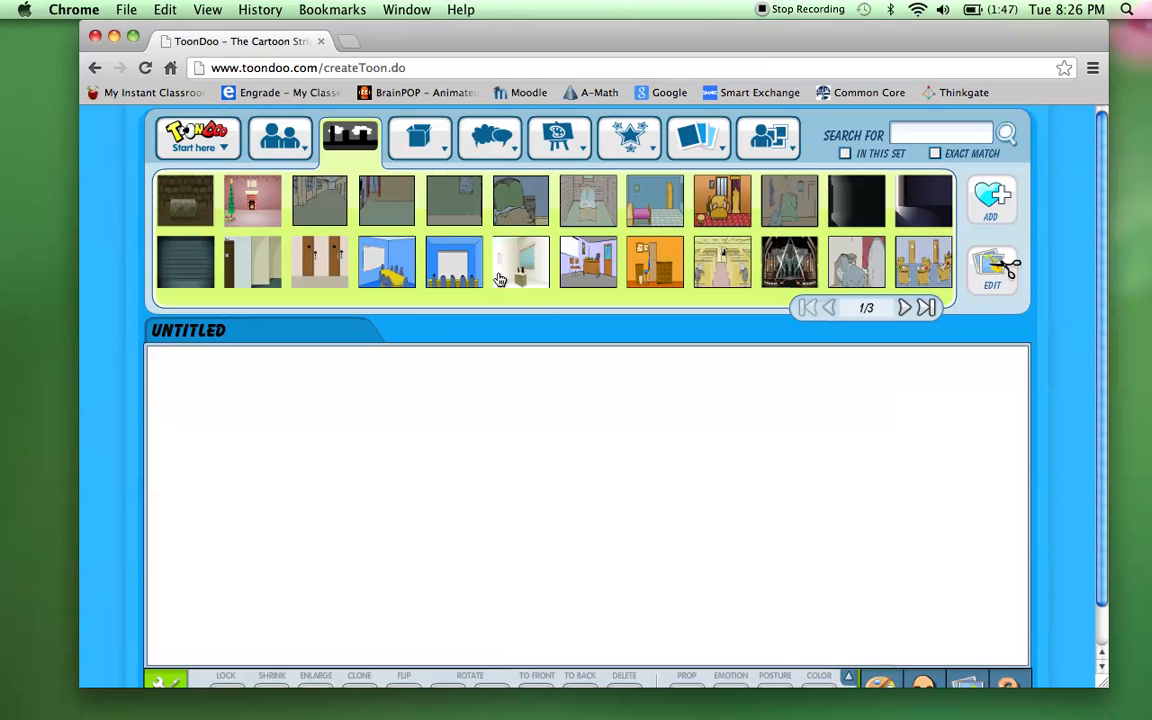
mouse_move(598, 271)
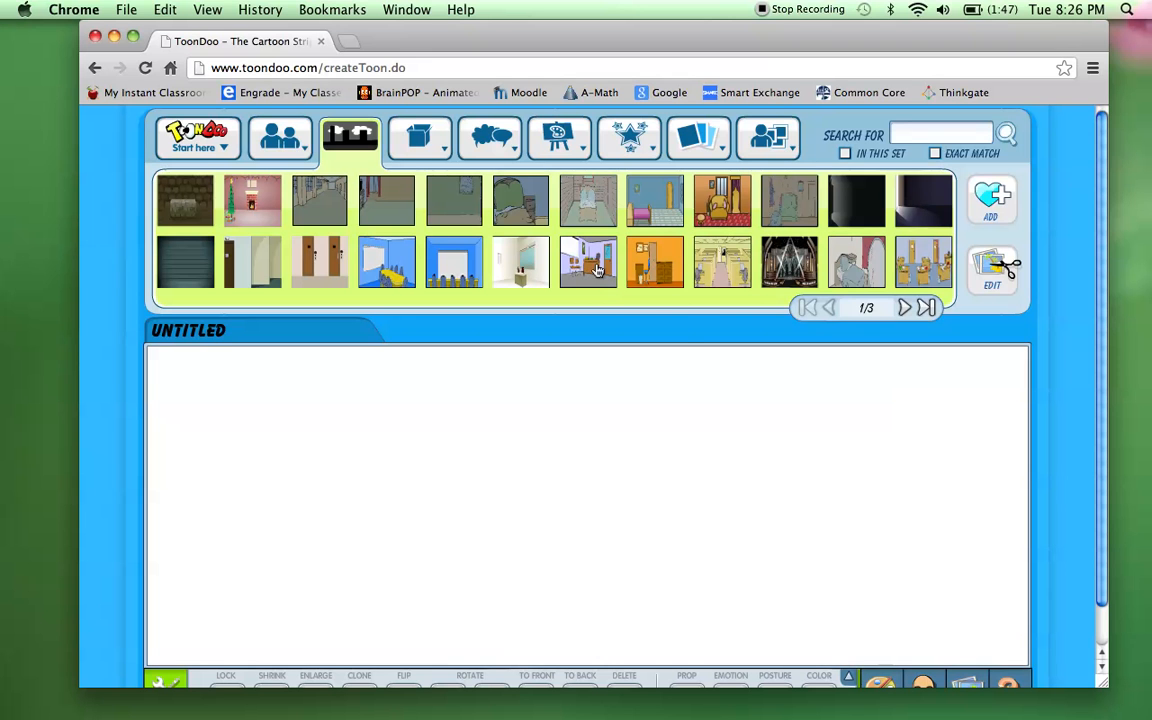
Step: Place the office room background with desk, chairs and door in the panel
click(588, 262)
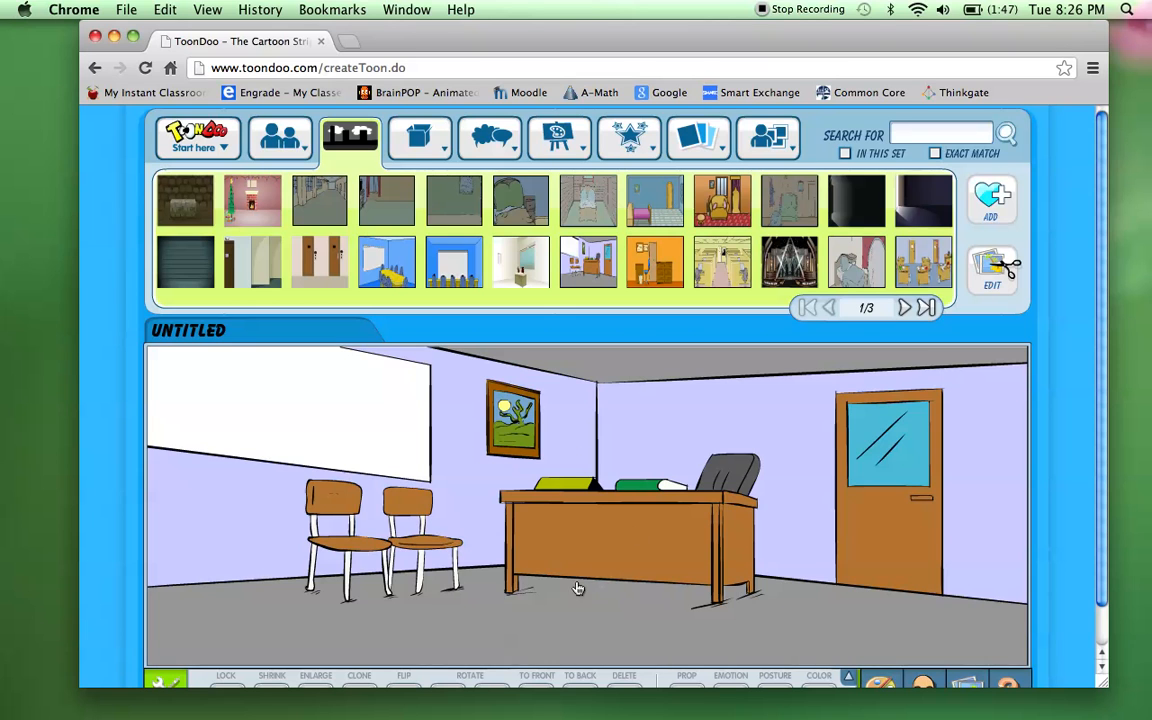
mouse_move(645, 570)
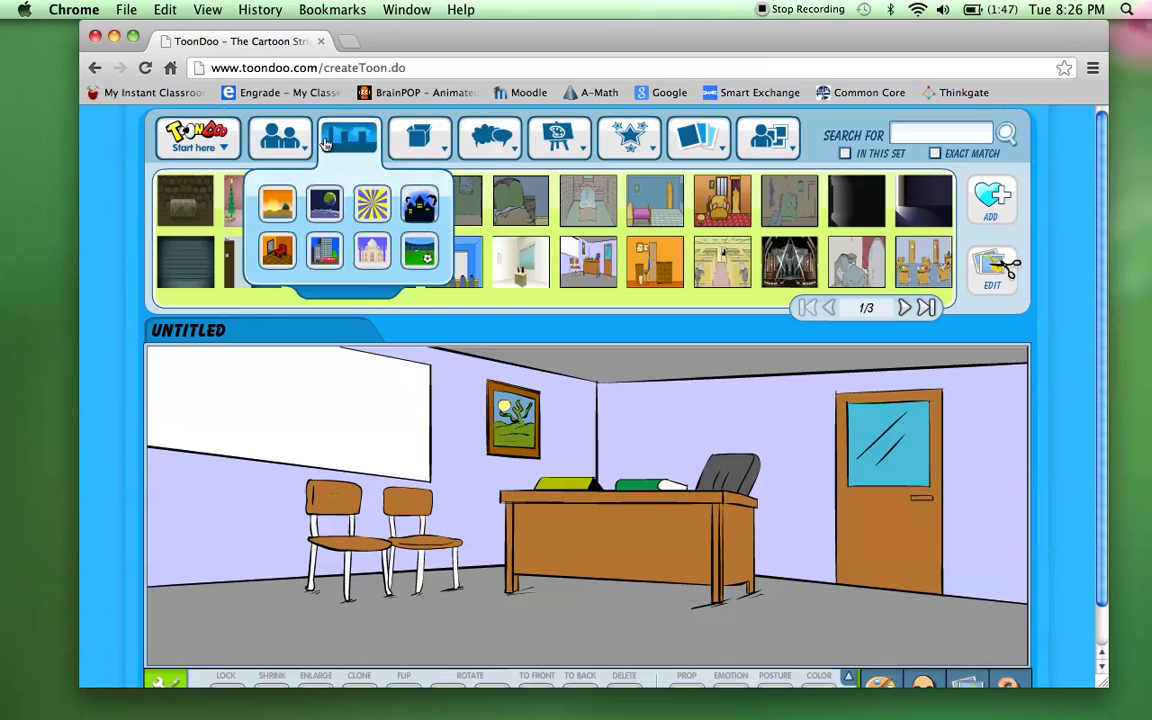
Step: Add the girl and boy characters from the Characters gallery to the office scene
click(280, 138)
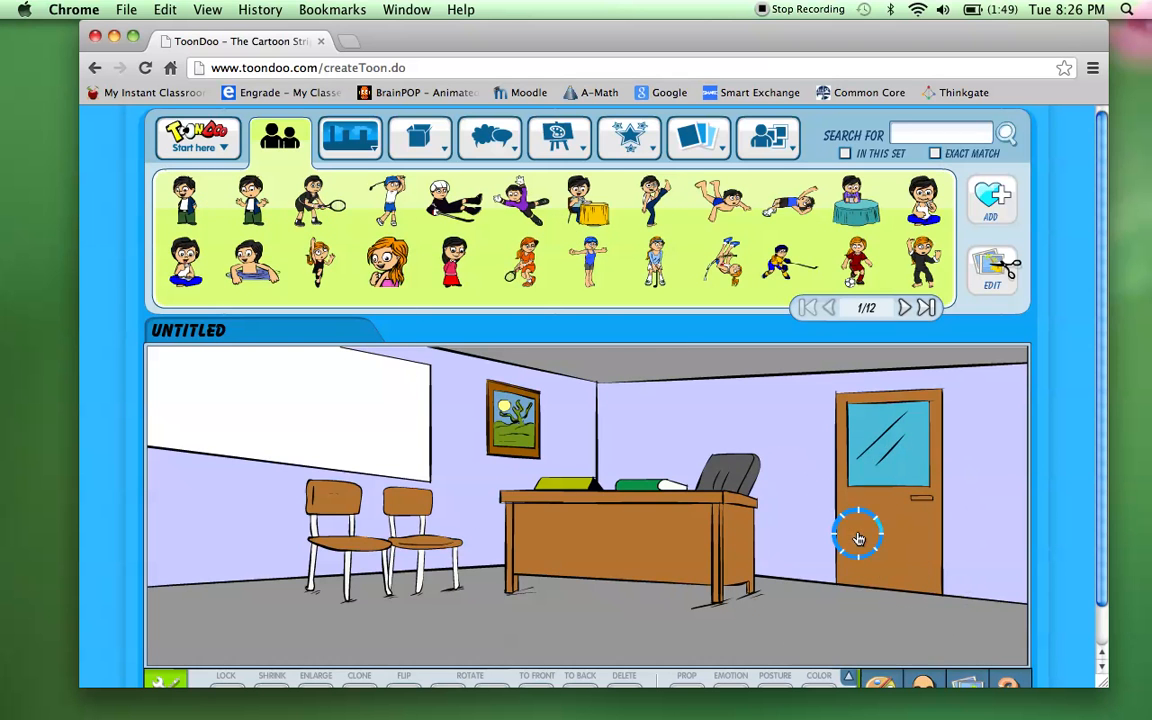
click(448, 268)
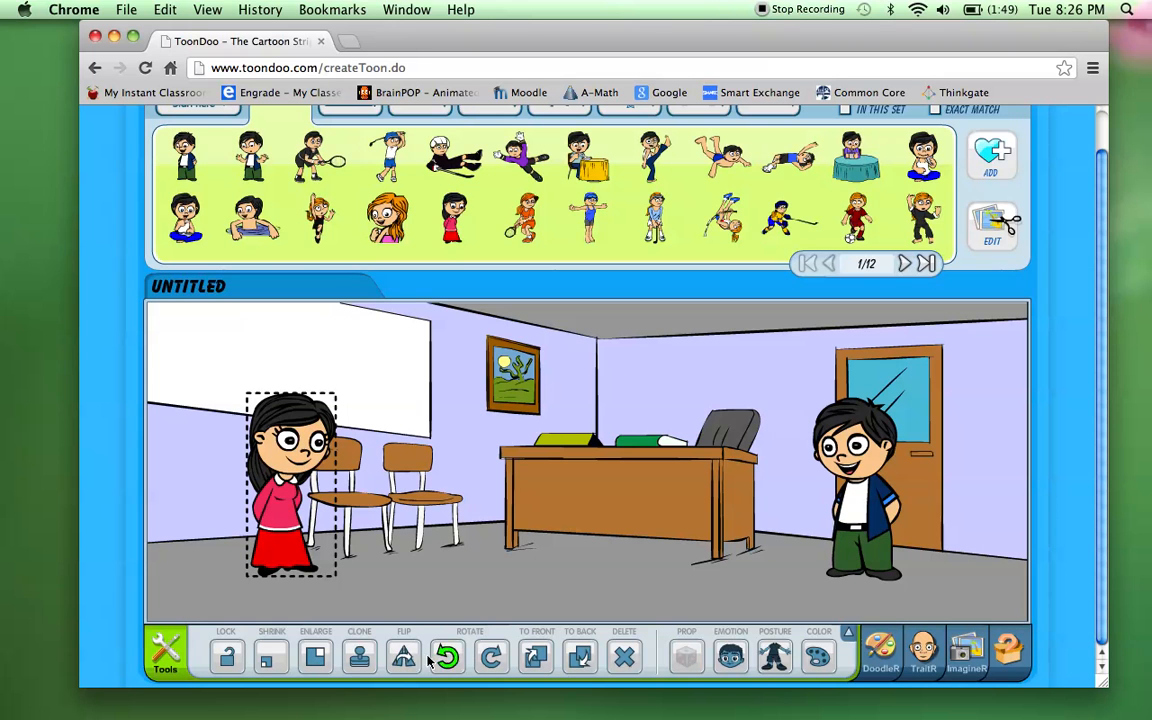
click(490, 657)
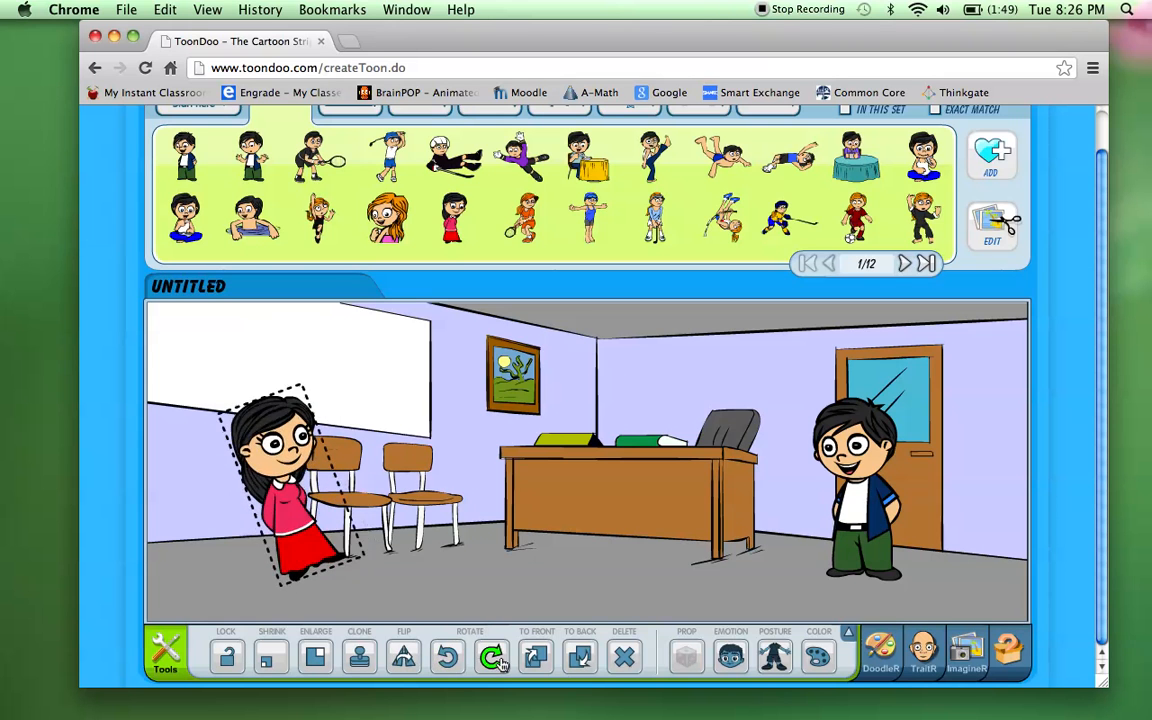
click(490, 657)
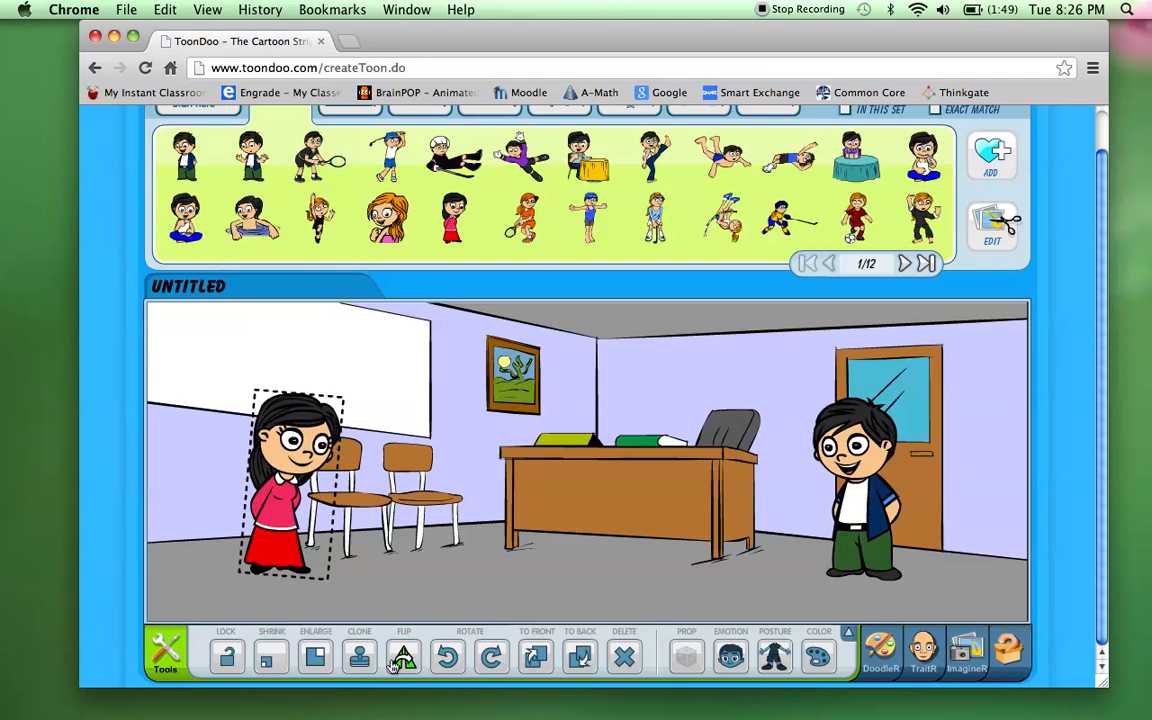
click(270, 655)
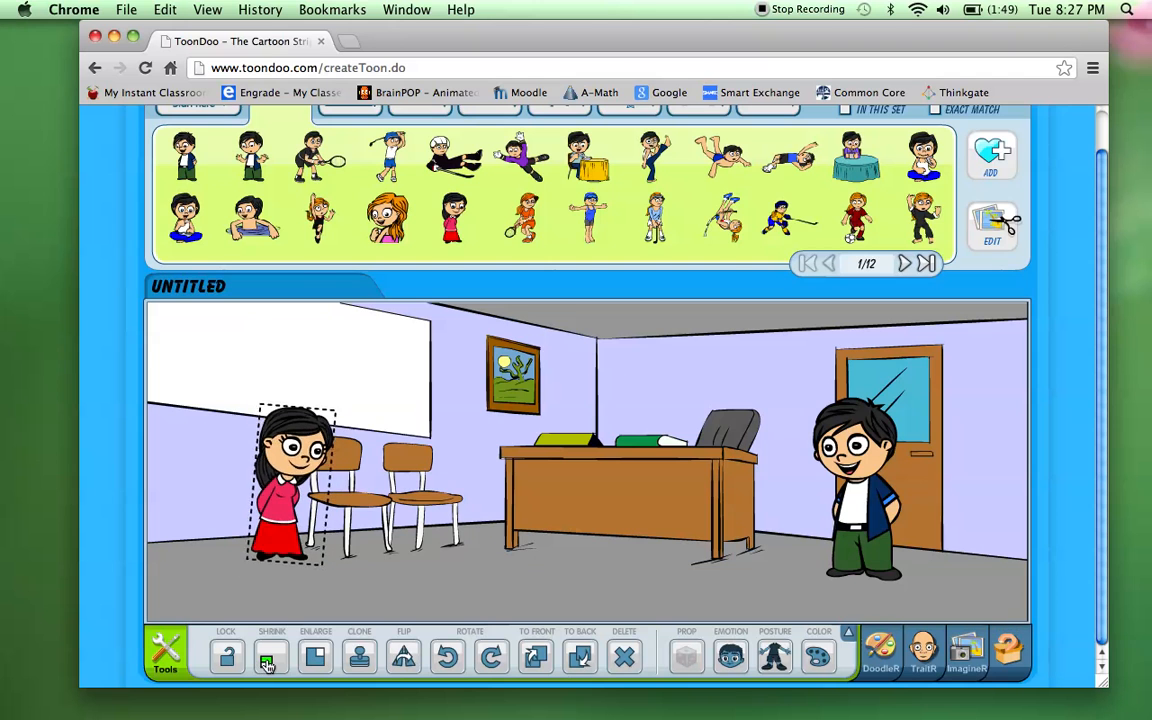
click(270, 655)
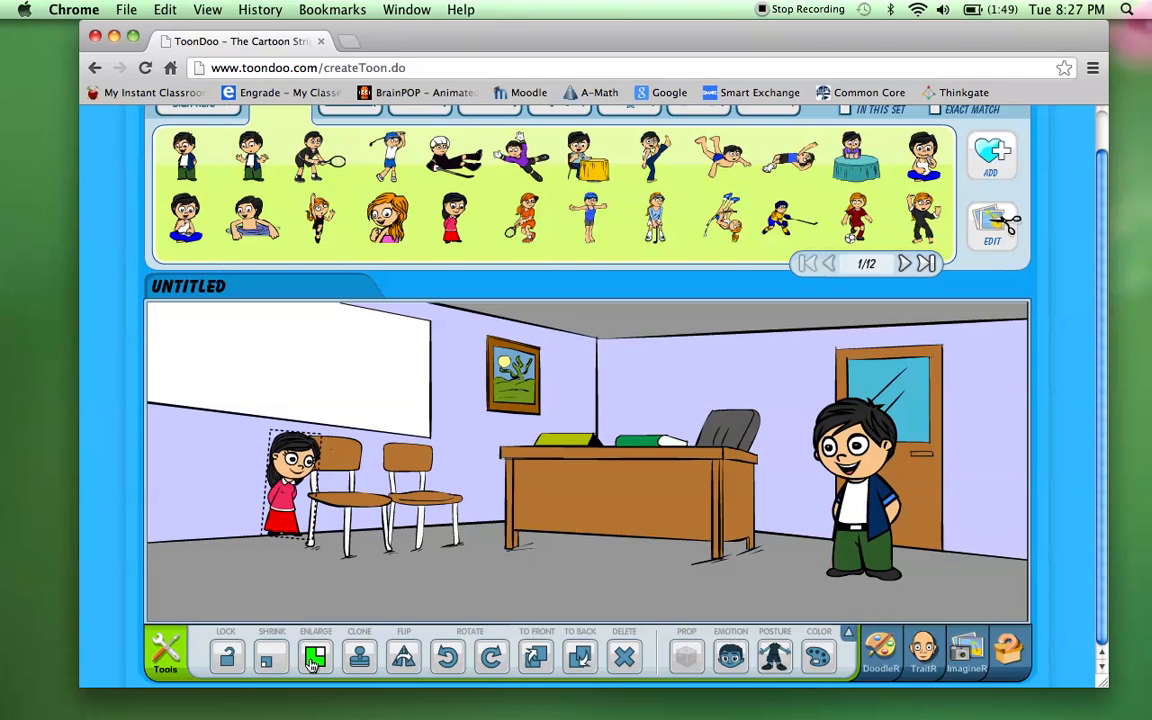
click(315, 656)
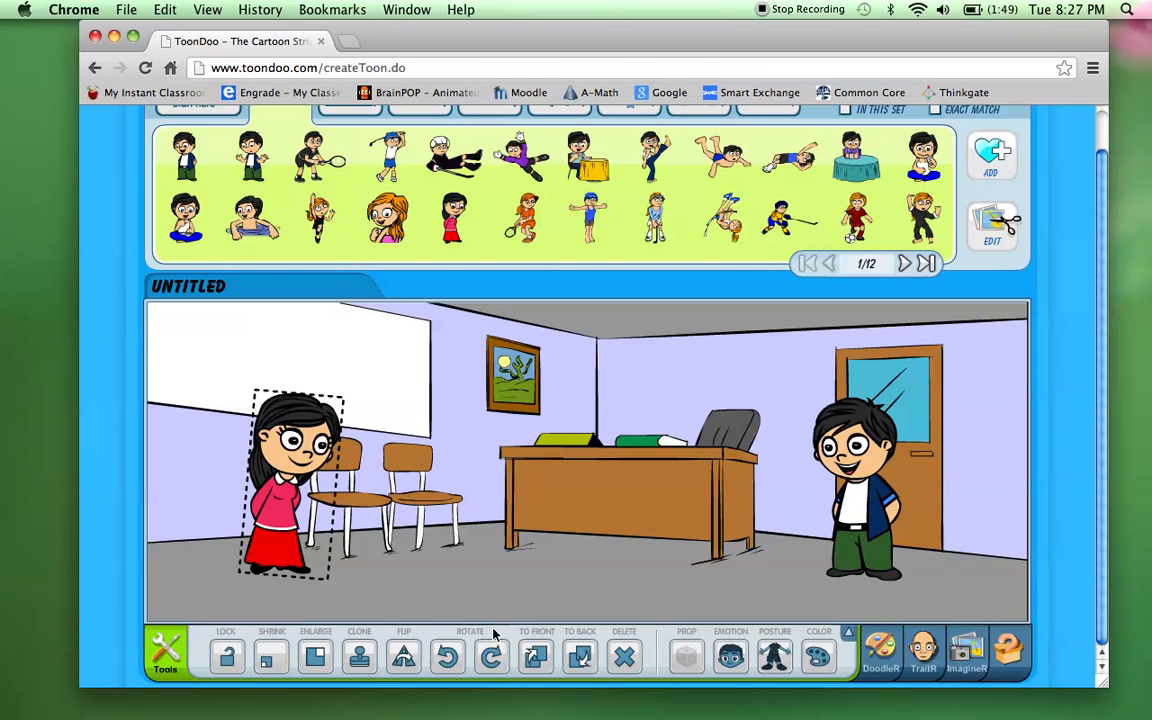
mouse_move(624, 657)
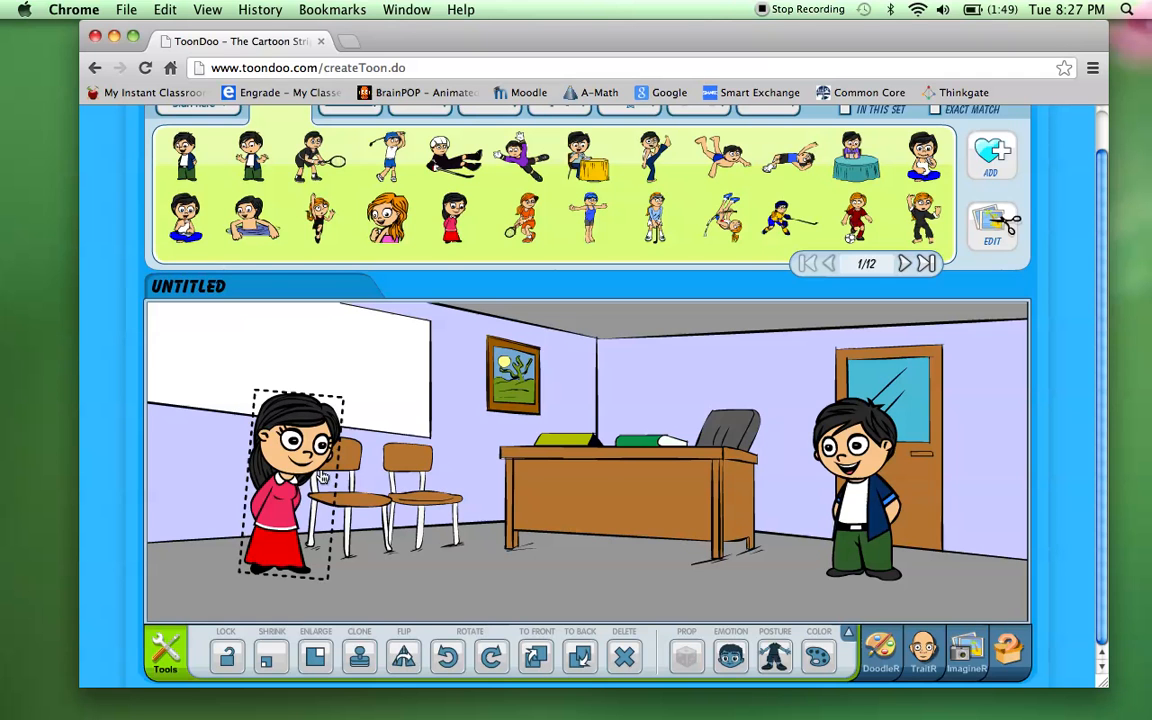
mouse_move(461, 610)
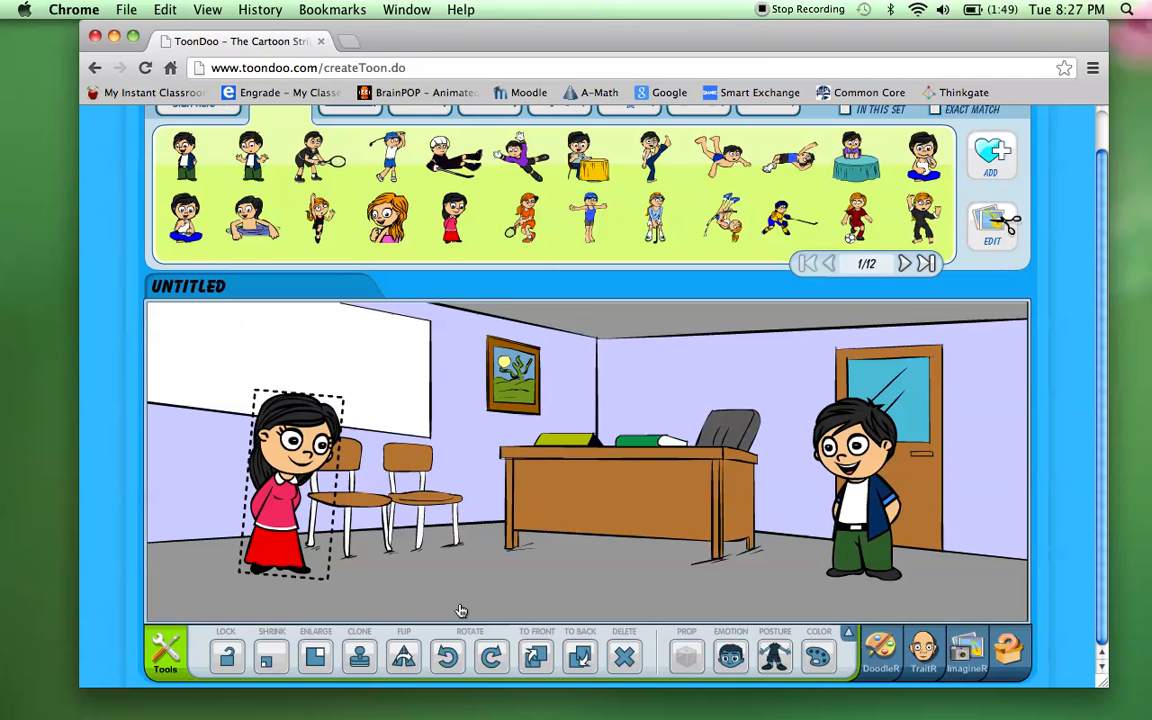
click(579, 565)
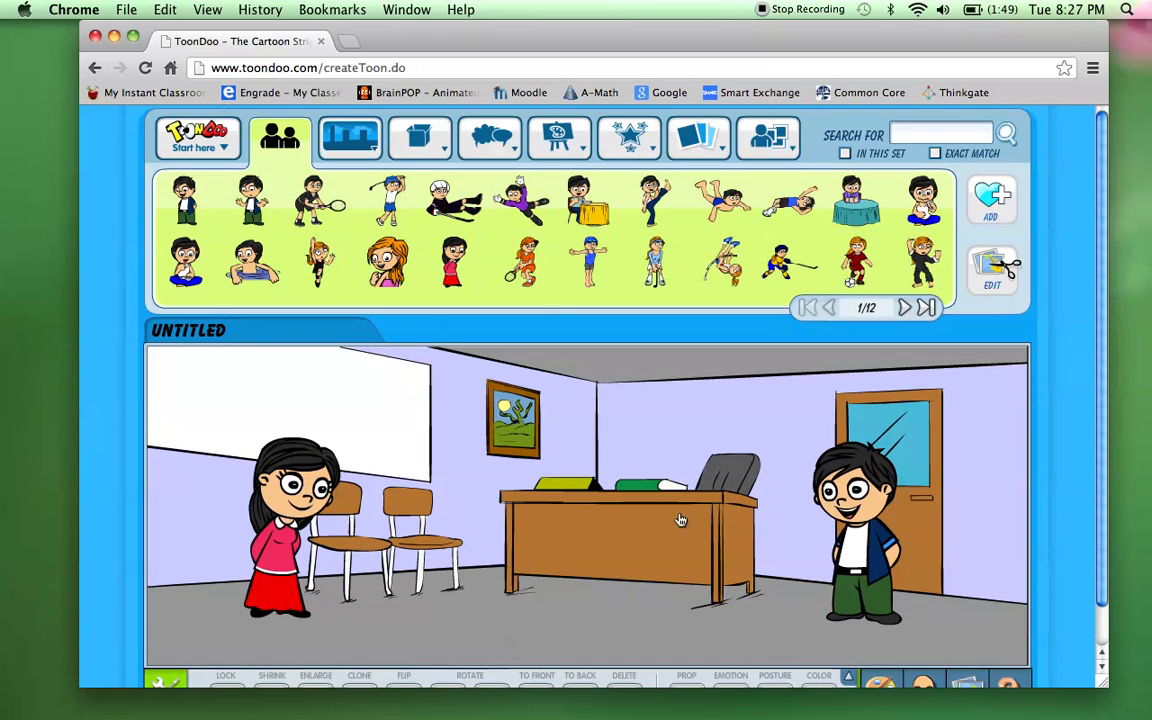
Step: Attach a cloud speech bubble to the boy reading 'Hi, how are you?'
click(489, 137)
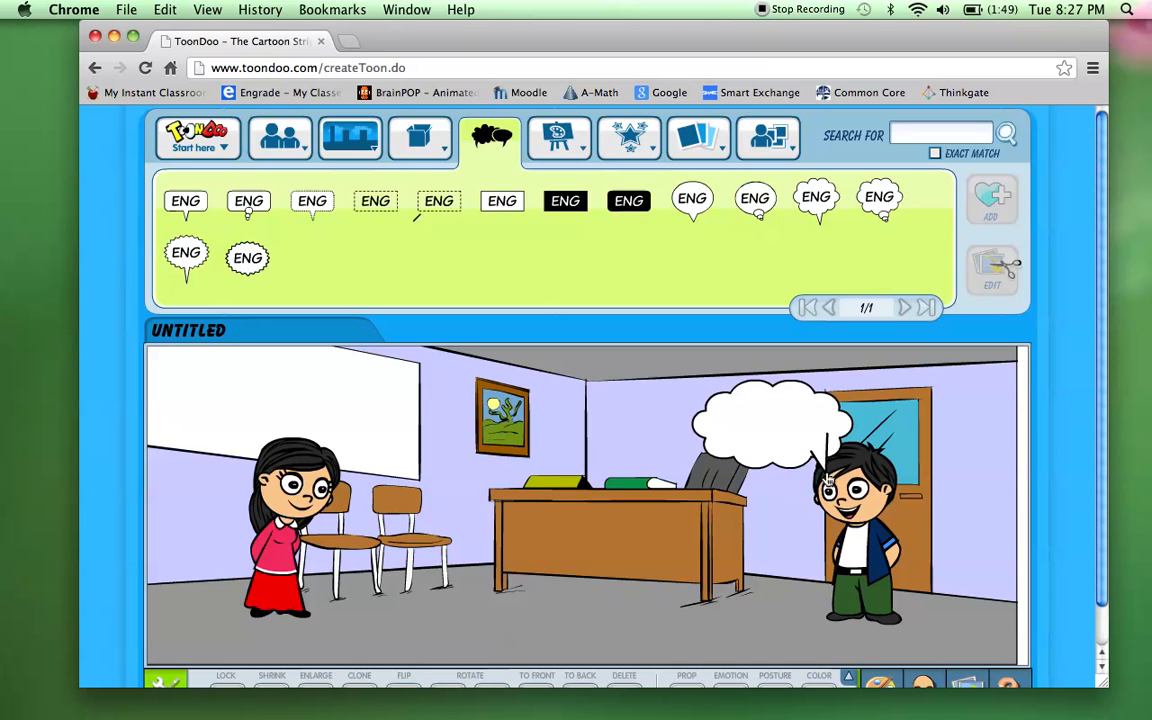
scroll(down, 3)
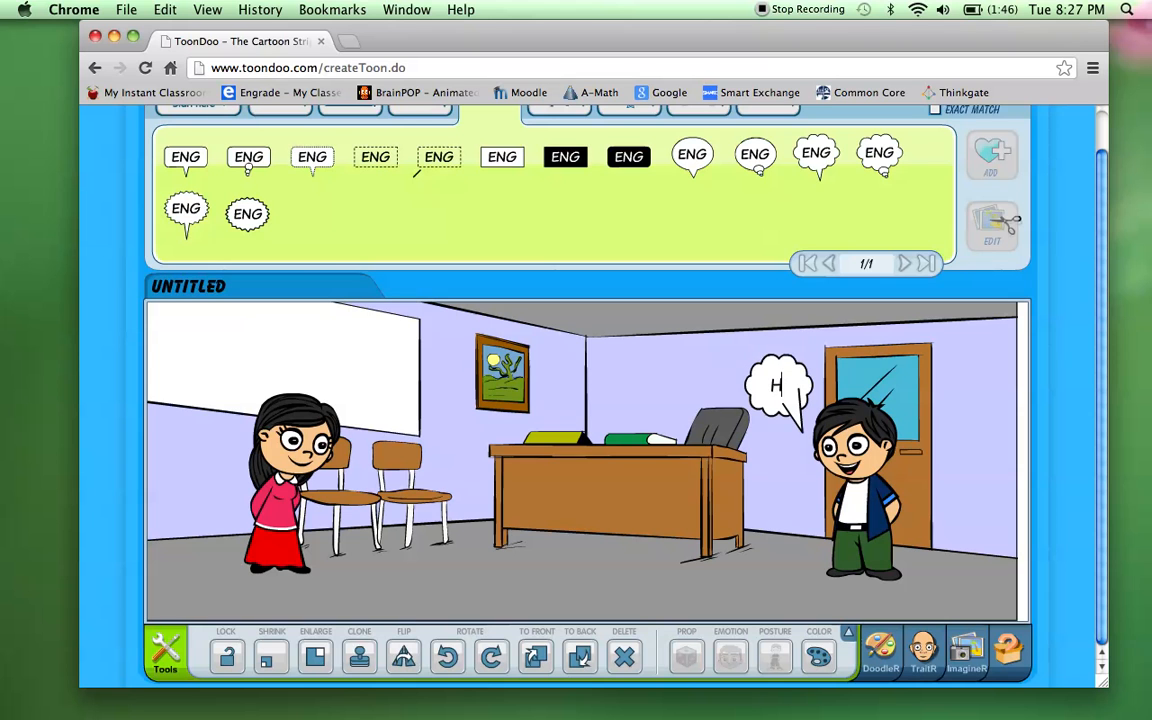
text(Hi, how a)
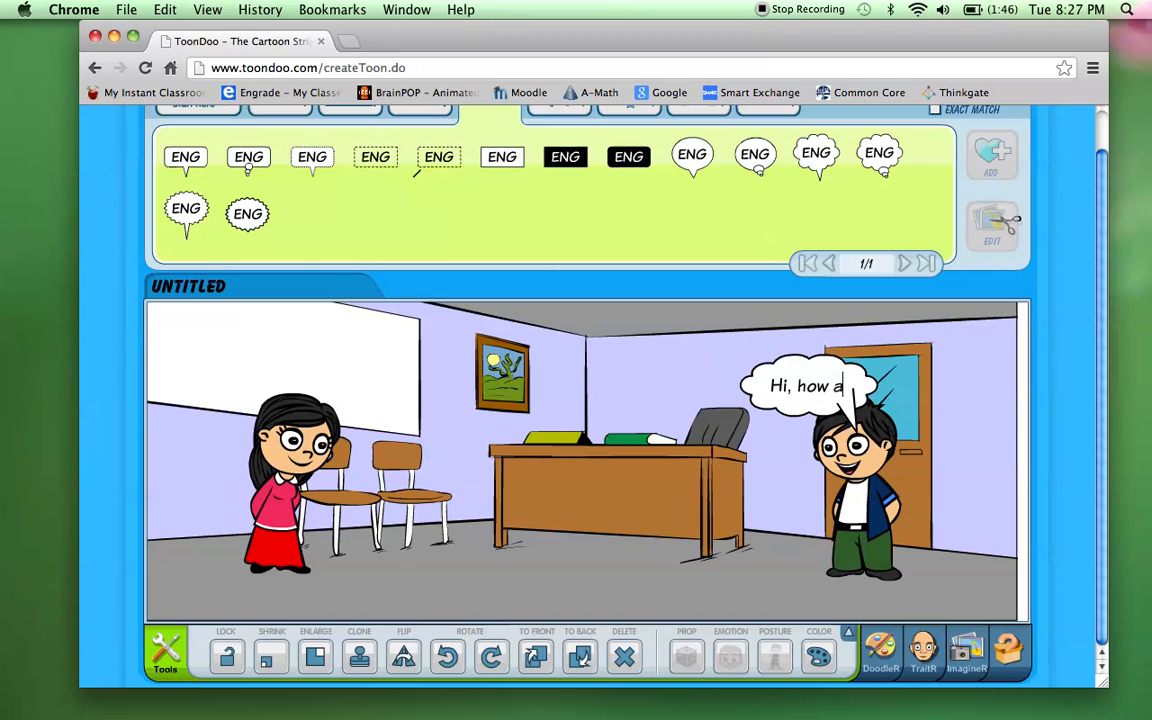
text(re you?)
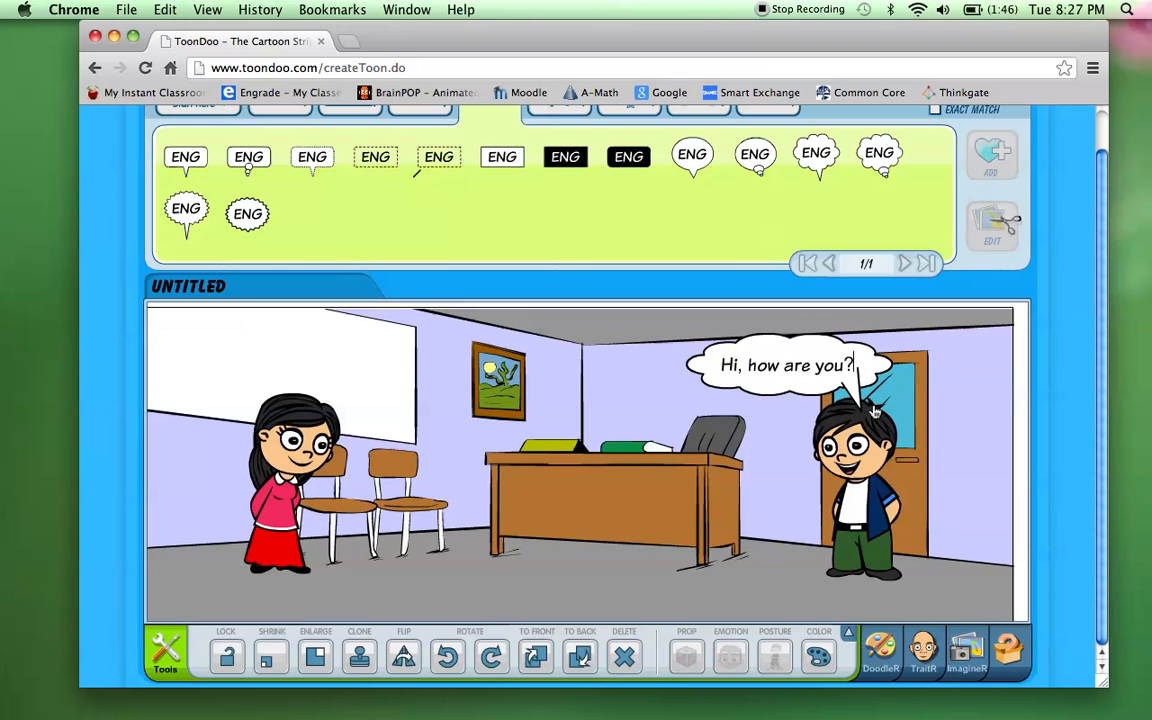
mouse_move(490, 190)
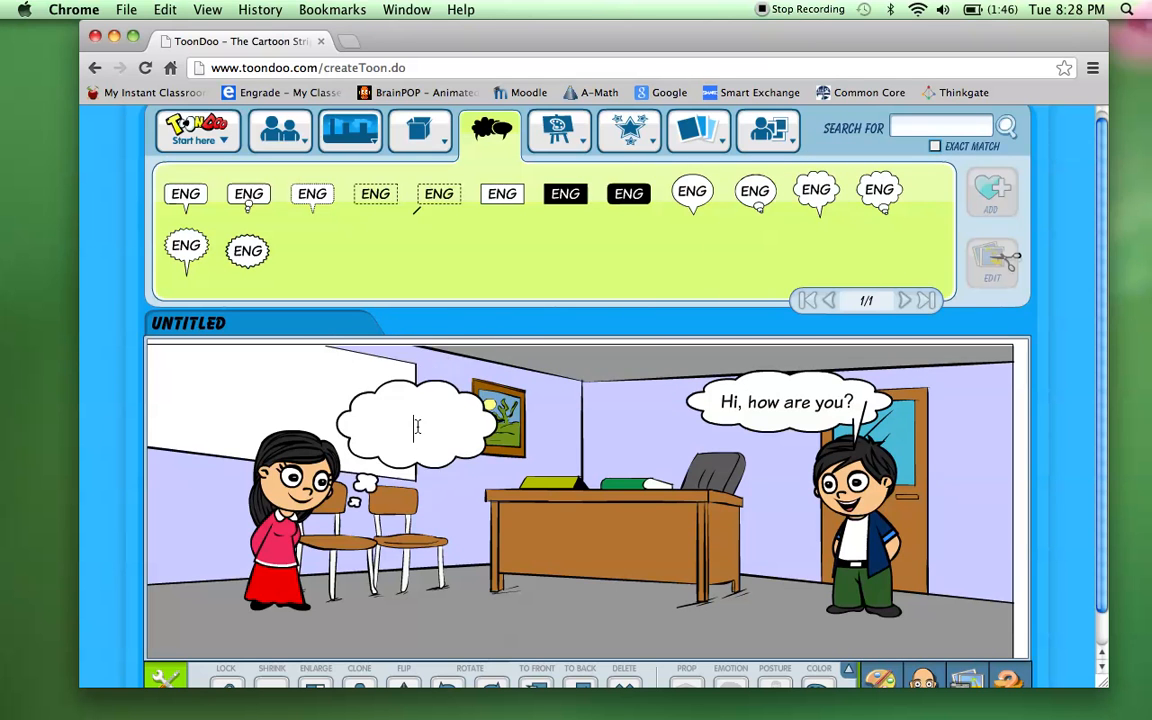
mouse_move(431, 447)
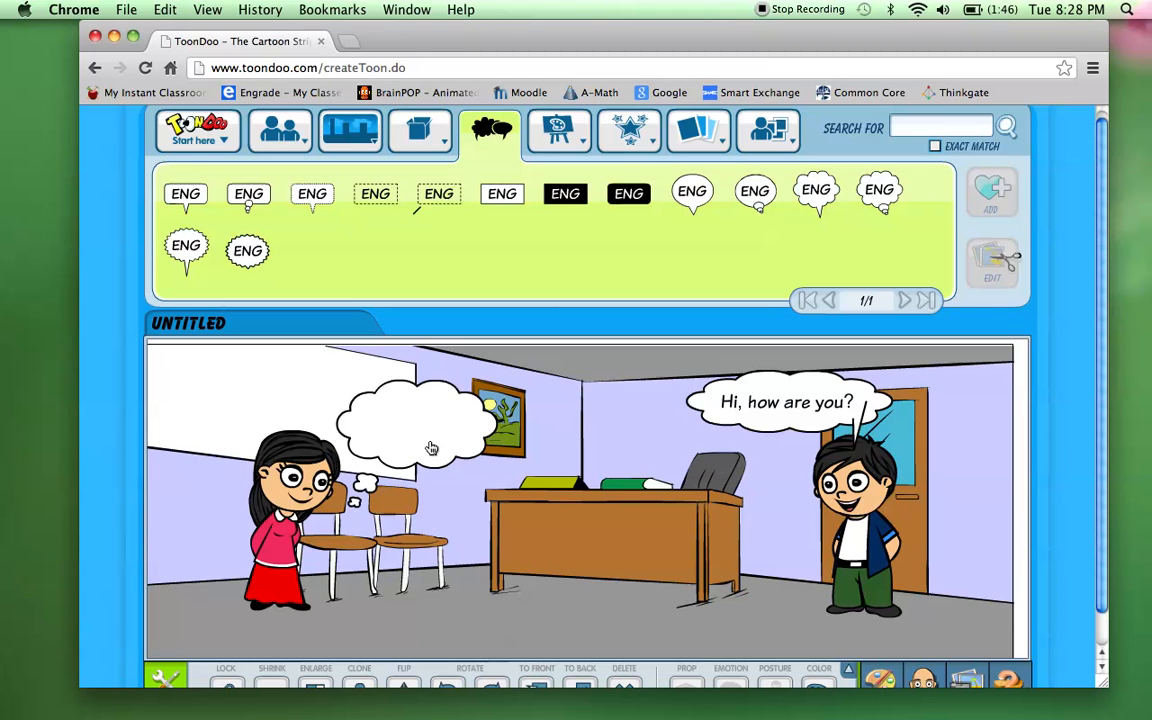
Step: Write 'Good thanks for asking.' in a thought bubble on the girl
text(Good thanks for asking.)
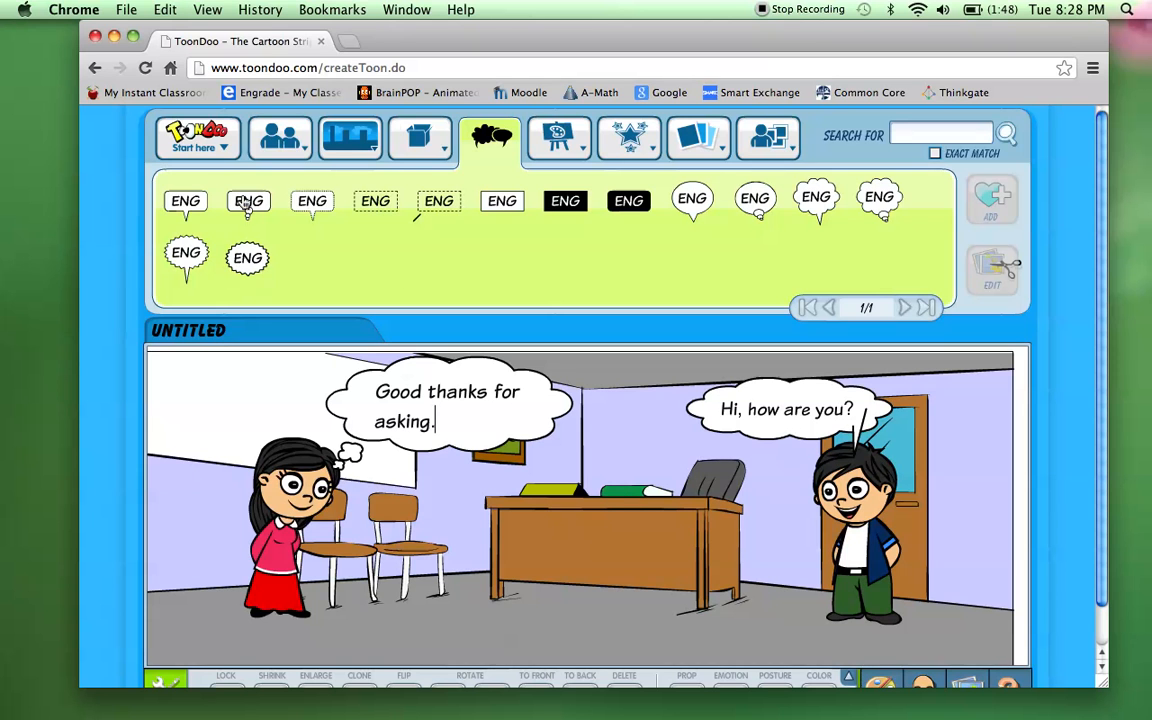
Step: Add the grey office chair from Indoors props beside the girl and browse more props
click(419, 137)
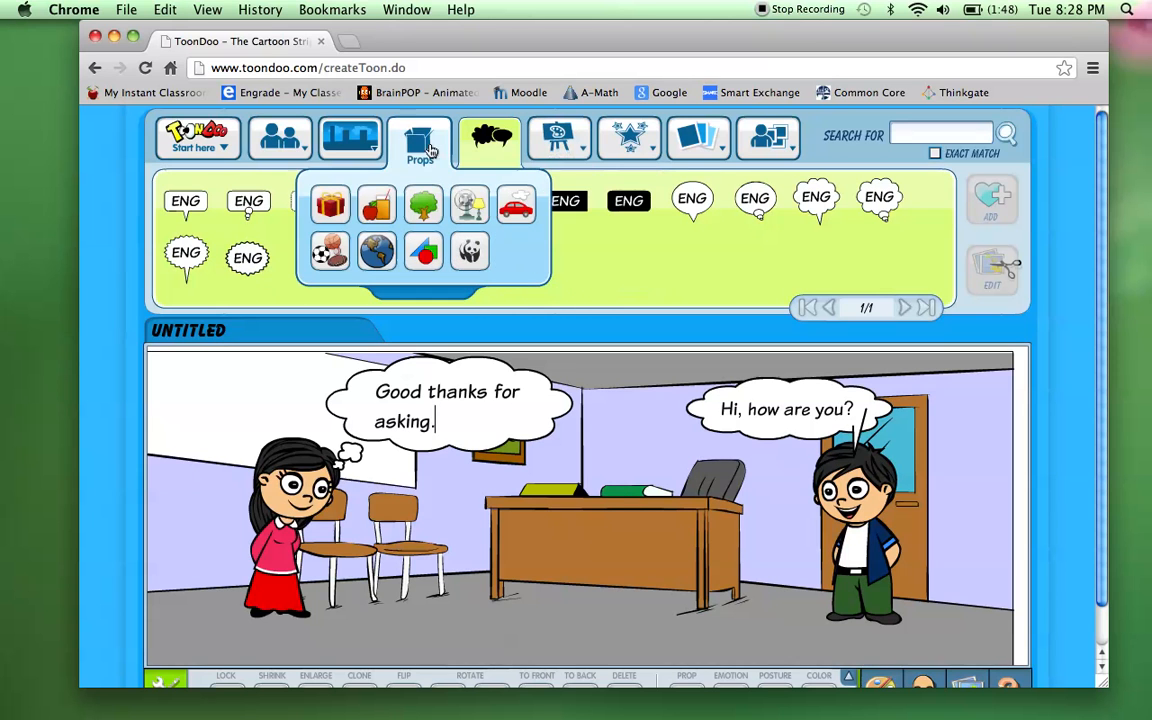
mouse_move(377, 251)
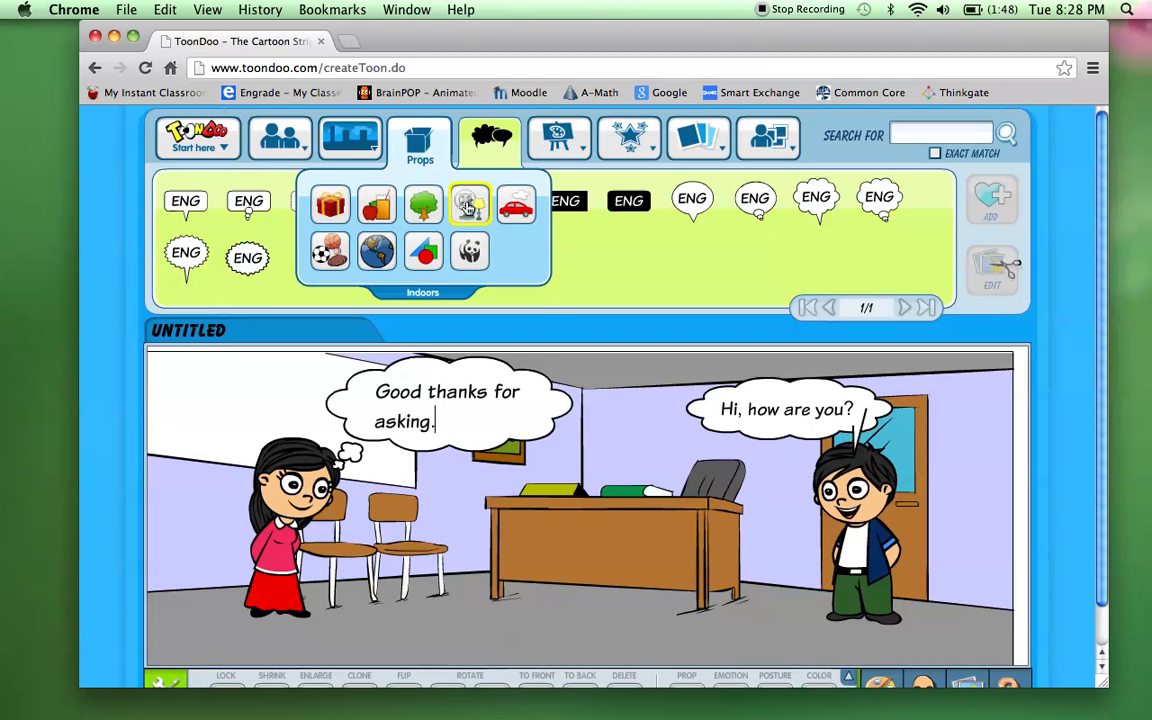
click(419, 138)
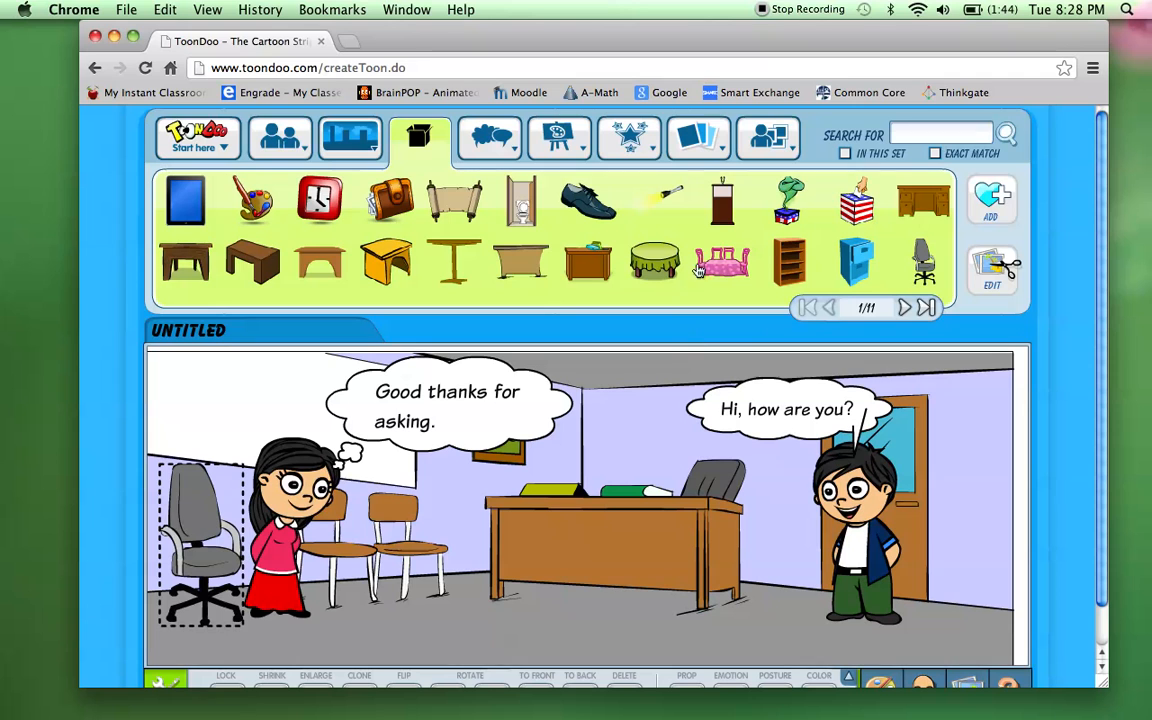
mouse_move(649, 210)
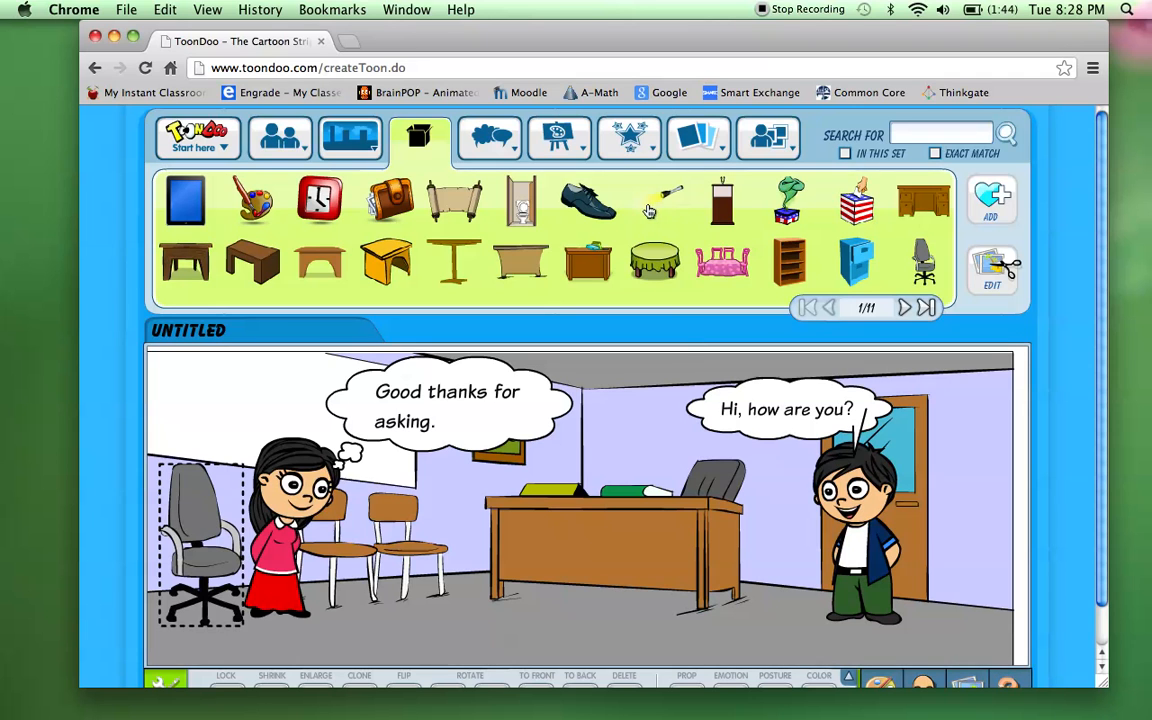
mouse_move(785, 242)
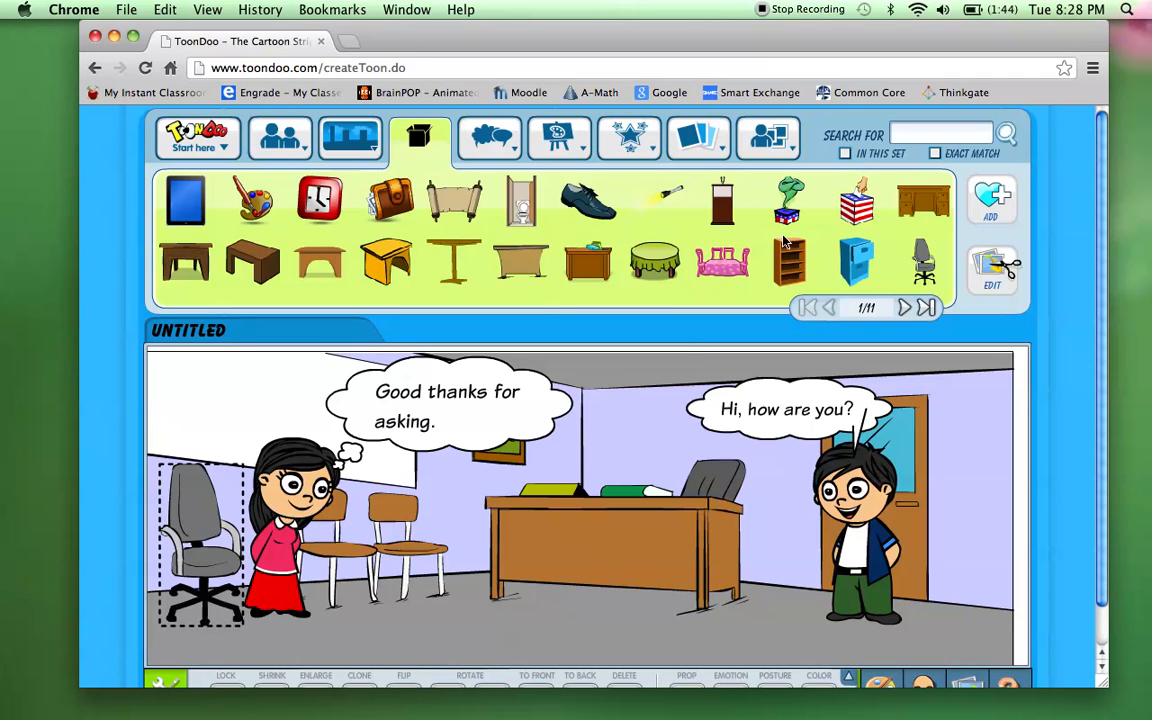
click(903, 307)
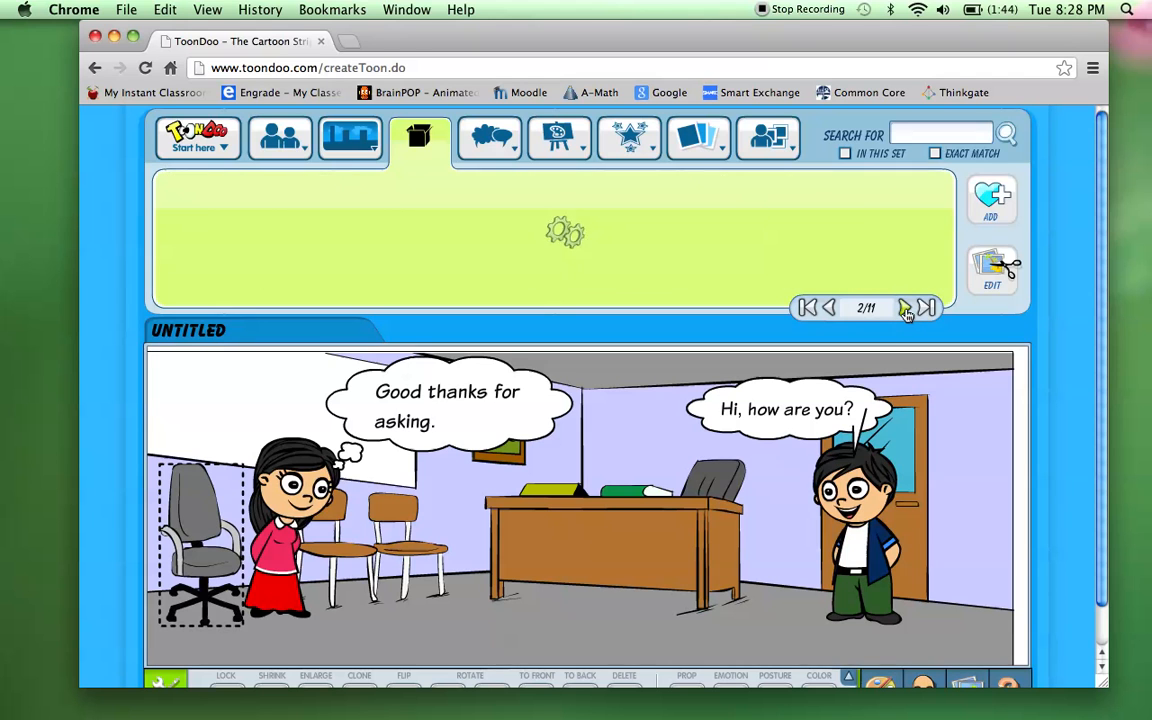
click(903, 307)
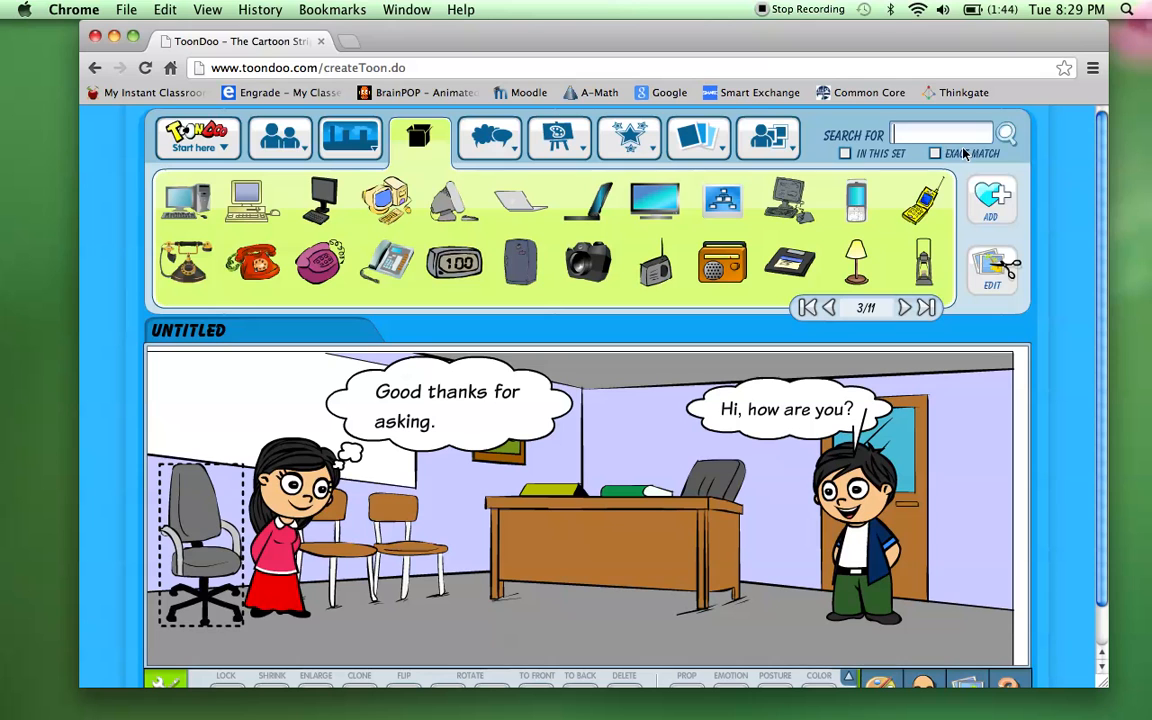
Step: Search props for 'BOOKS', shrink the book stack and place it on the desk
text(B)
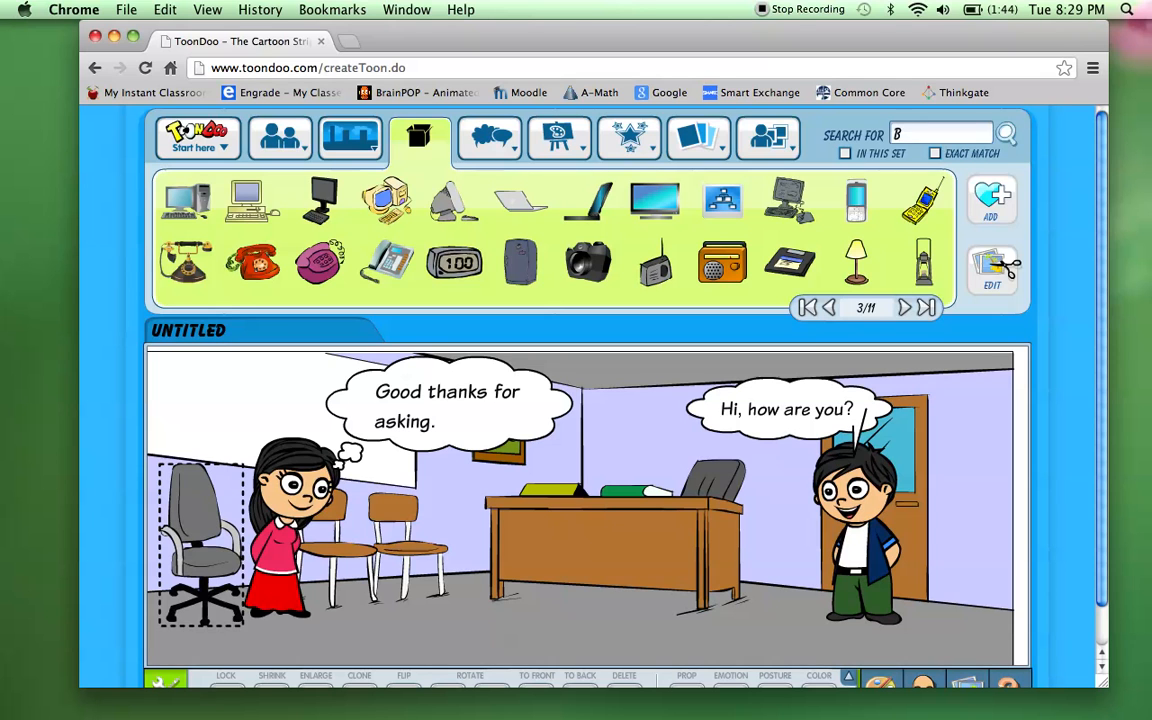
text(OOKS)
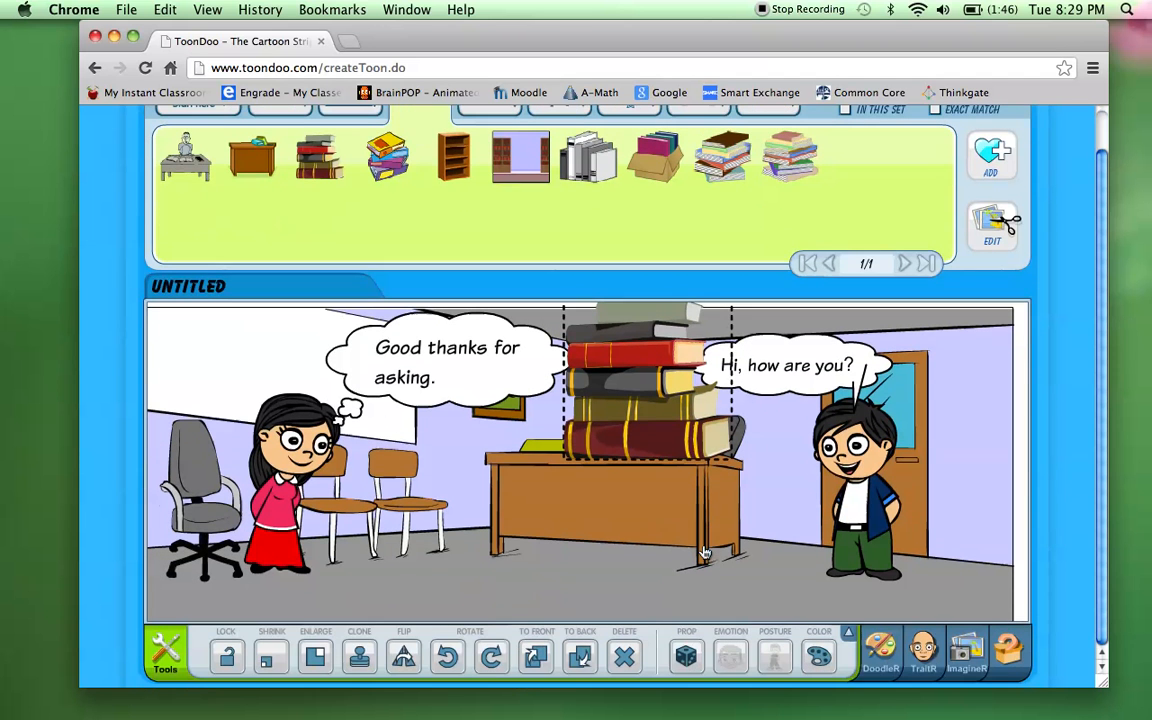
click(270, 657)
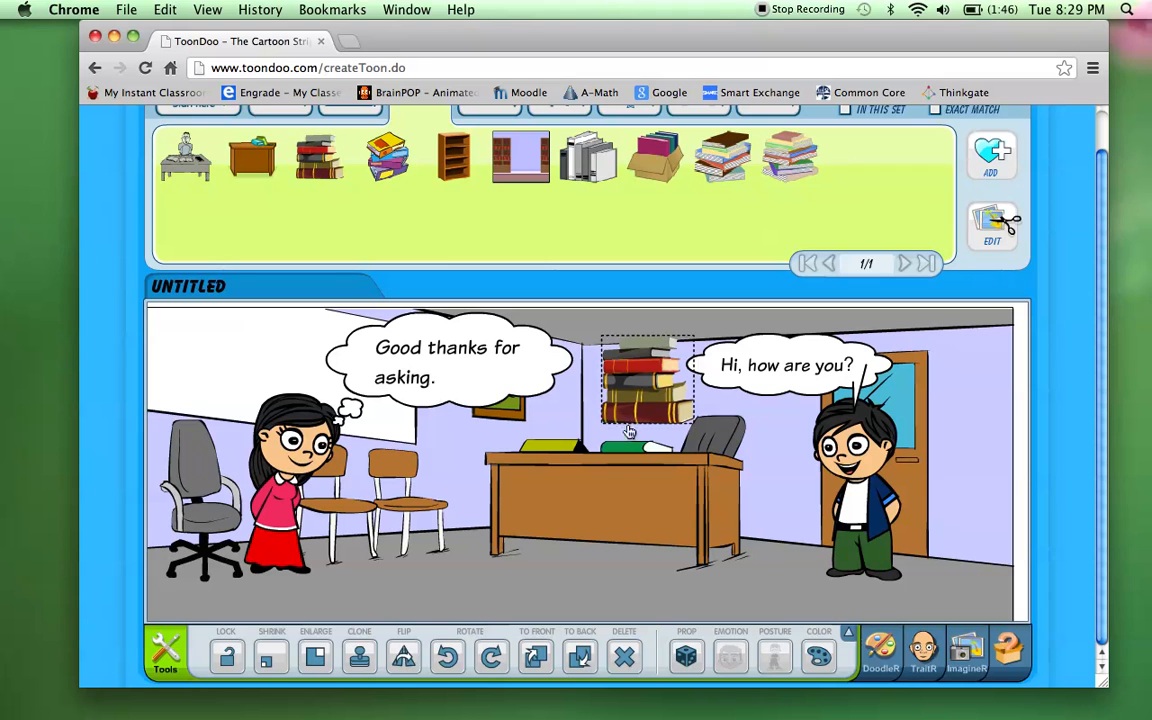
drag(648, 378, 648, 410)
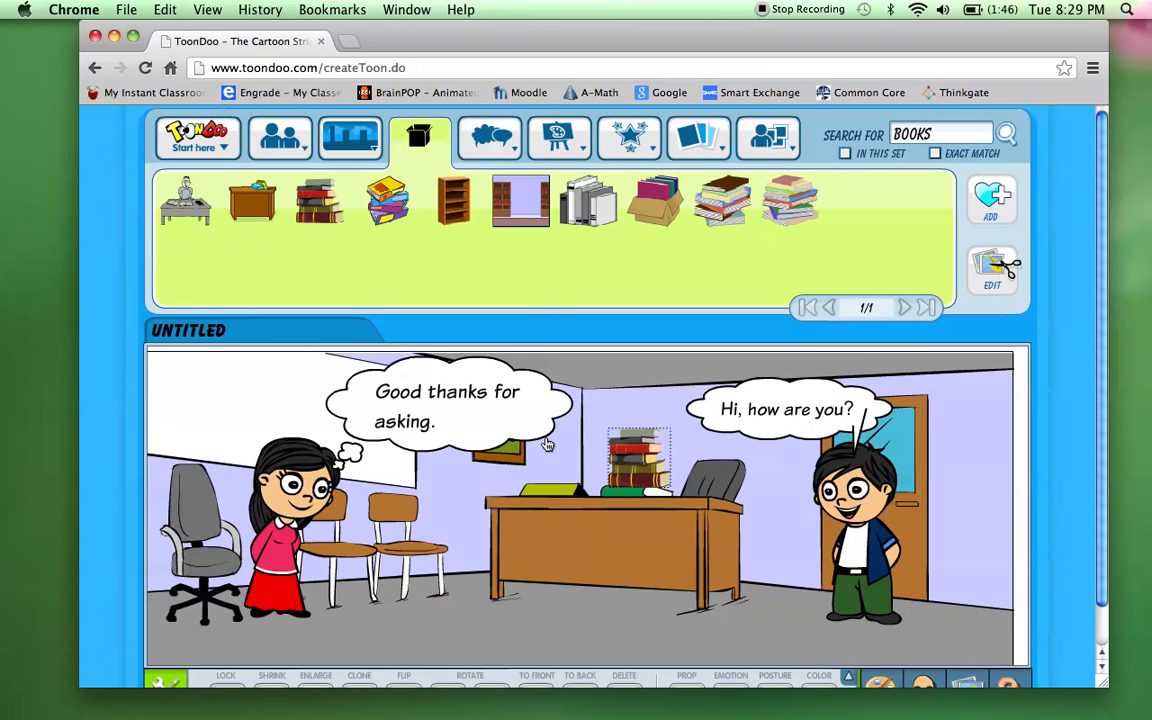
mouse_move(591, 442)
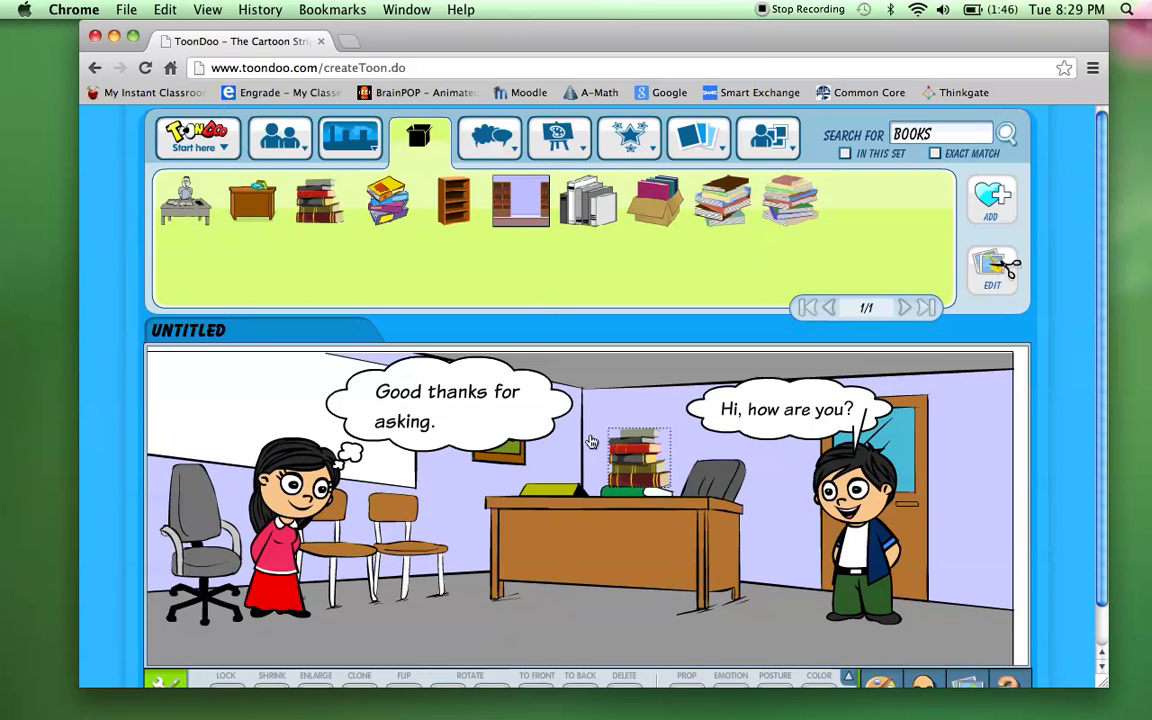
mouse_move(715, 528)
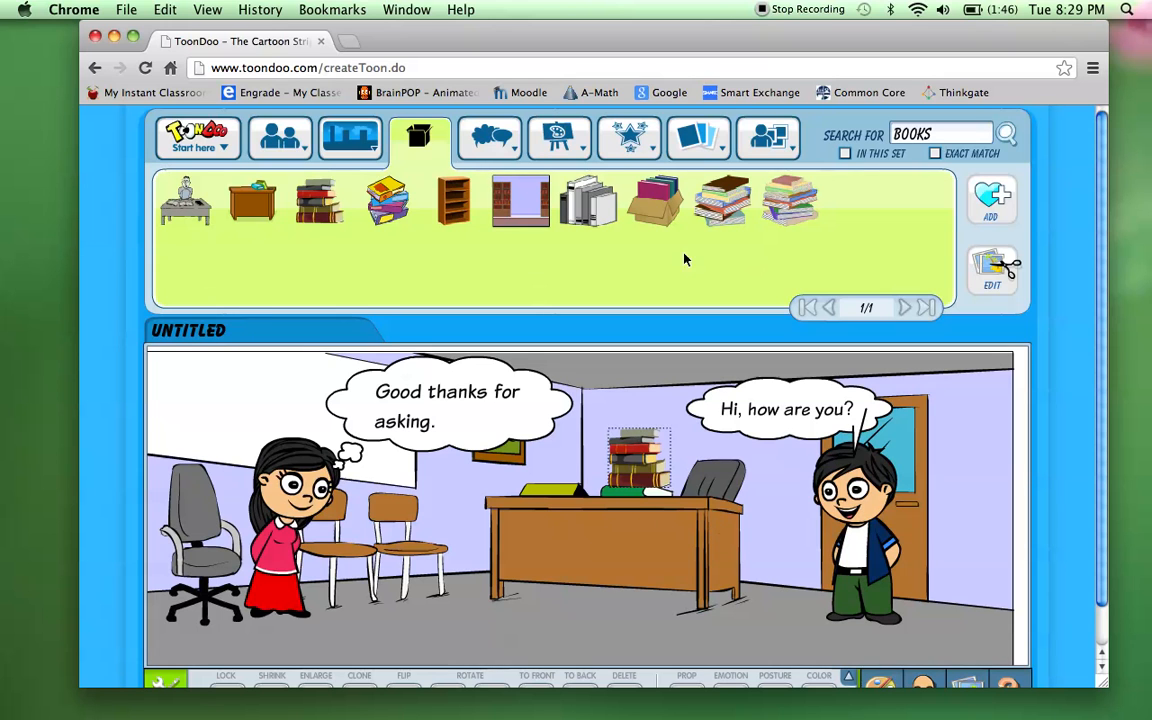
click(198, 137)
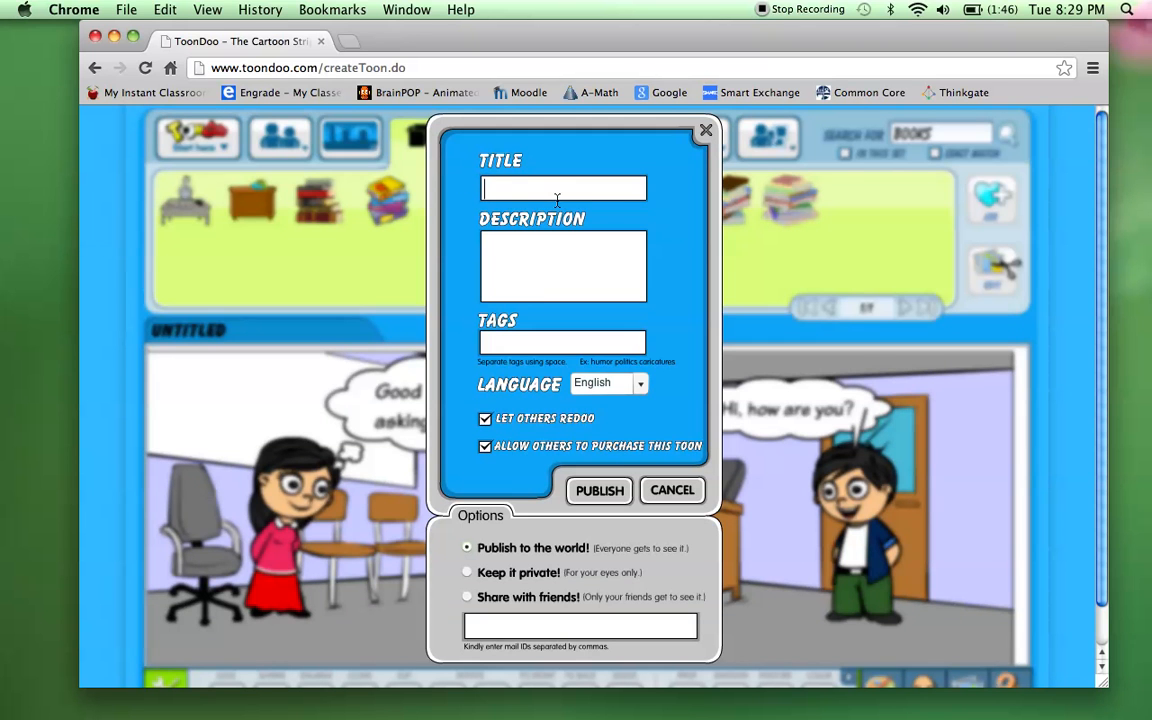
Step: Publish the cartoon privately as 'Practice' with redo and purchase permissions turned off
text(Prac)
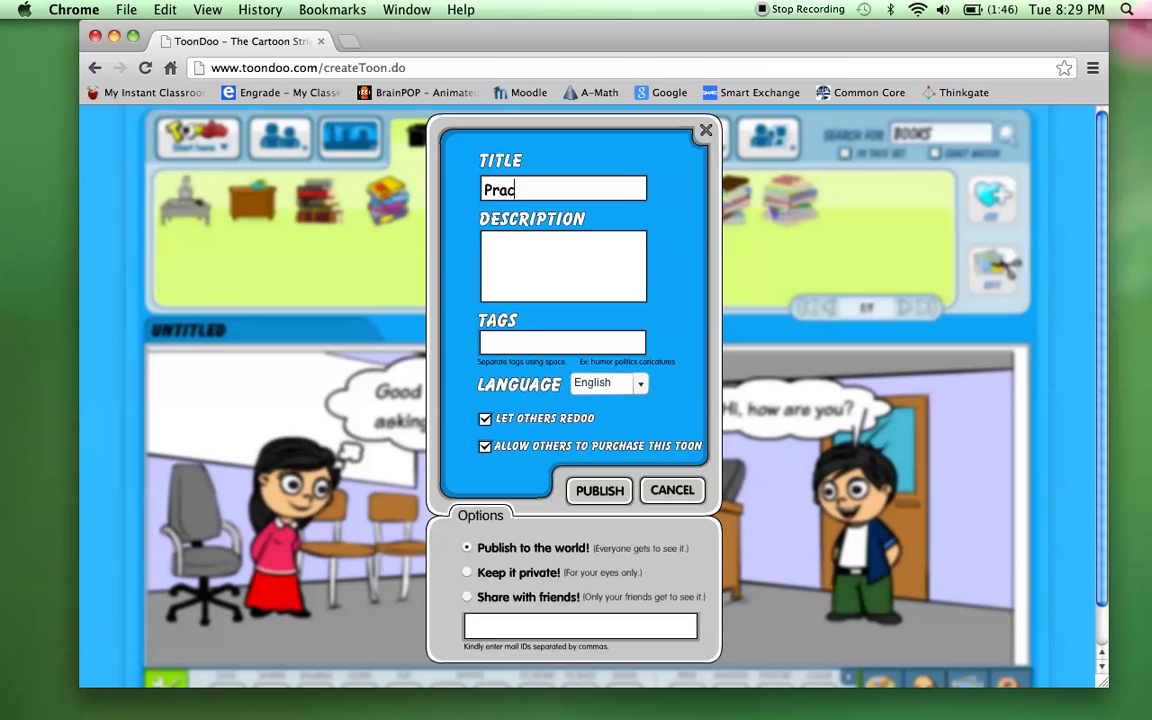
text(tice)
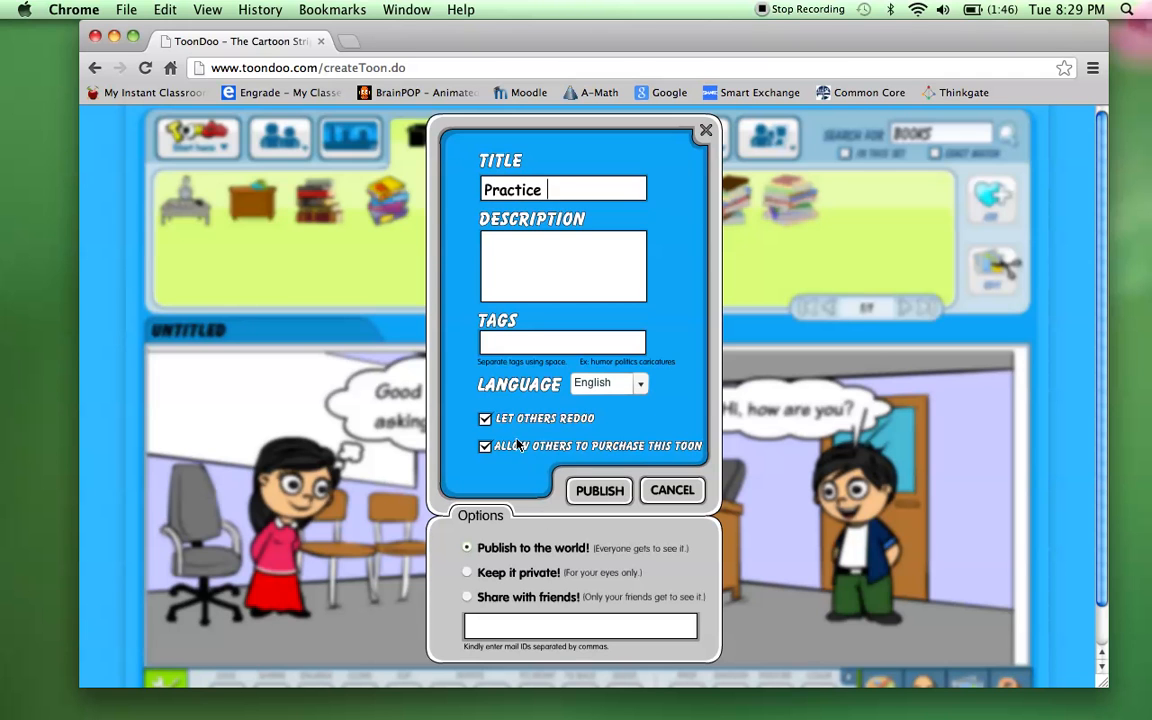
mouse_move(545, 426)
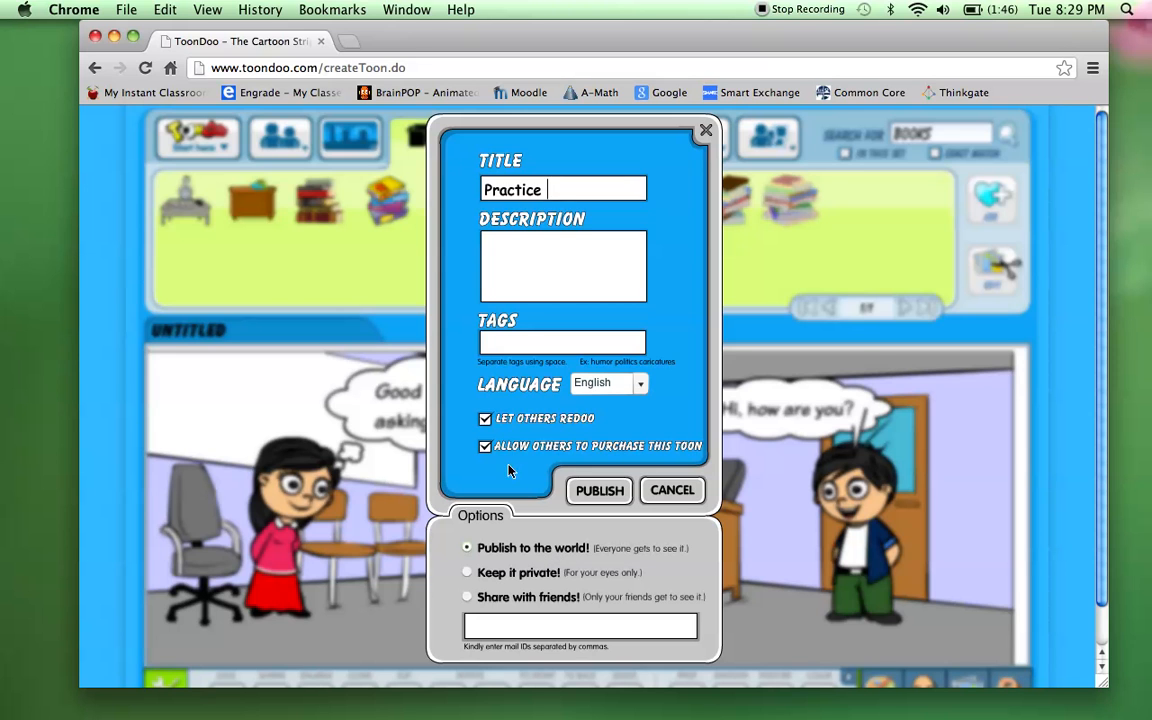
click(485, 418)
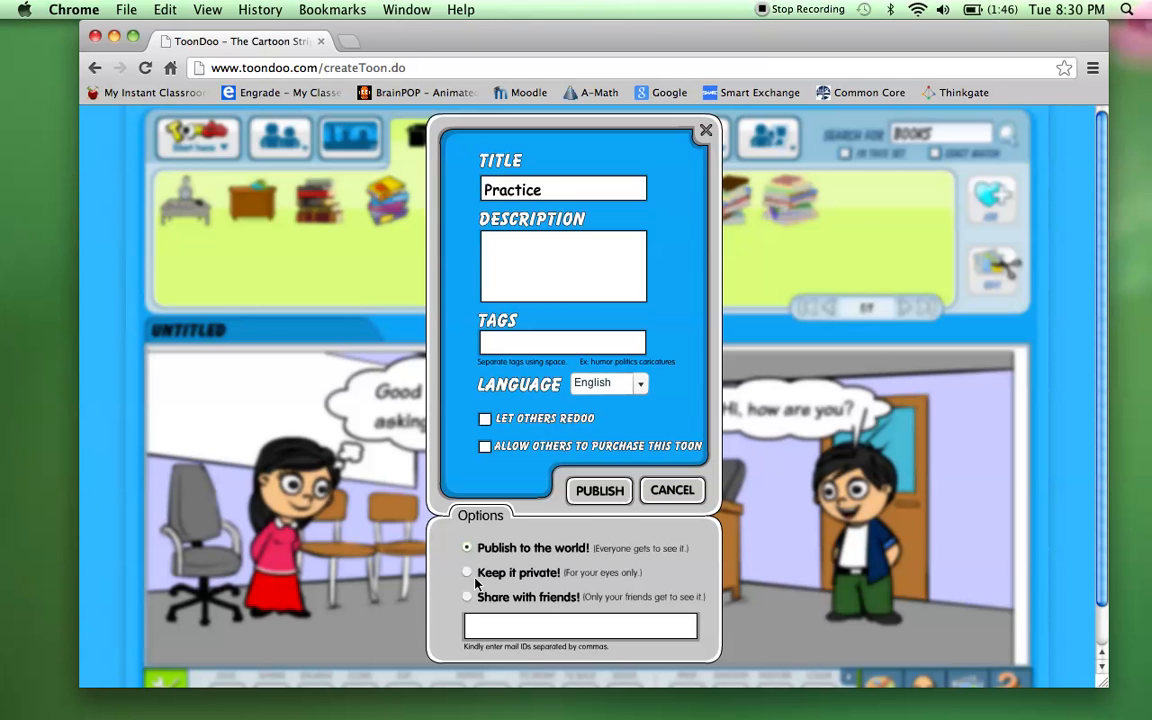
click(466, 572)
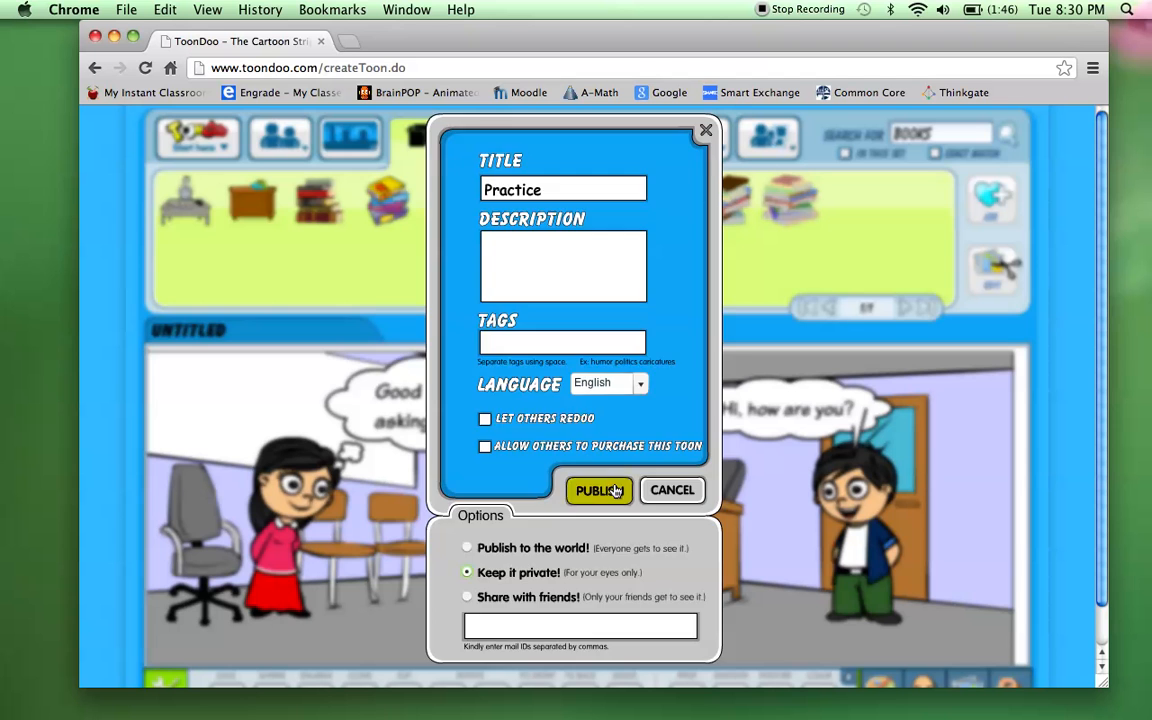
click(598, 490)
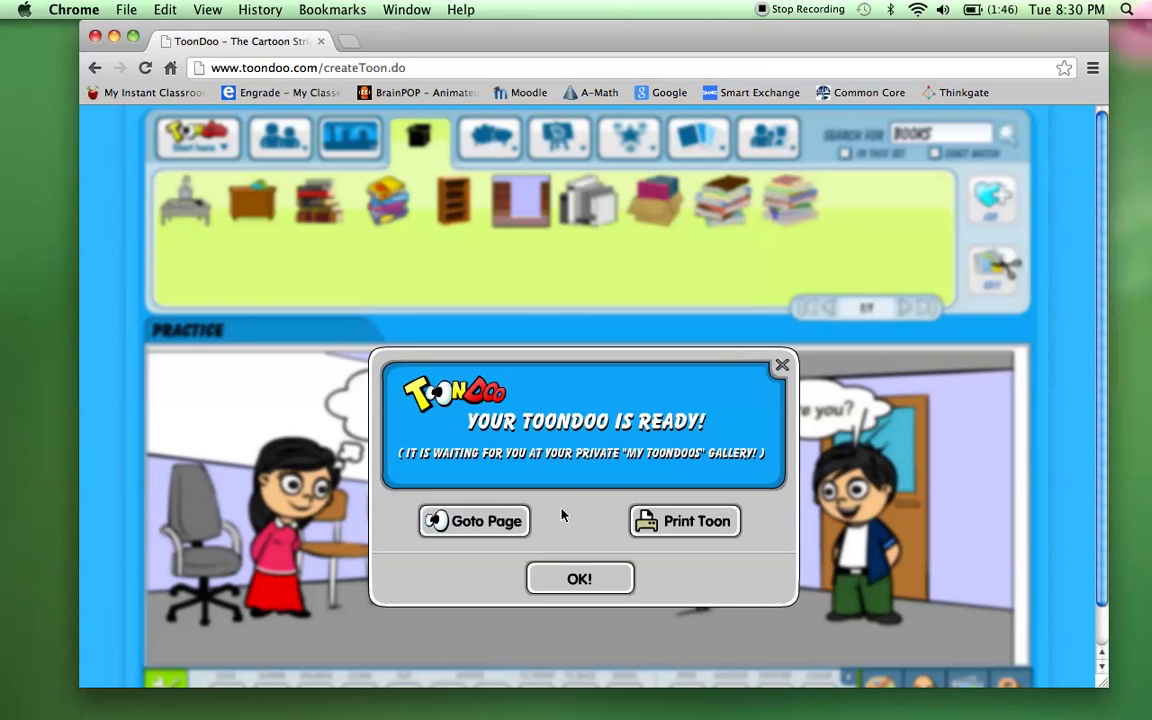
click(579, 578)
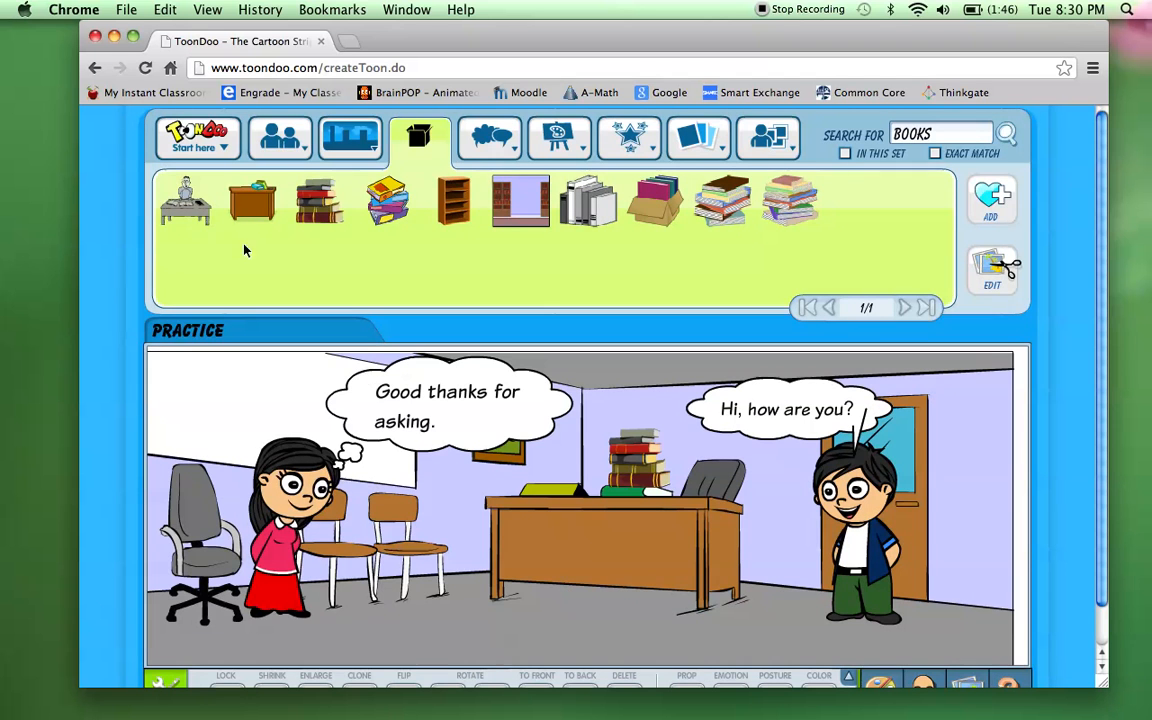
click(198, 138)
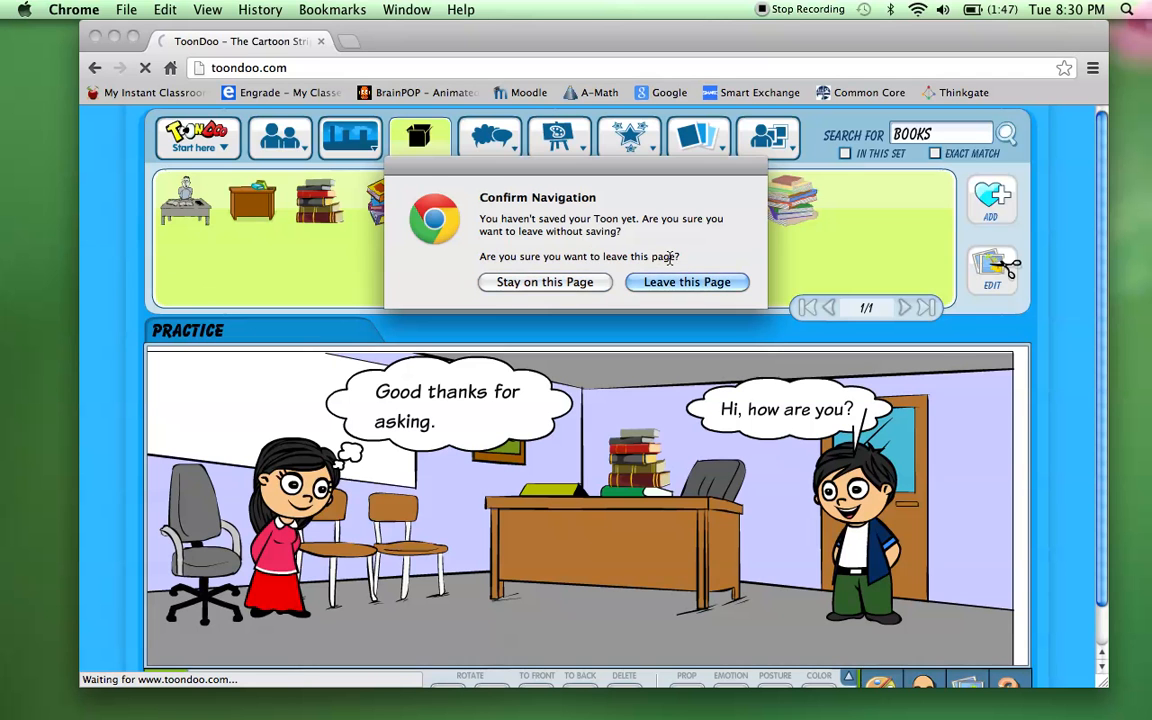
Step: Leave the editor and preview the Practice toon in My ToonDoos, then close it
click(686, 282)
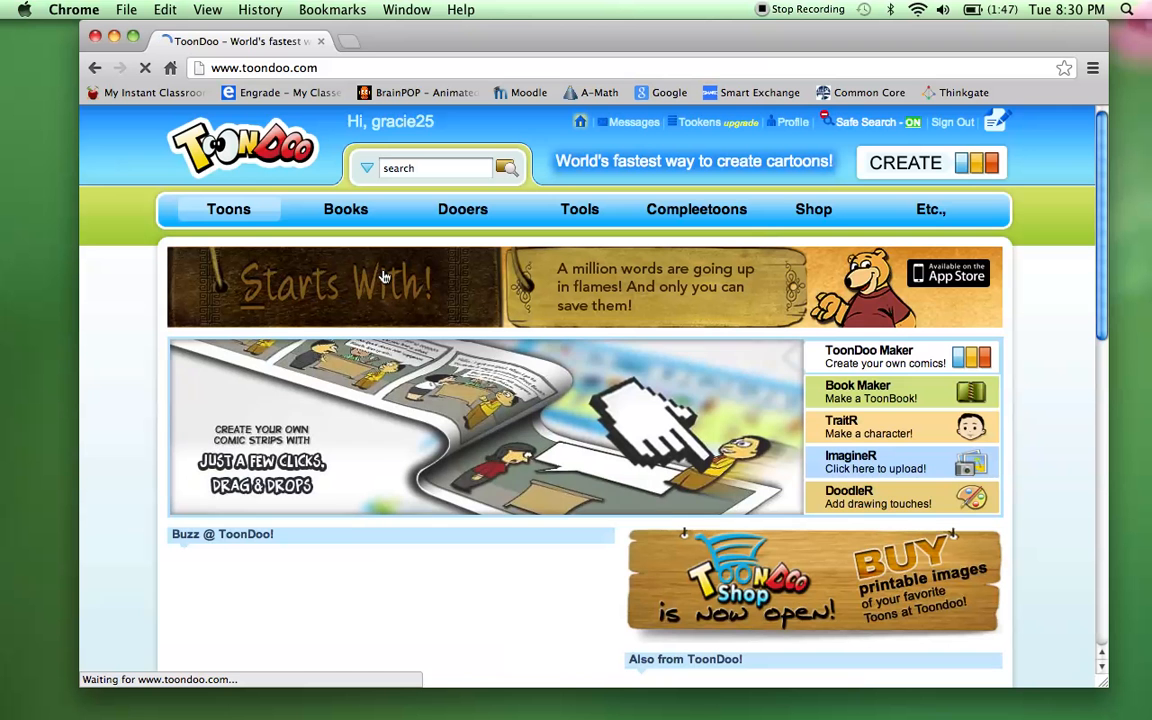
click(228, 209)
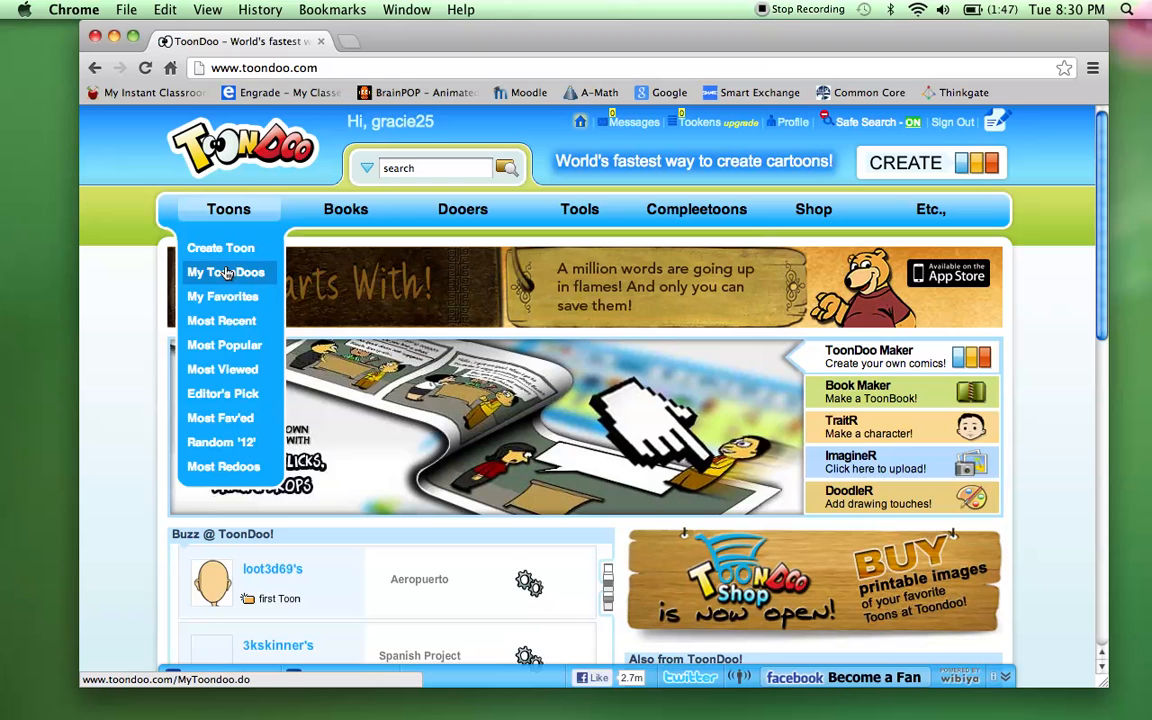
click(225, 272)
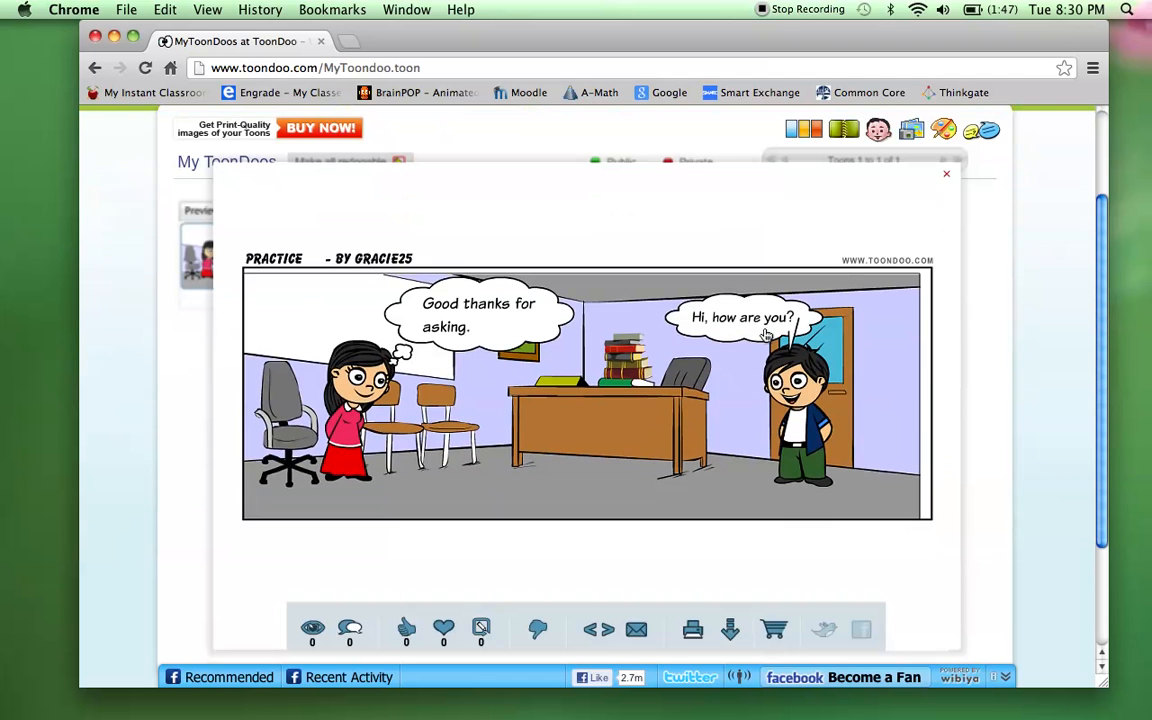
mouse_move(775, 375)
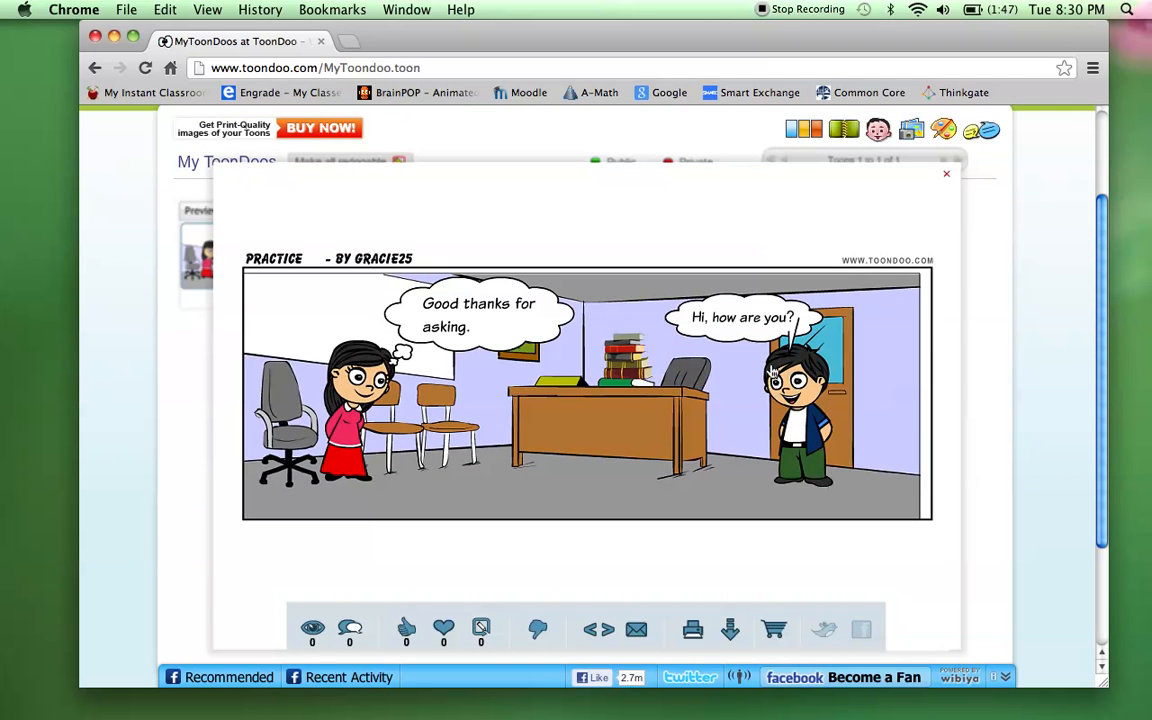
mouse_move(948, 183)
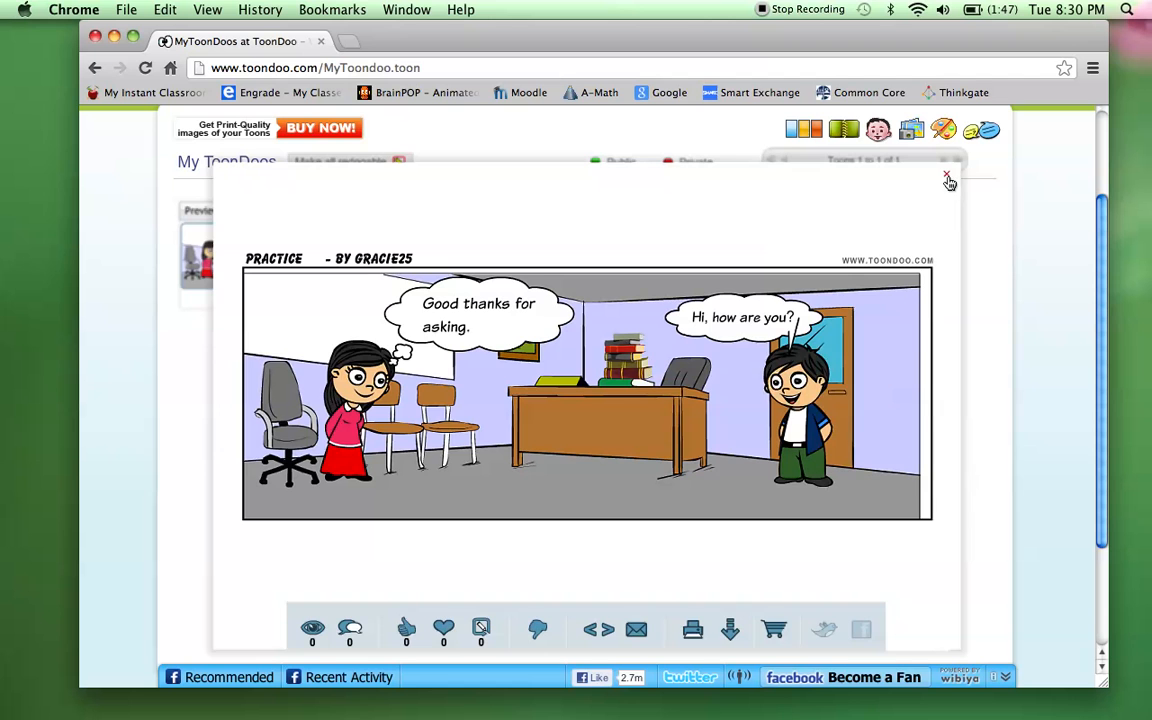
click(946, 177)
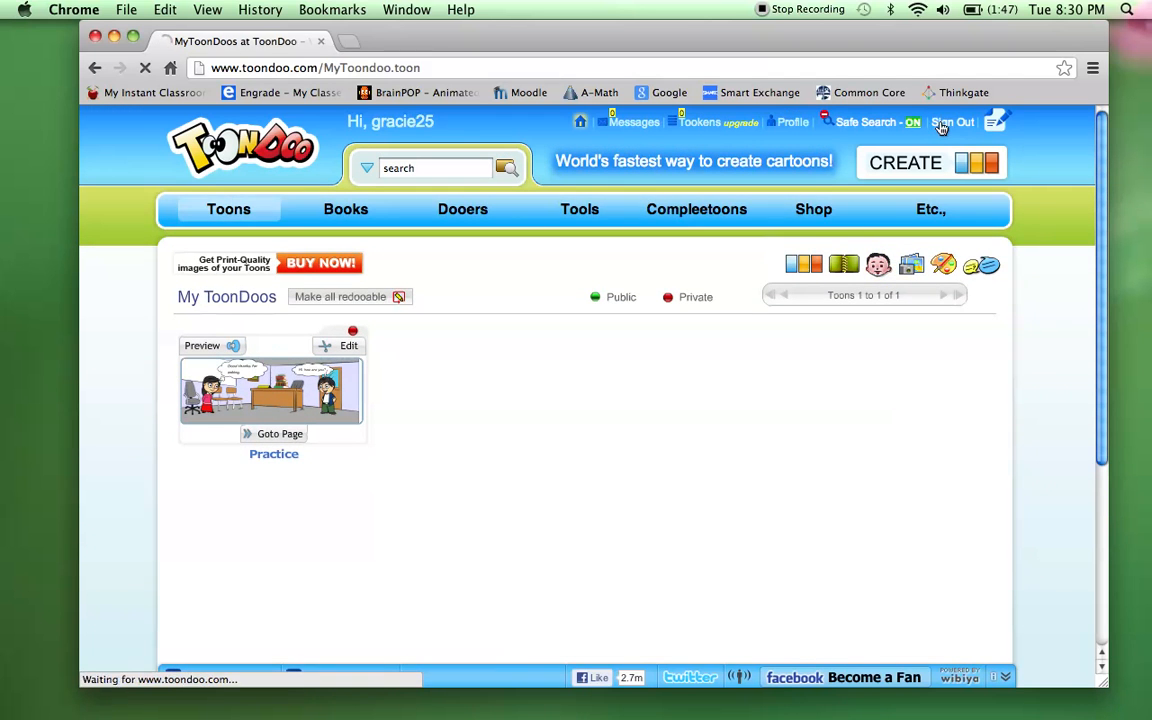
click(952, 121)
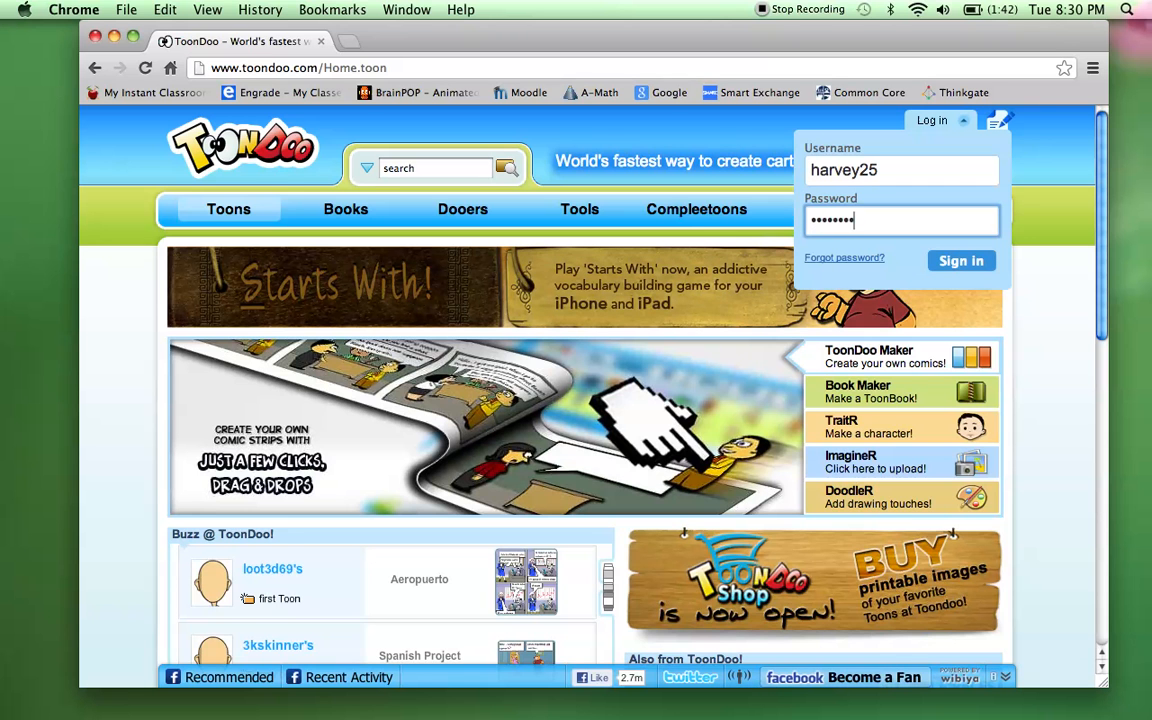
click(960, 260)
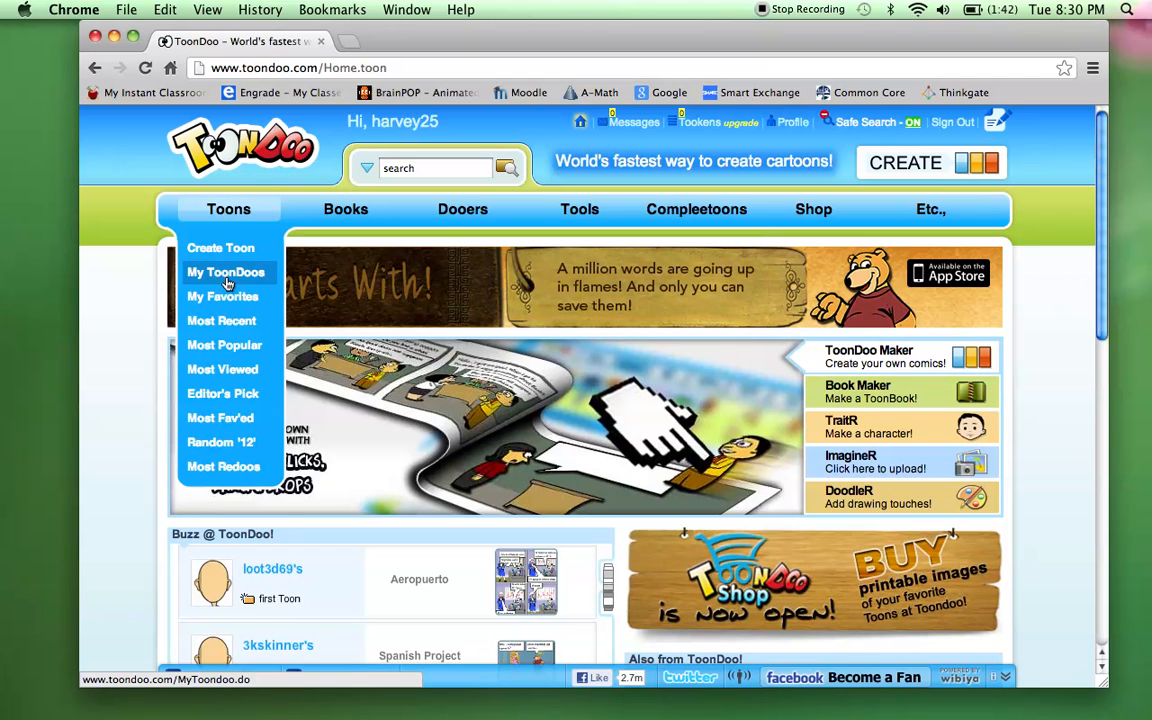
click(225, 272)
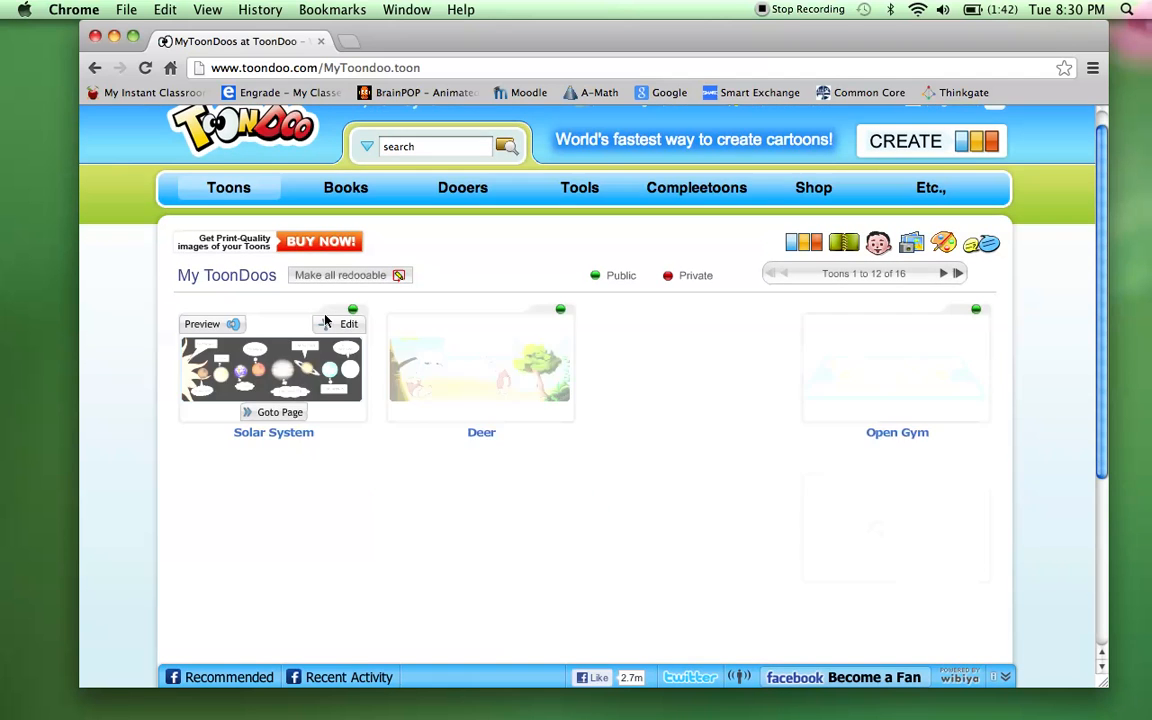
scroll(down, 3)
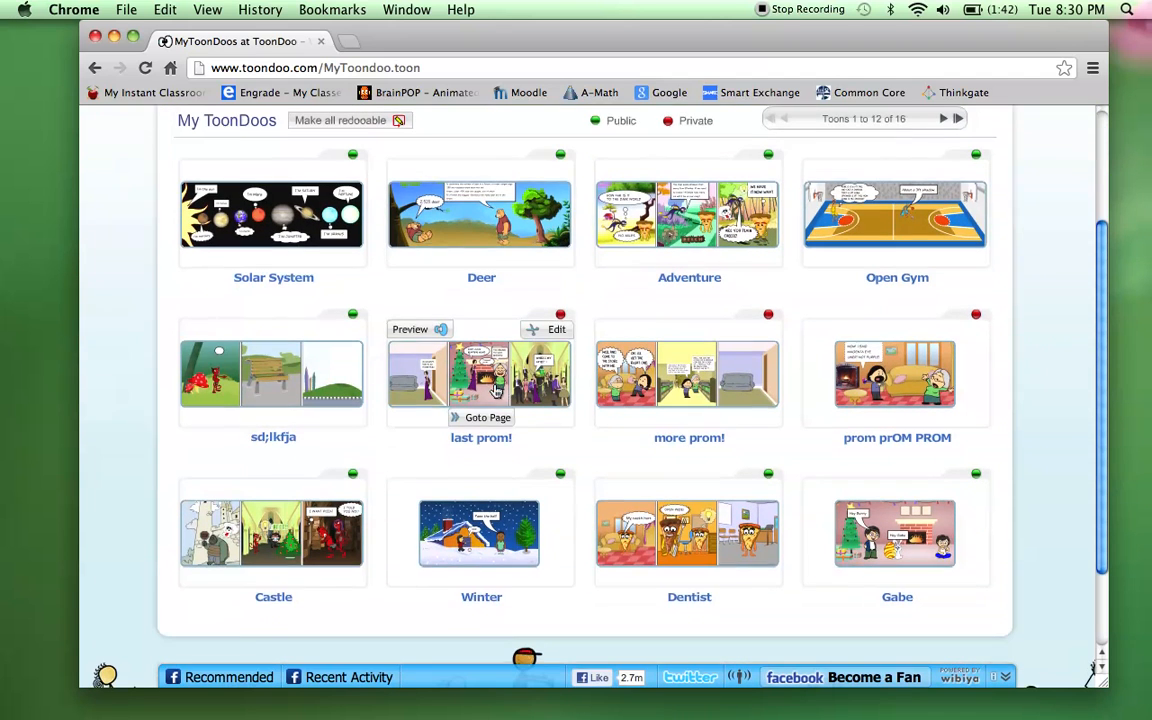
mouse_move(629, 361)
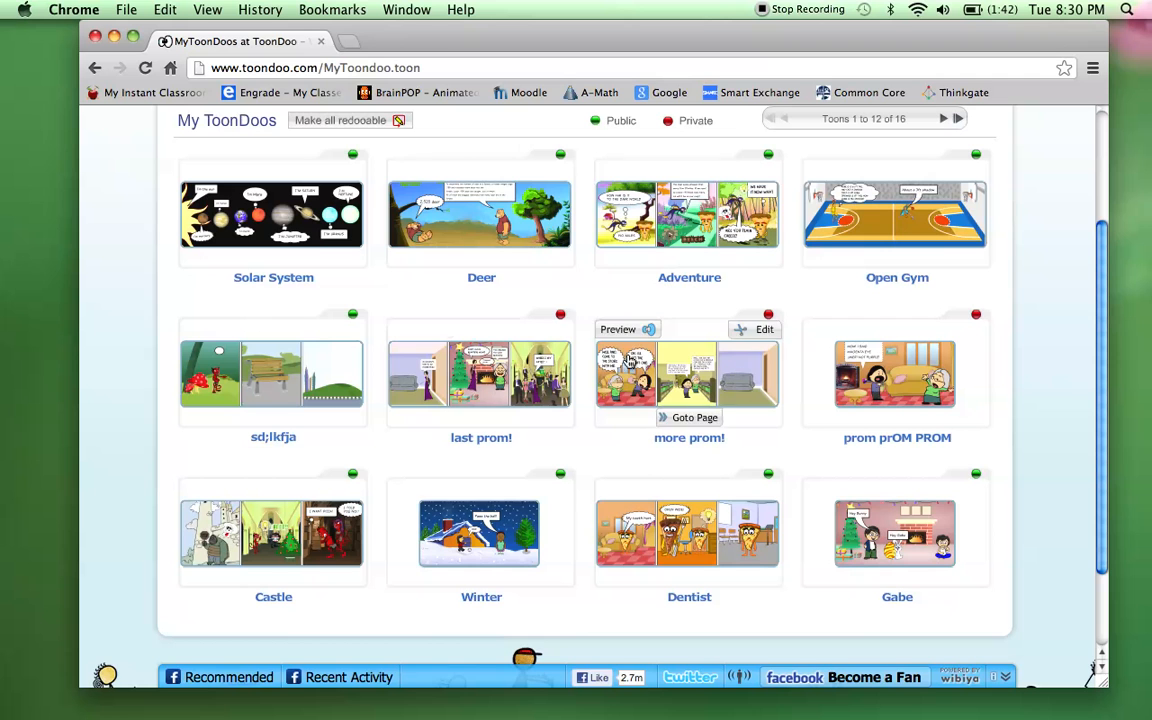
scroll(down, 3)
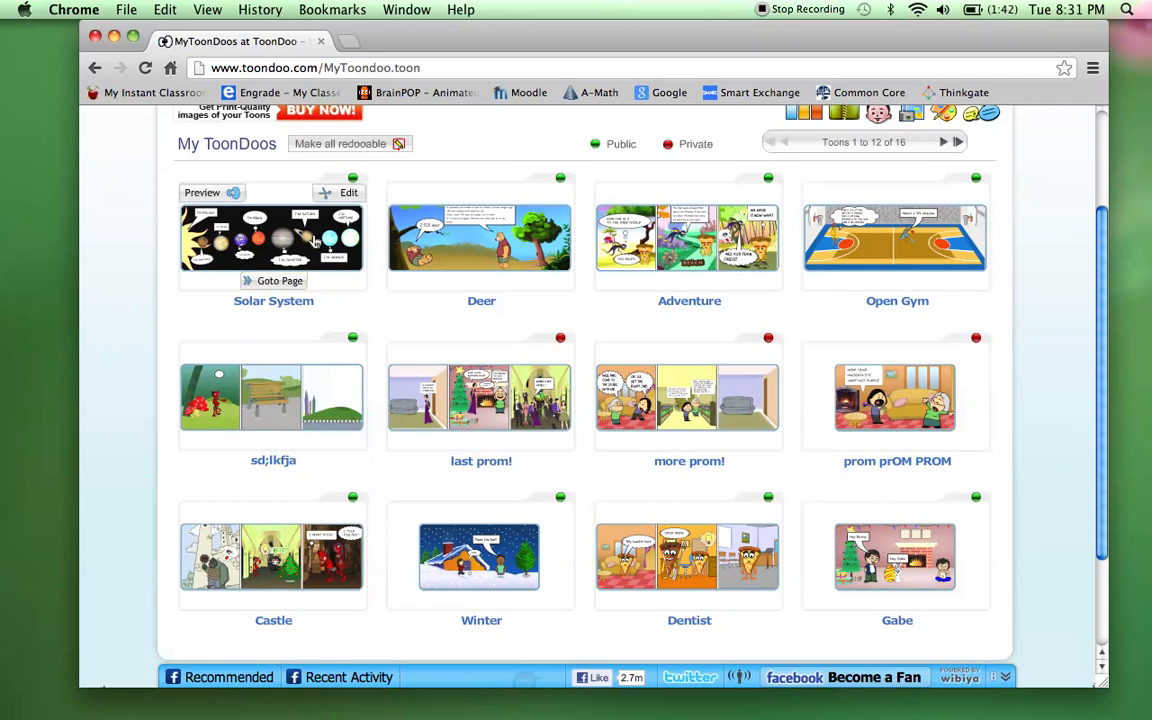
Step: Preview harvey25's Solar System toon and close the preview
click(202, 192)
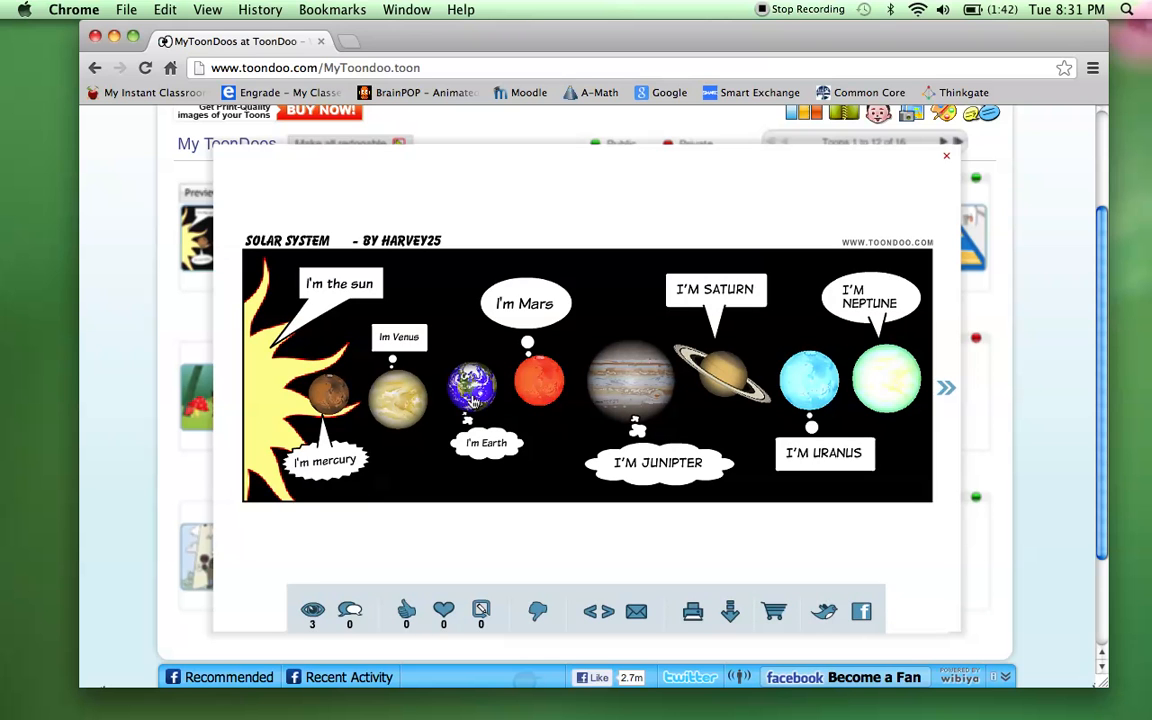
mouse_move(890, 338)
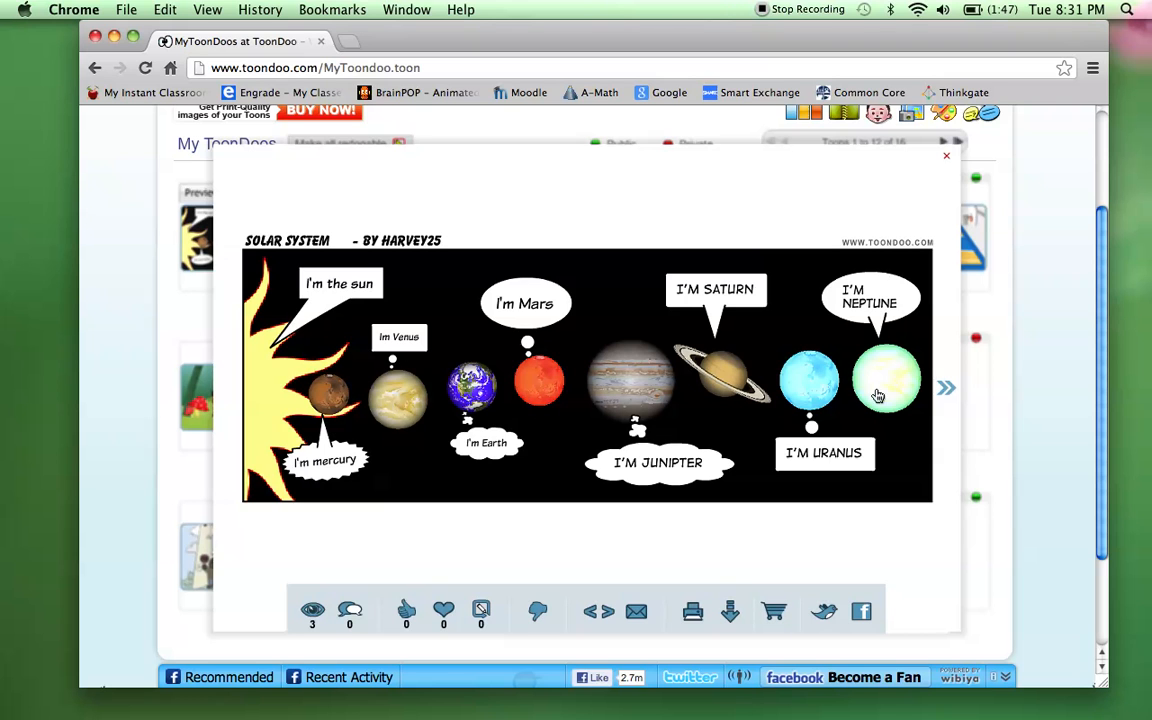
mouse_move(435, 377)
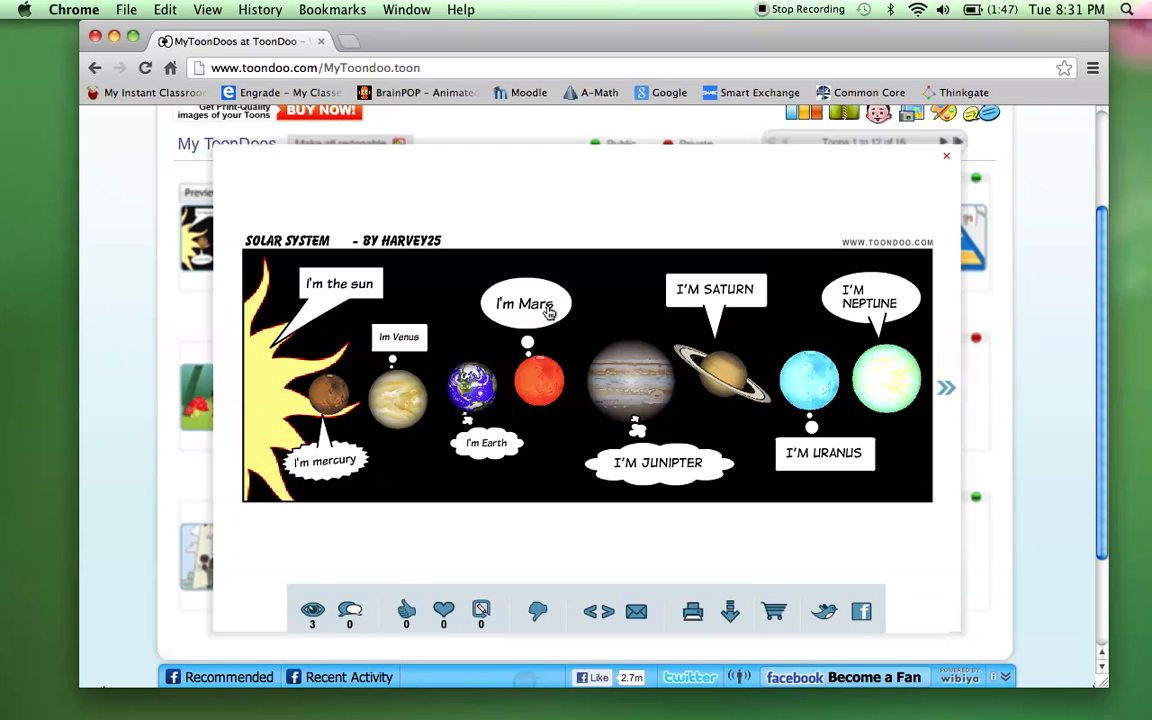
mouse_move(513, 296)
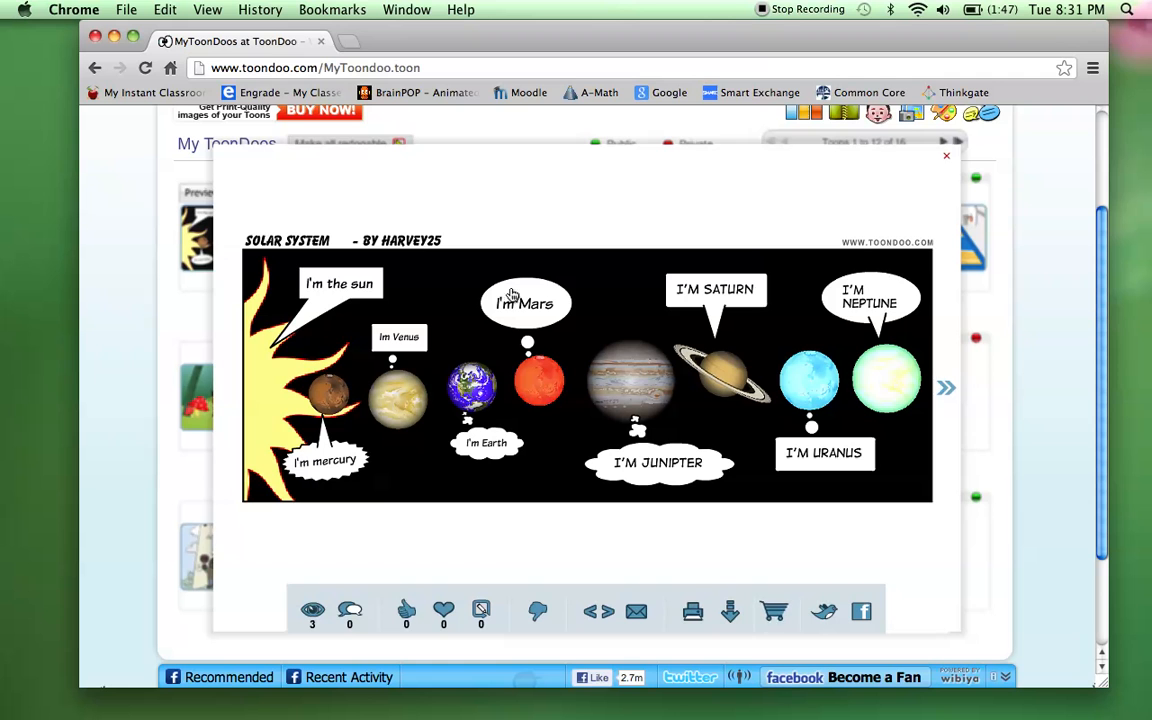
mouse_move(550, 345)
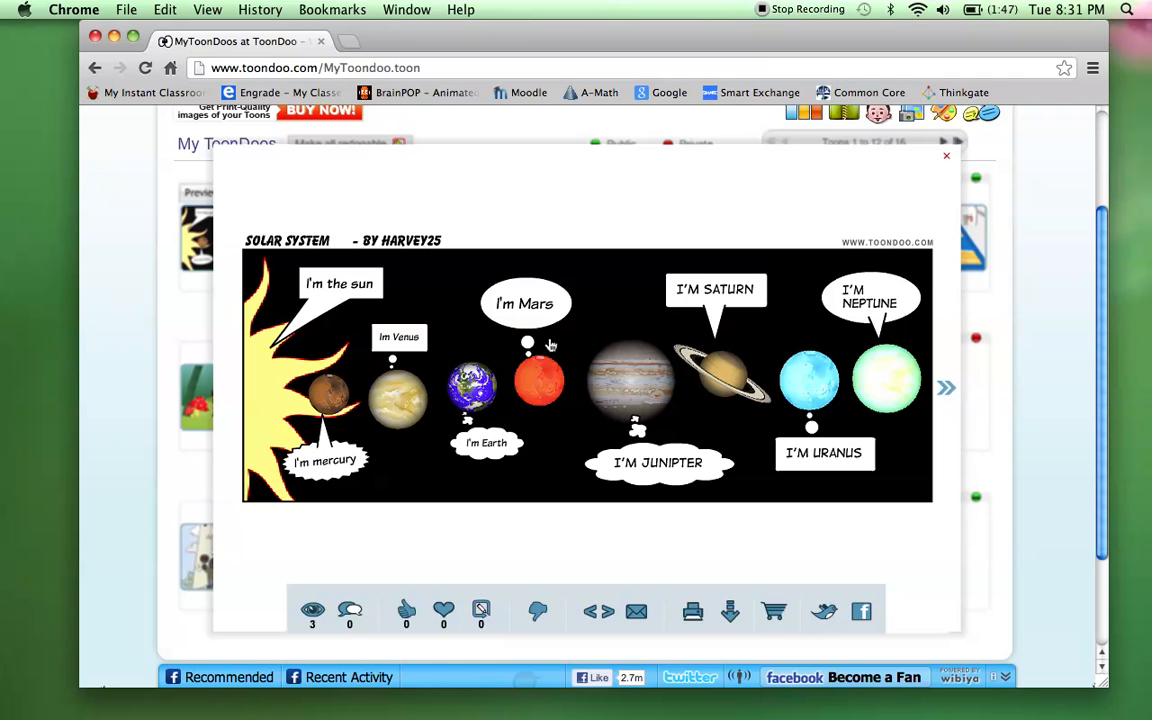
mouse_move(947, 162)
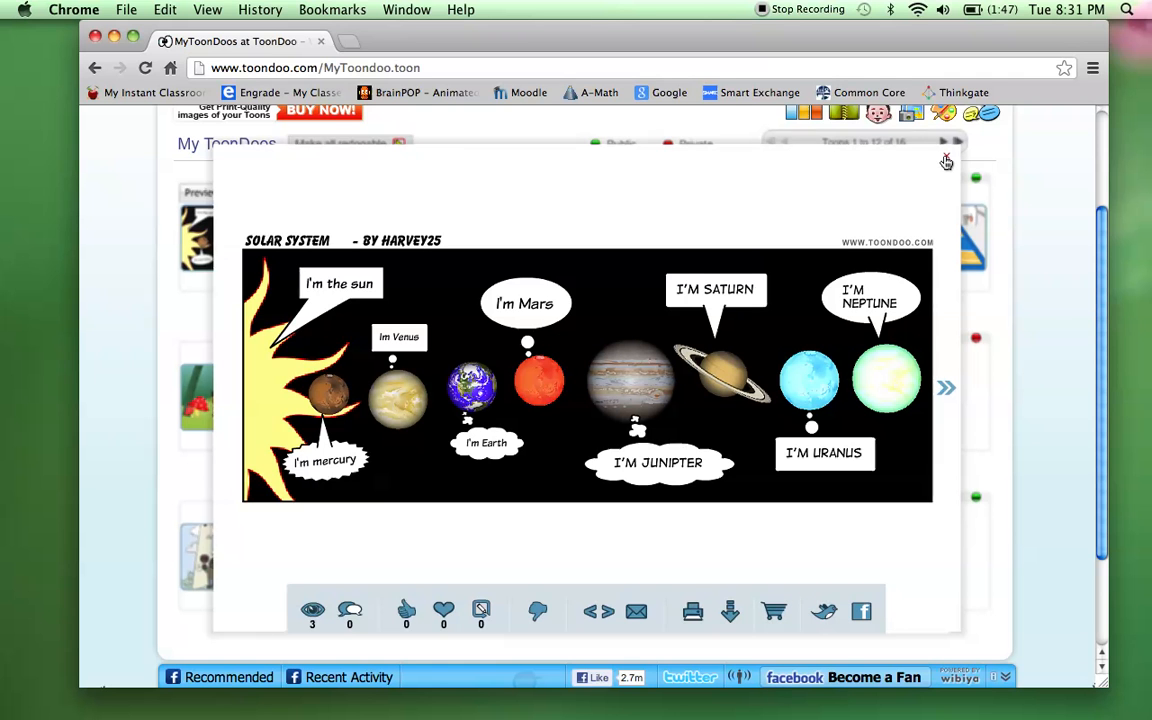
click(946, 162)
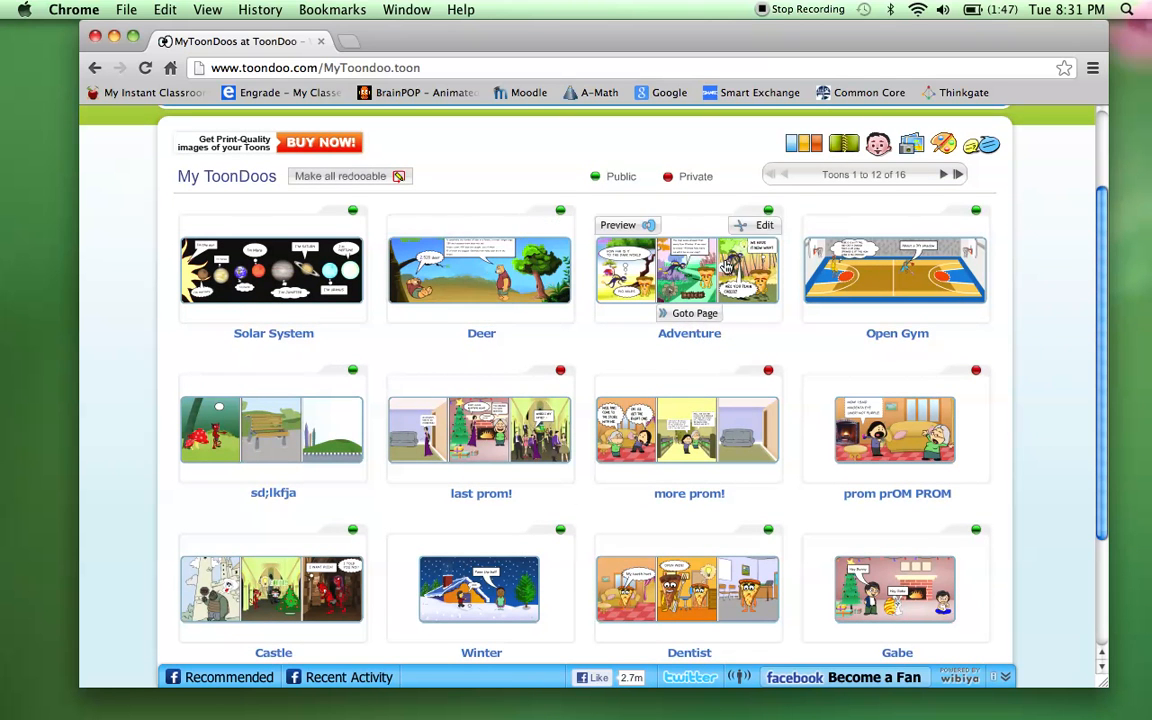
click(895, 270)
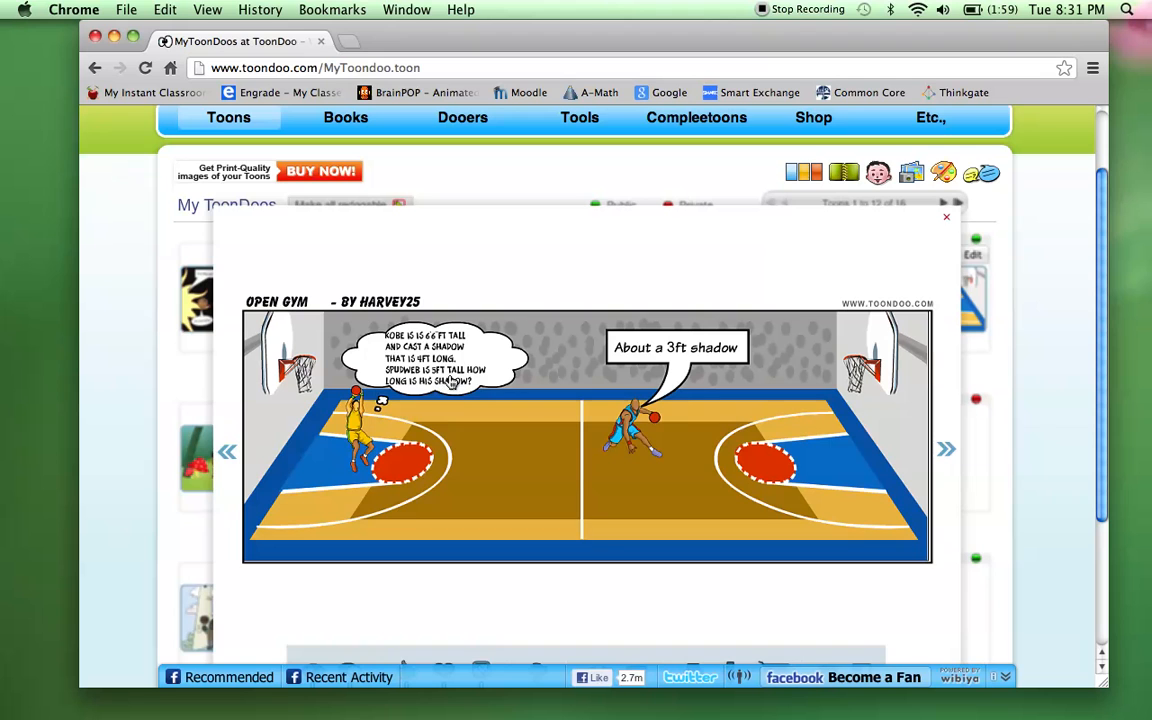
mouse_move(538, 418)
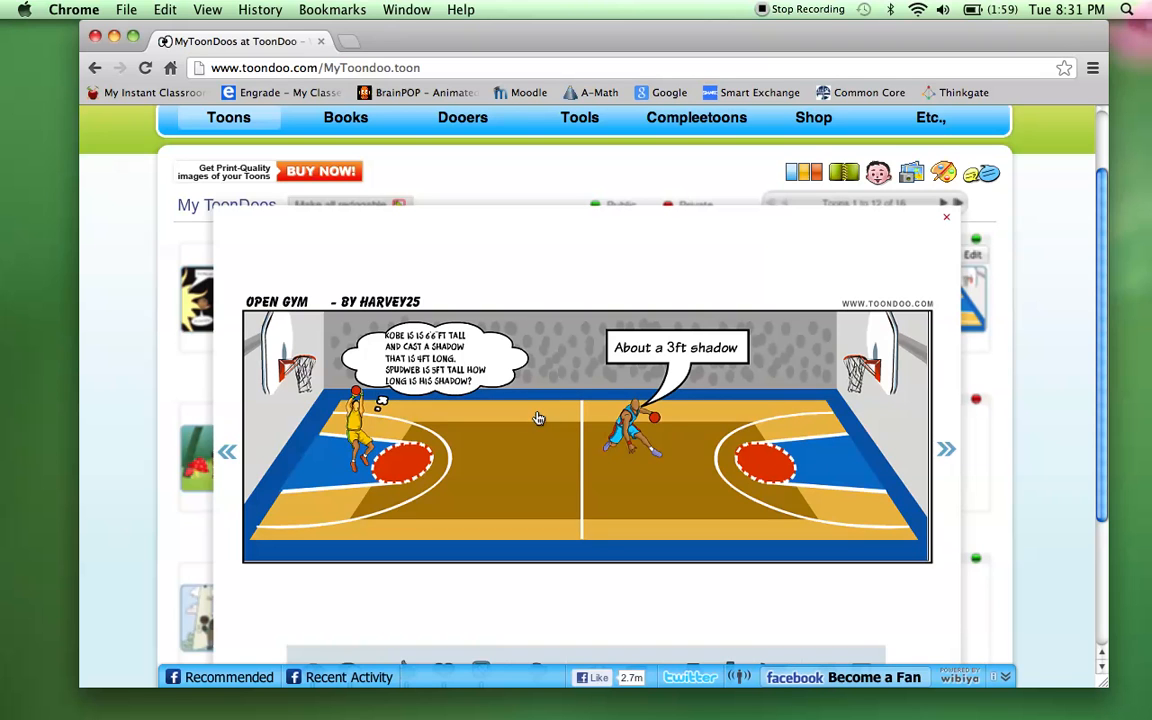
mouse_move(700, 361)
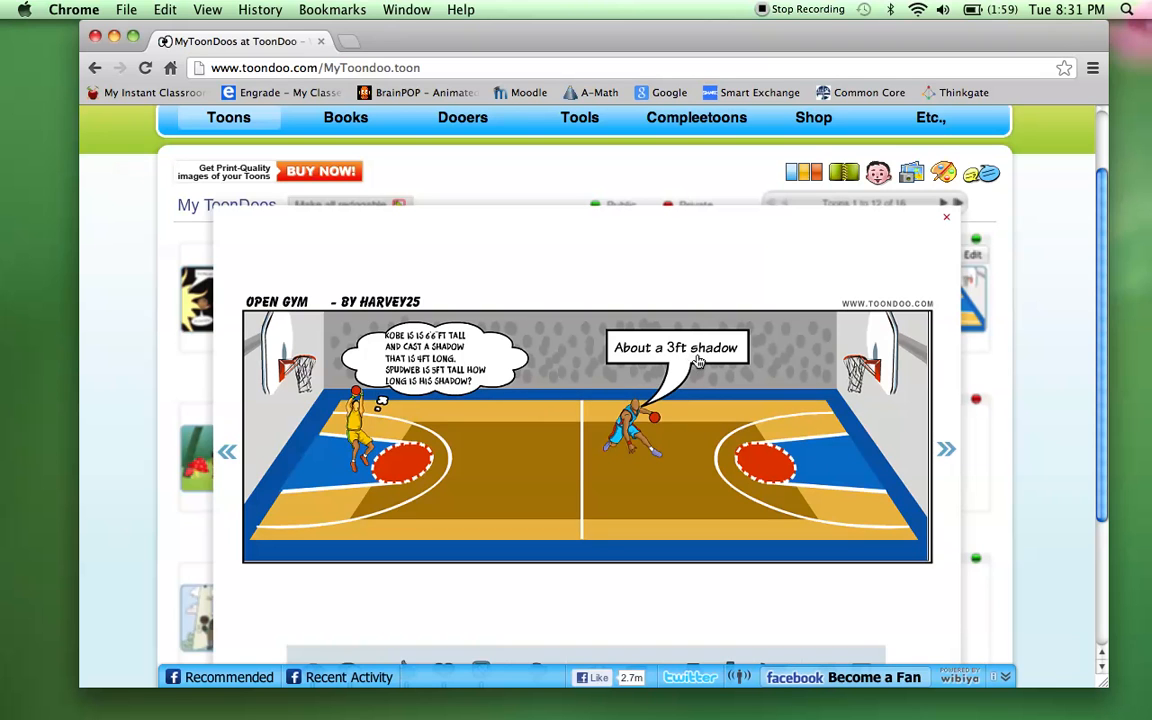
mouse_move(650, 444)
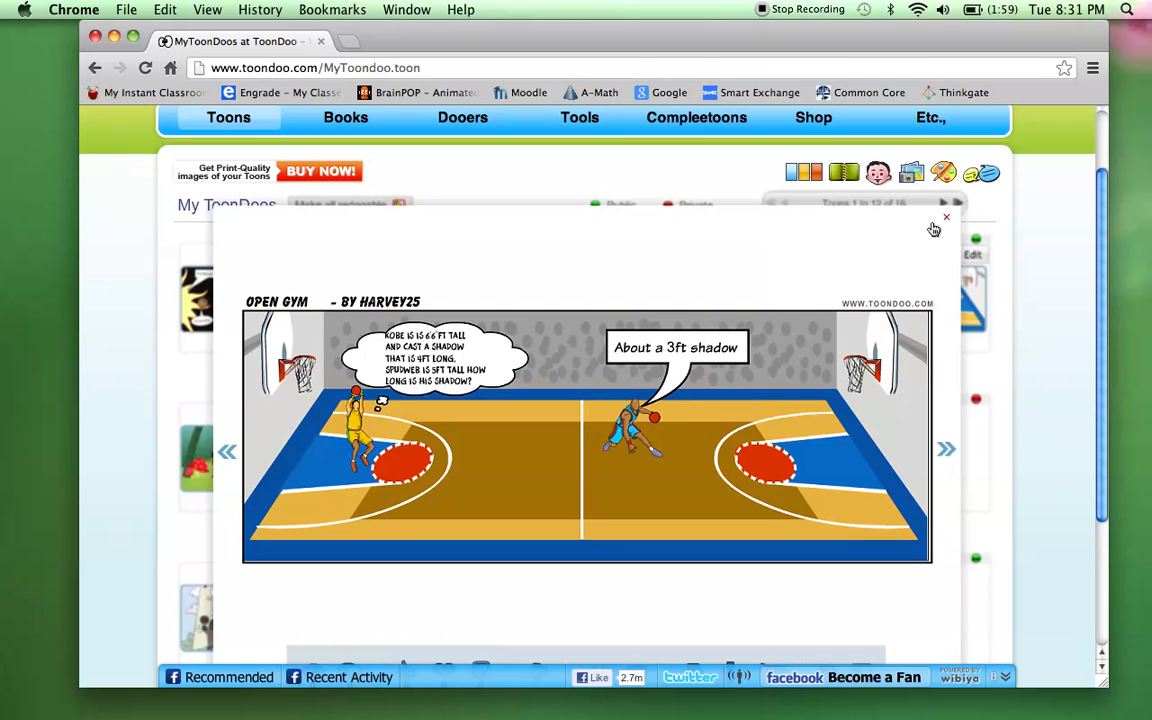
mouse_move(949, 223)
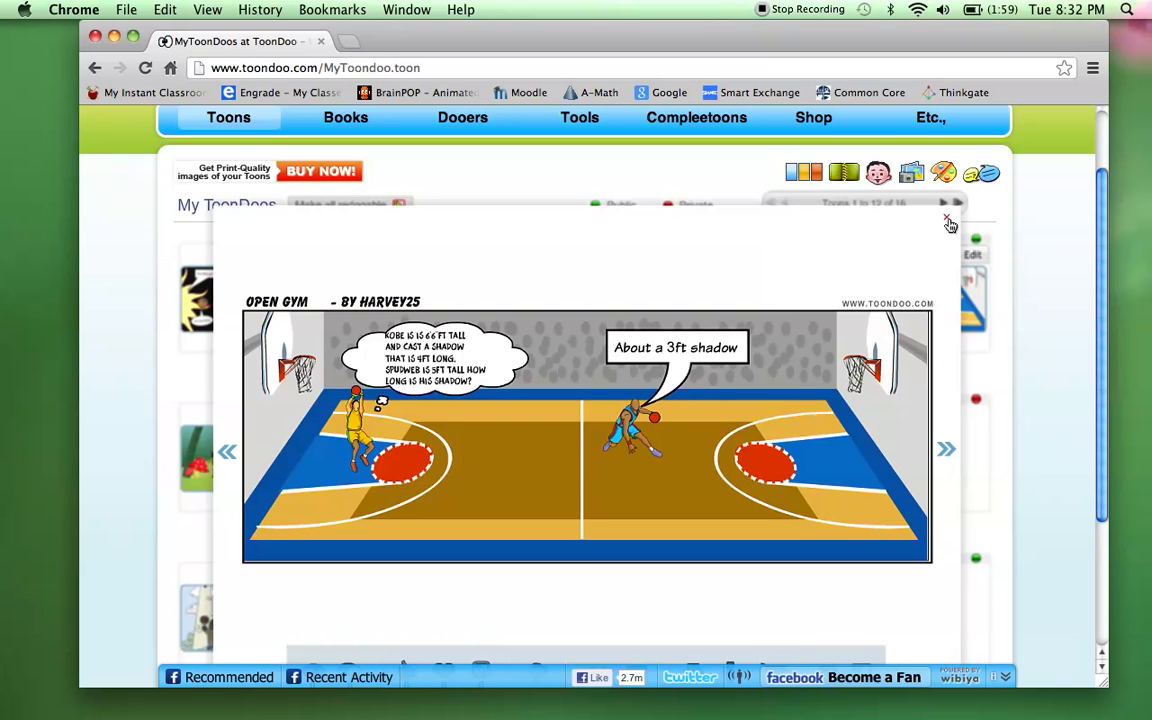
click(948, 220)
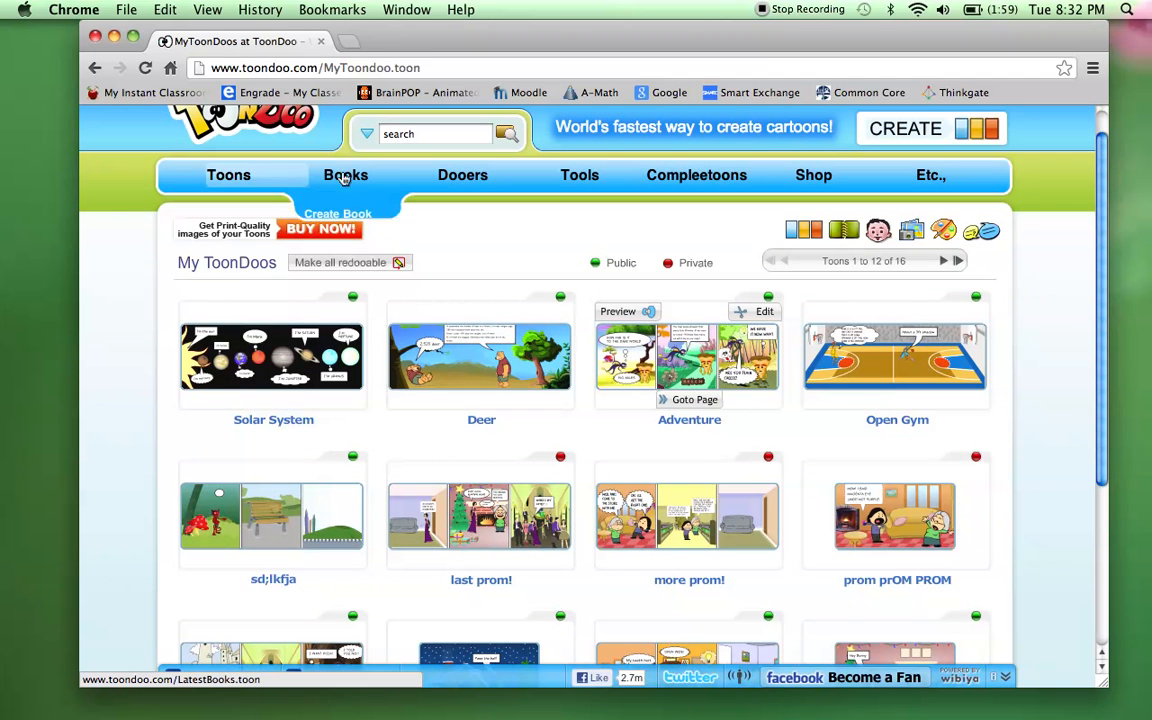
Step: Create a new ToonBook and drag toons onto its pages, adding Deer after Solar System
click(346, 175)
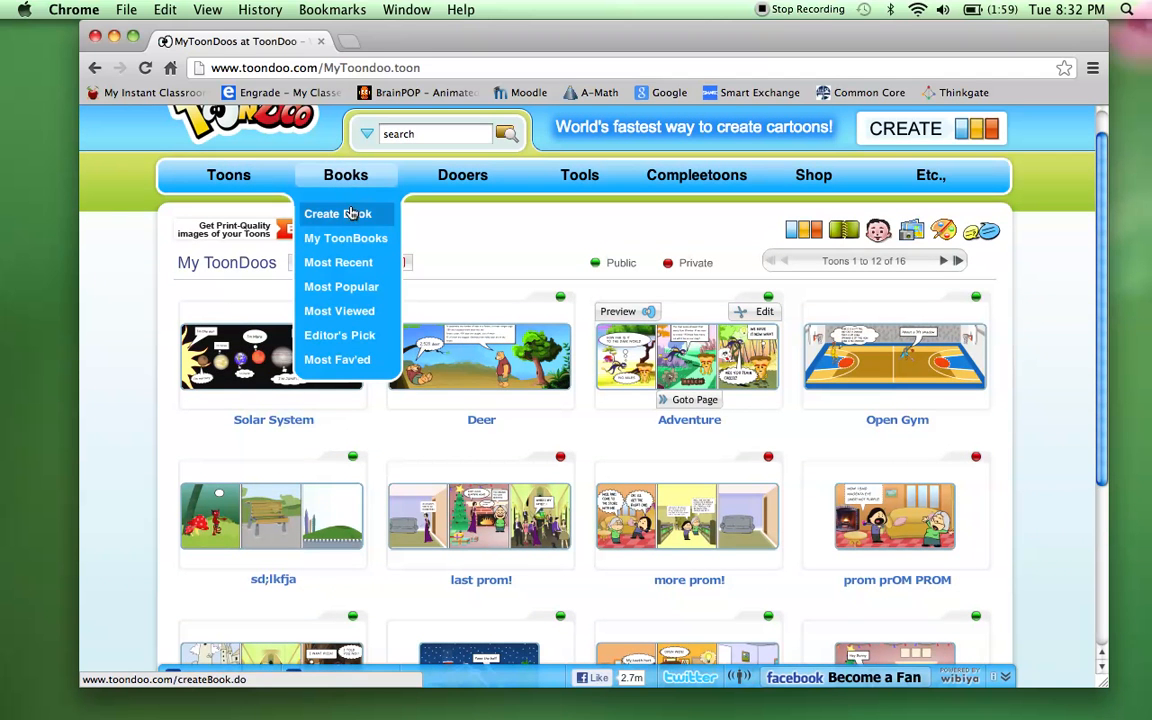
click(337, 214)
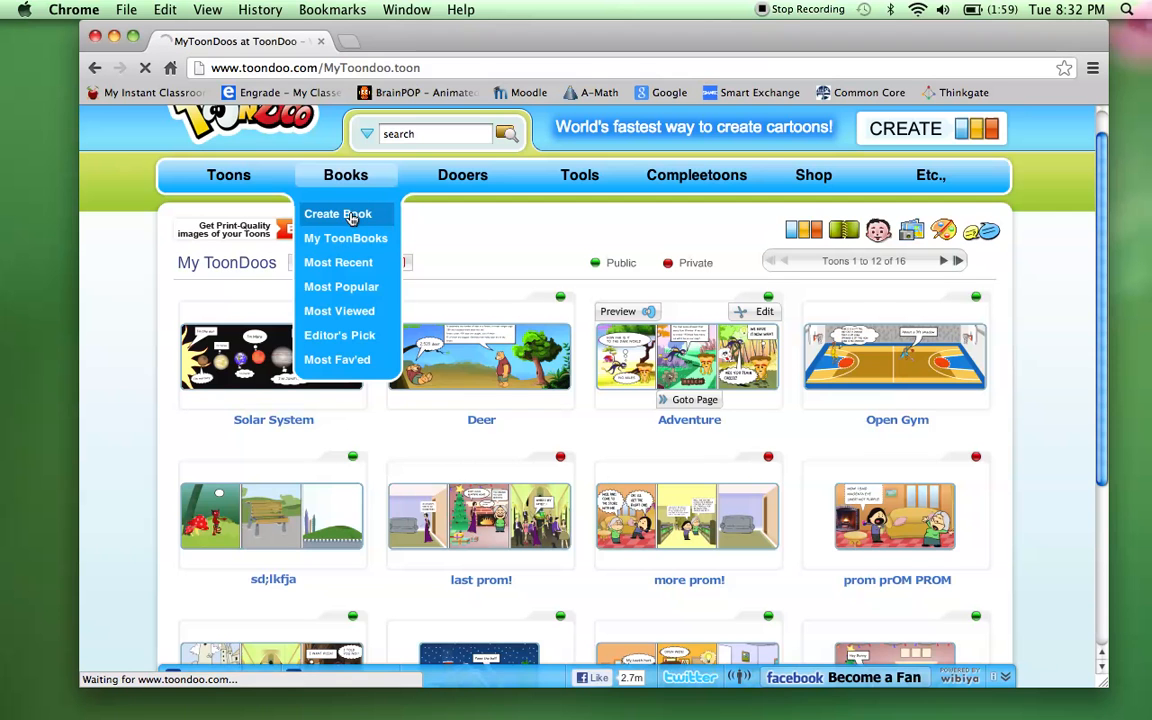
click(337, 213)
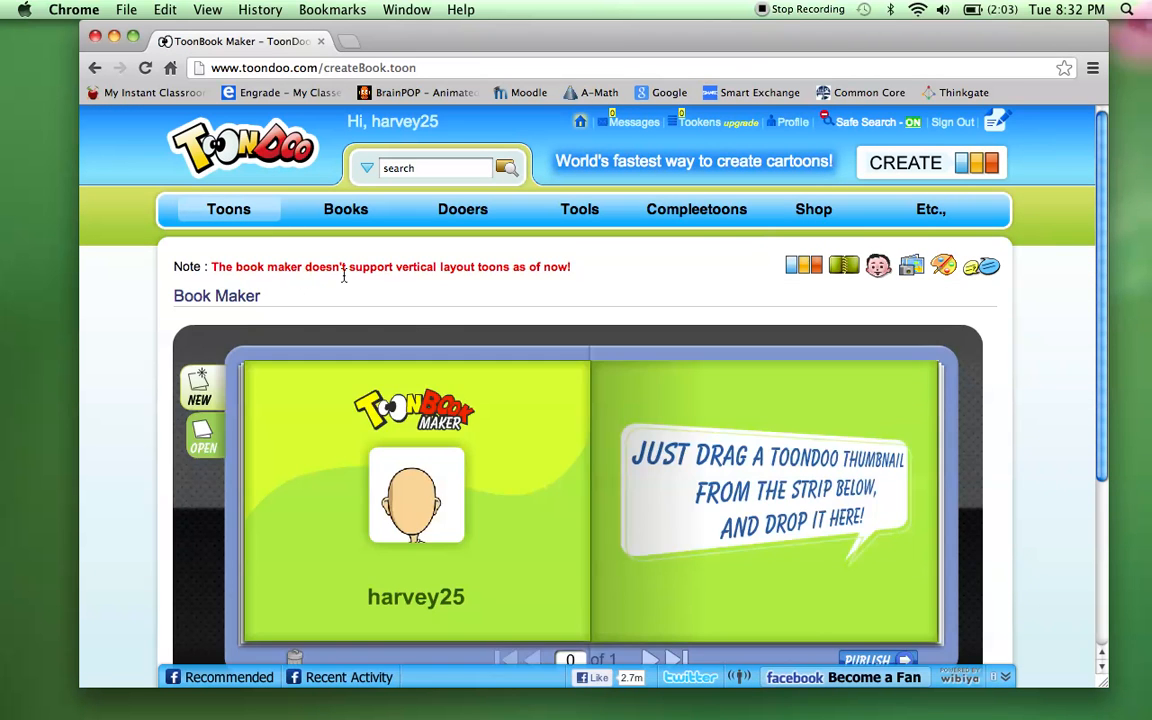
mouse_move(404, 289)
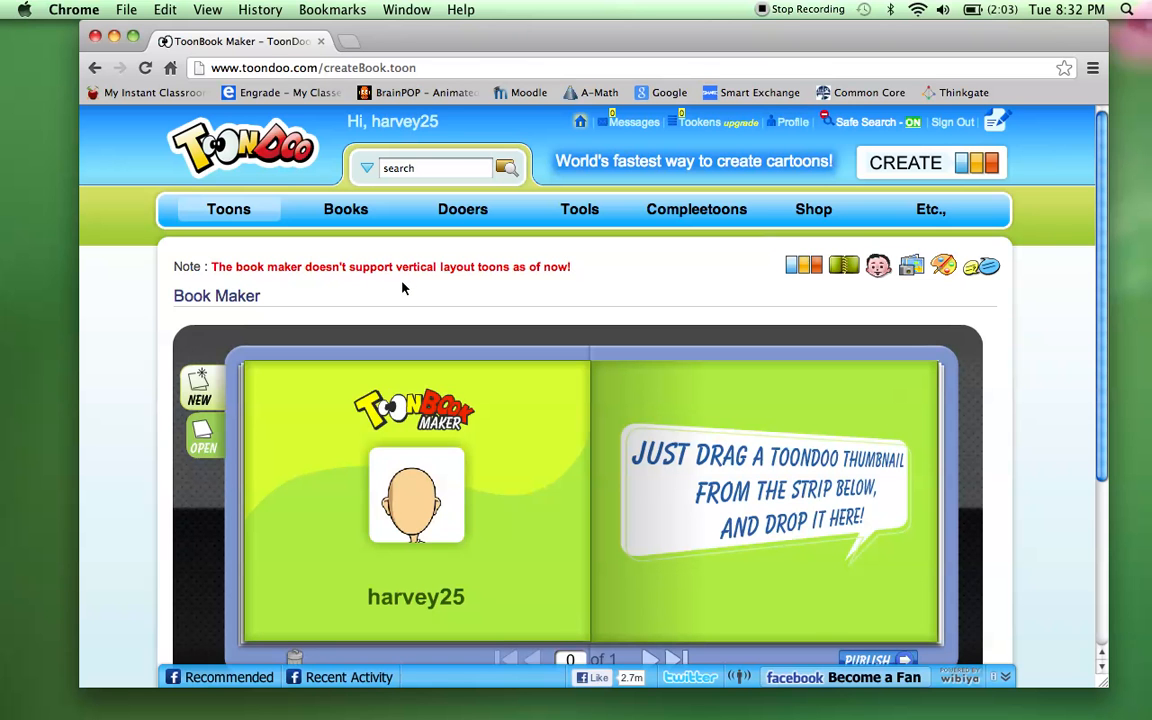
scroll(down, 3)
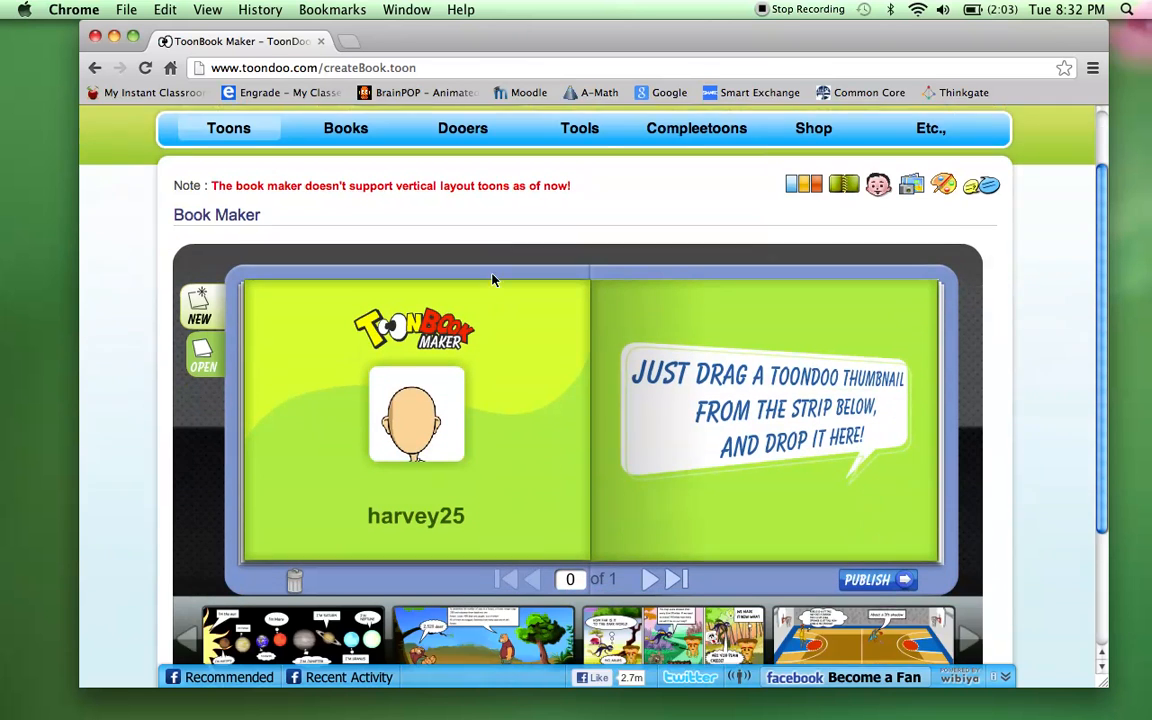
scroll(down, 3)
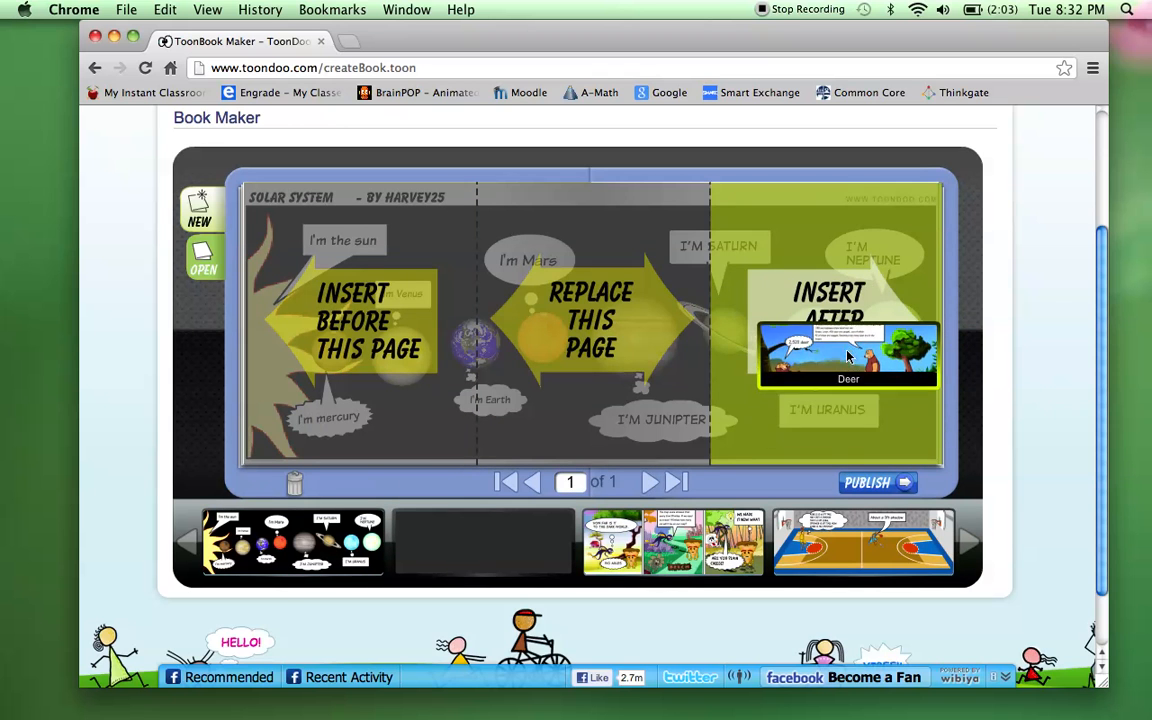
click(483, 542)
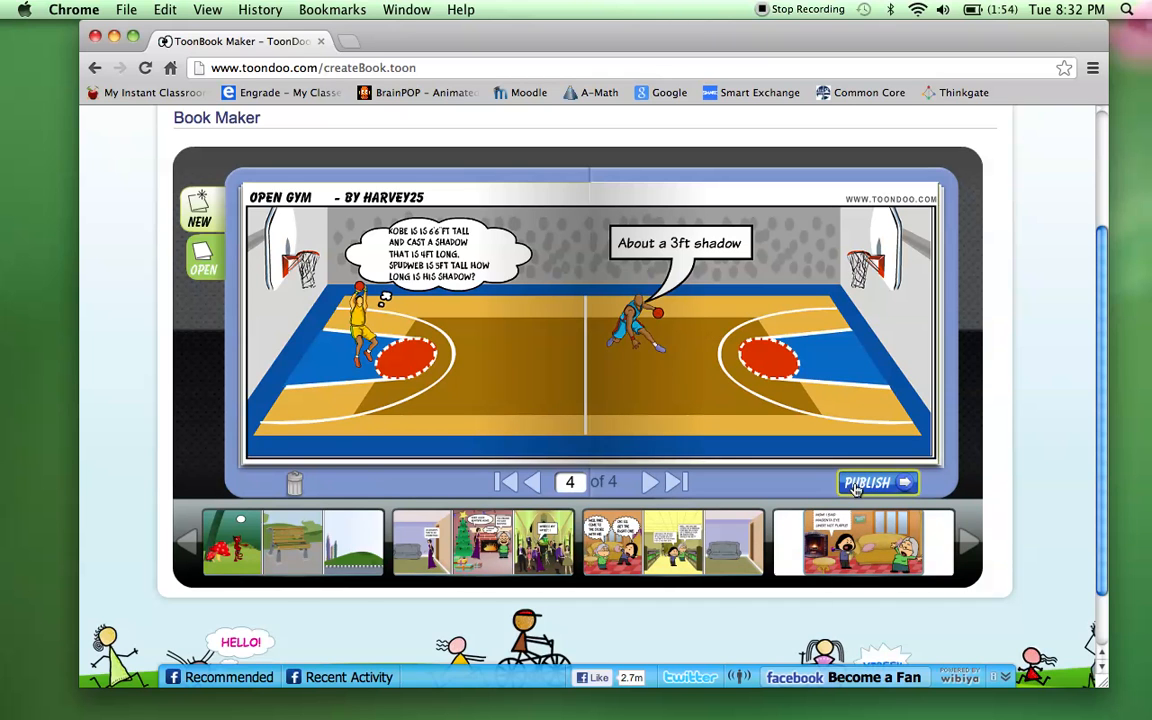
Step: Title the book 'PRACTICE BOOK', describe it as 'DESCRIBING TOONDOO', and publish it
click(875, 483)
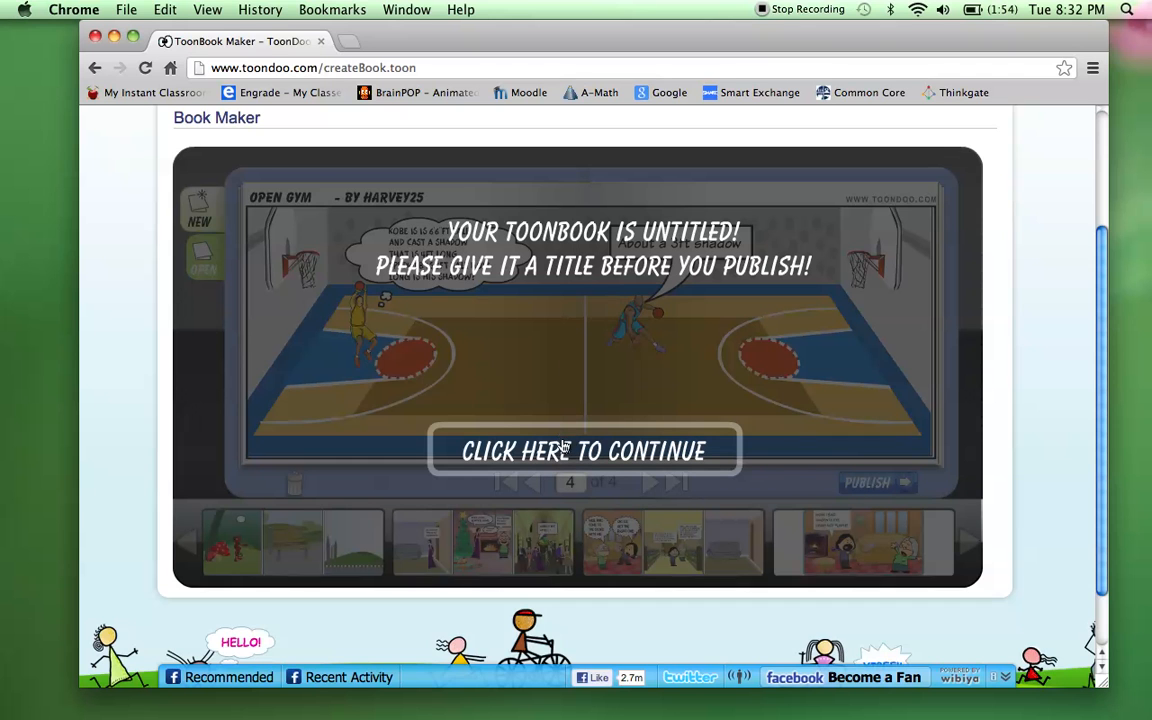
click(583, 451)
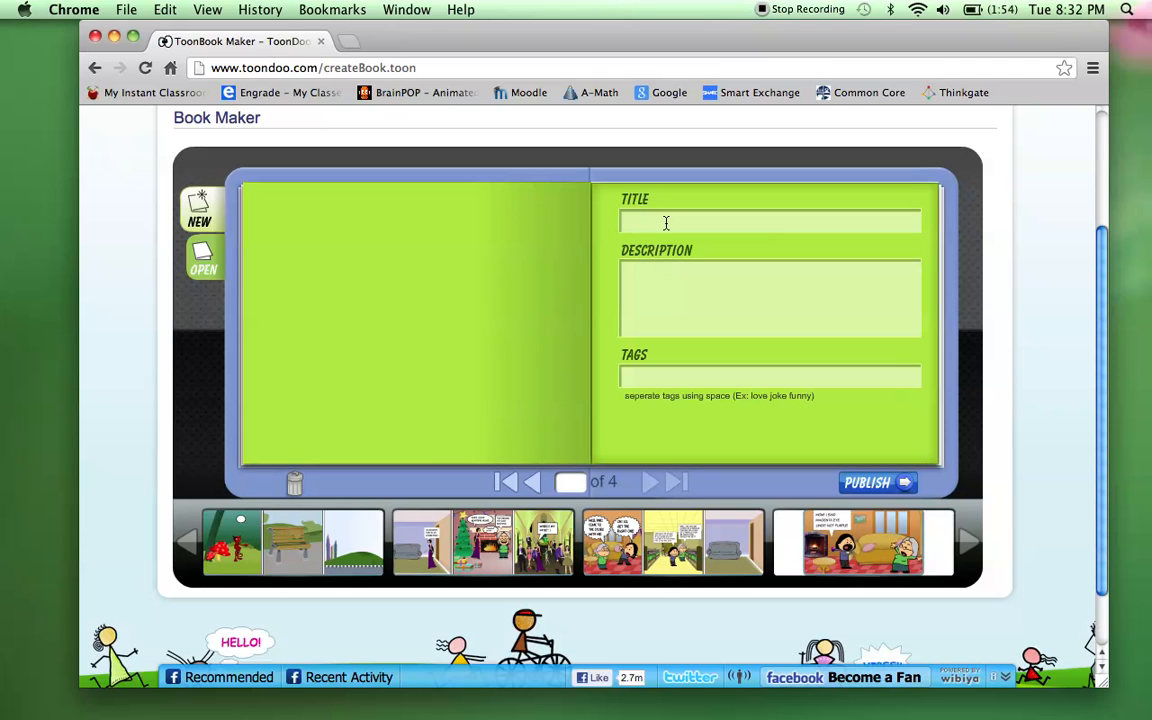
text(PRACTICE BOOK)
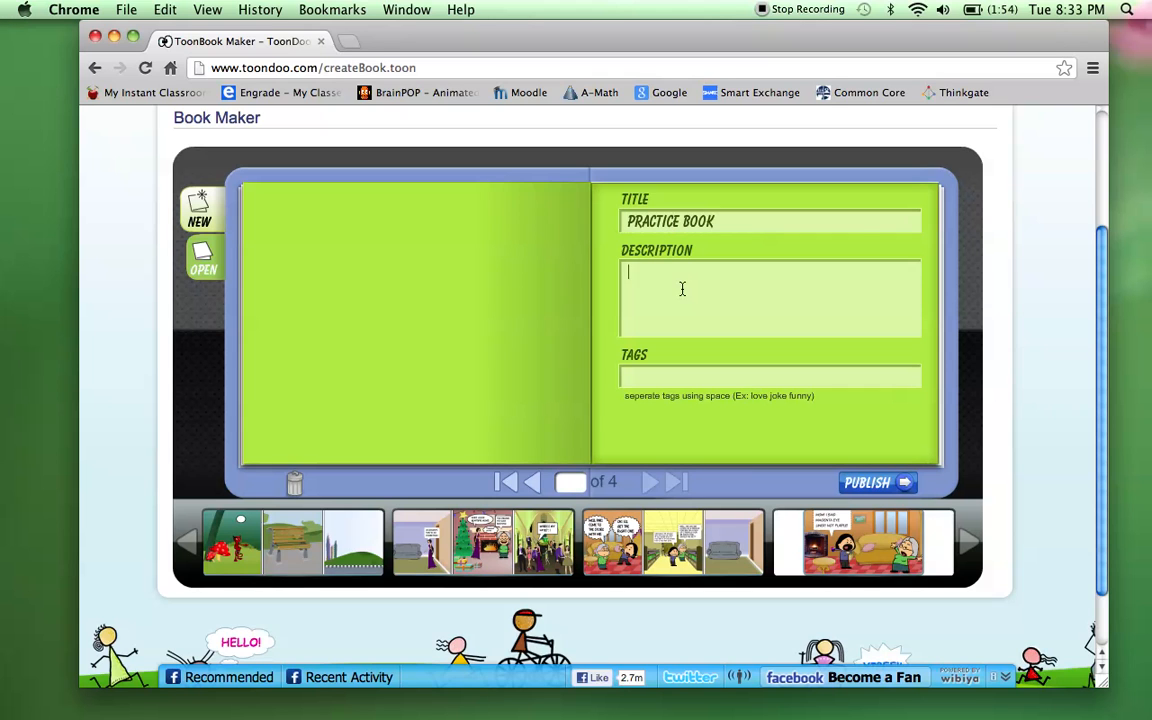
text(DESCRIBING)
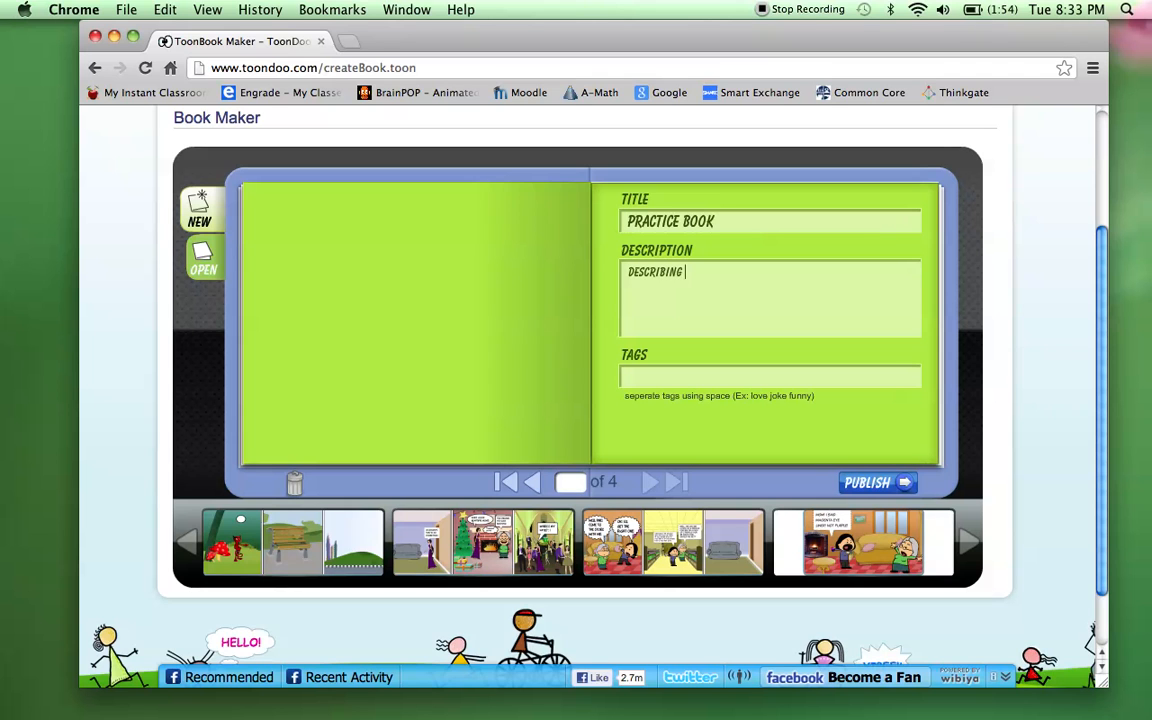
text(TOONDOO)
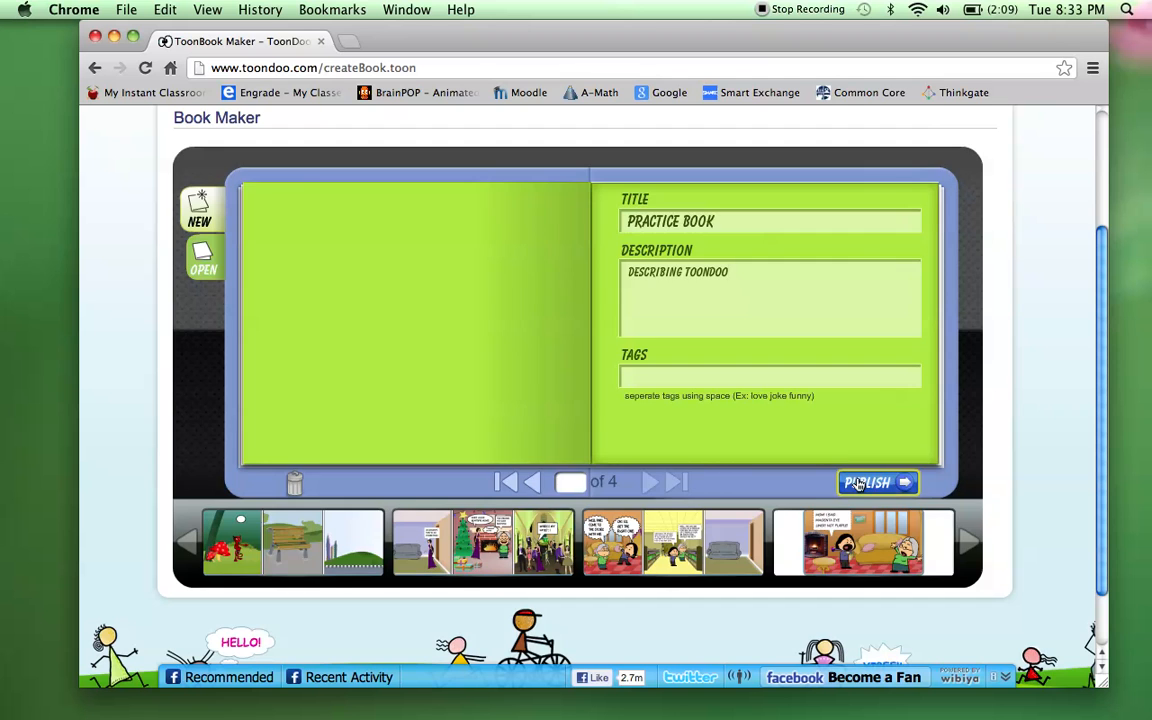
click(877, 483)
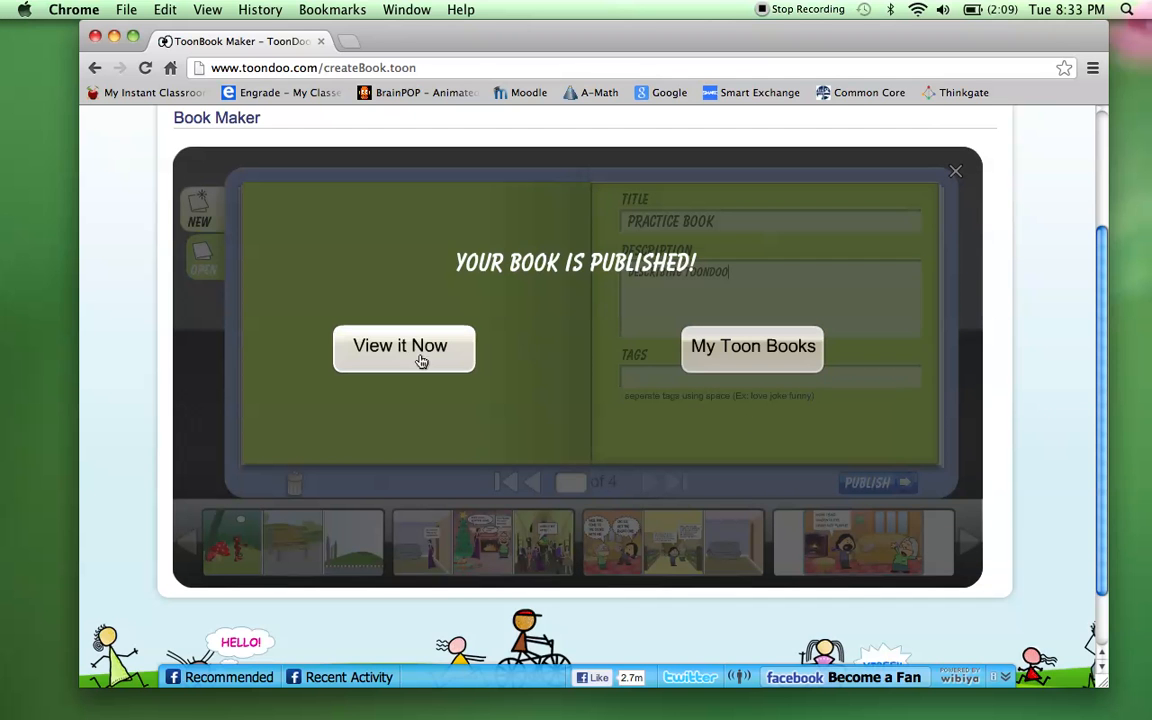
Step: Open the published Practice Book and switch the viewer to full screen
click(403, 345)
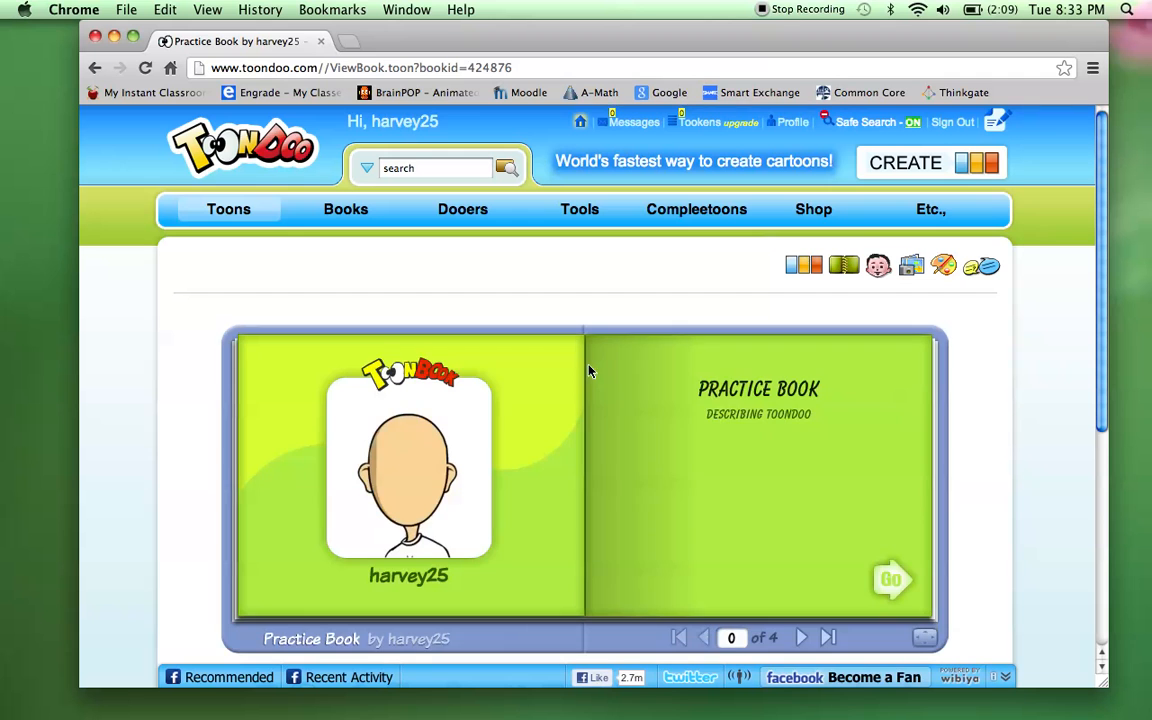
scroll(down, 3)
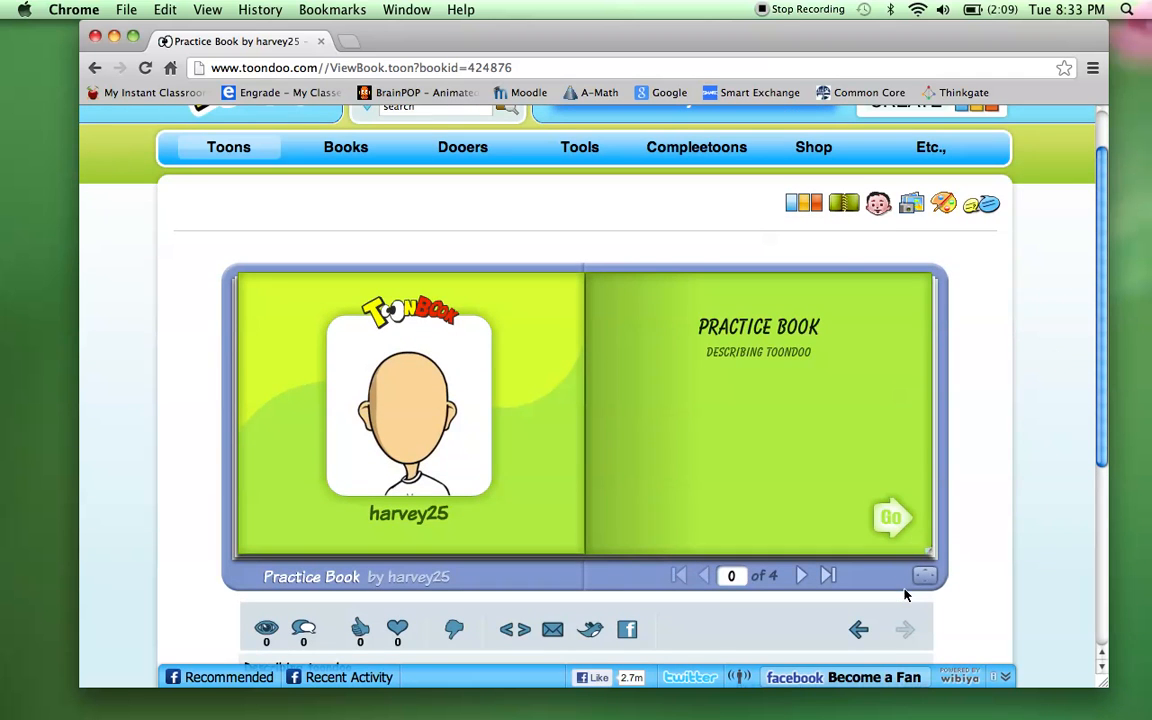
click(923, 575)
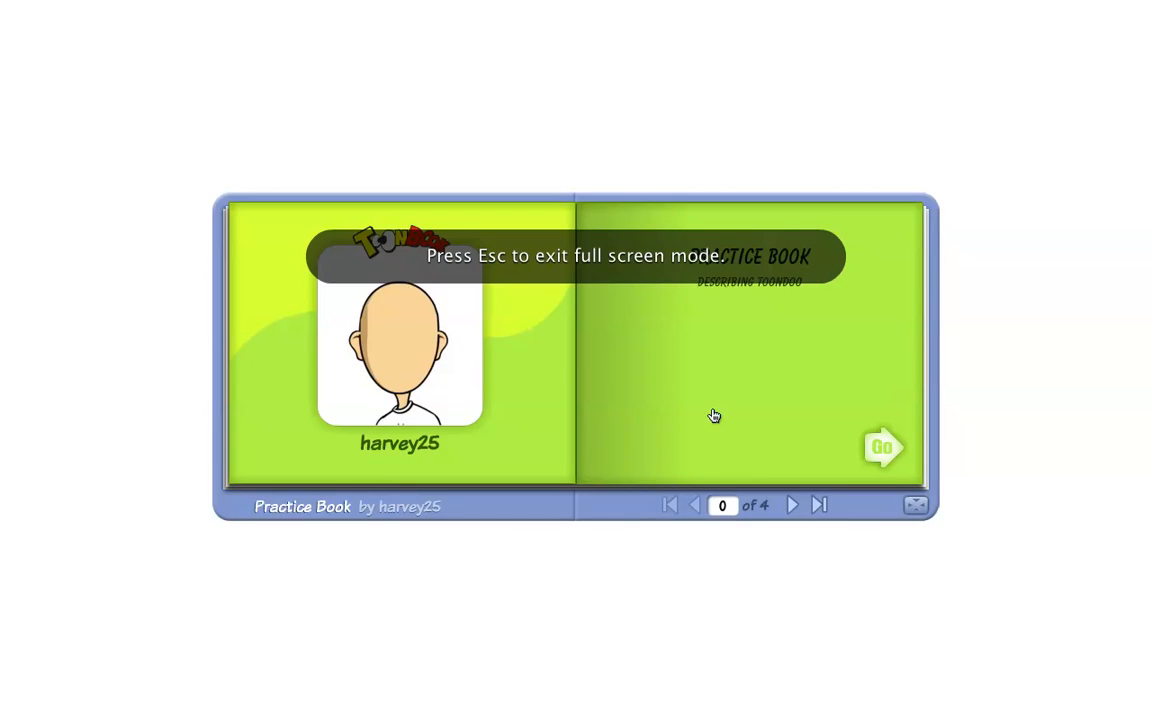
mouse_move(739, 347)
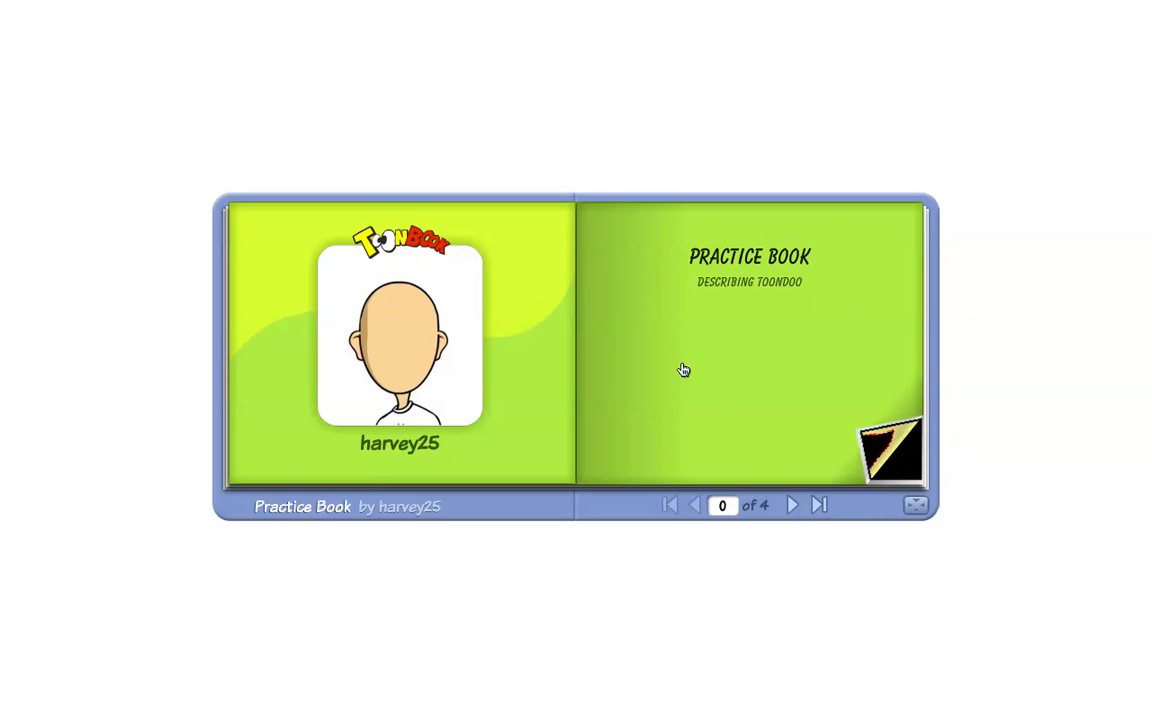
Step: Flip forward through the Practice Book past its solar system strip
click(792, 505)
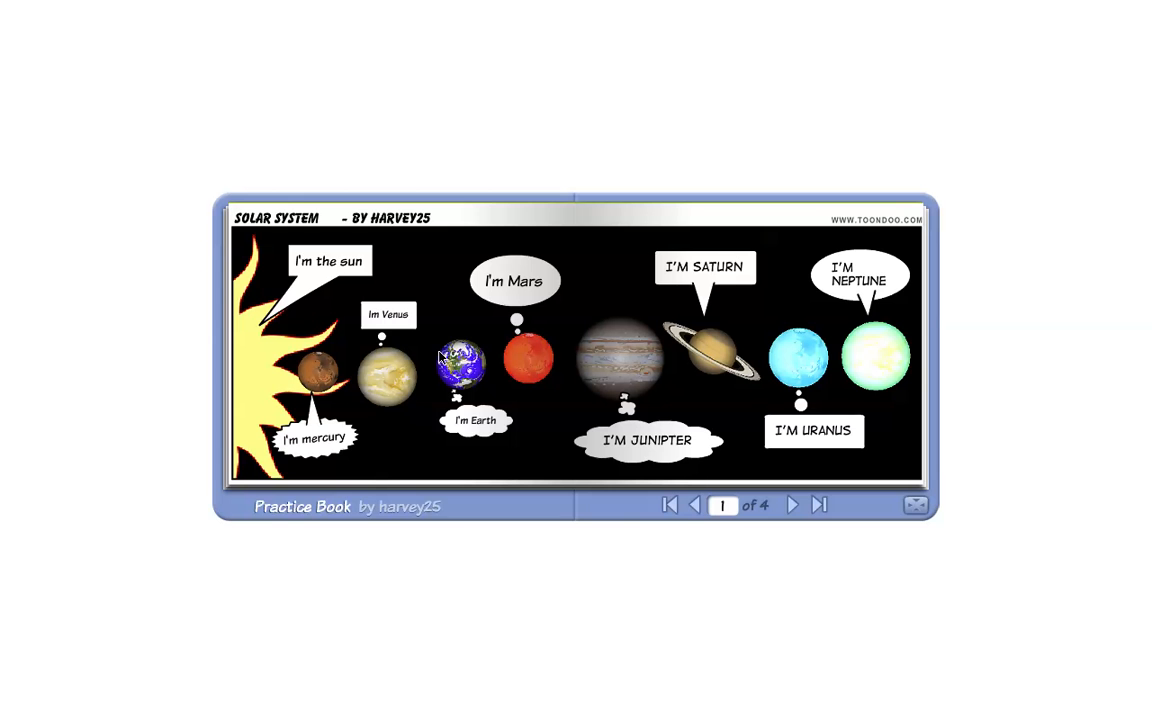
mouse_move(810, 520)
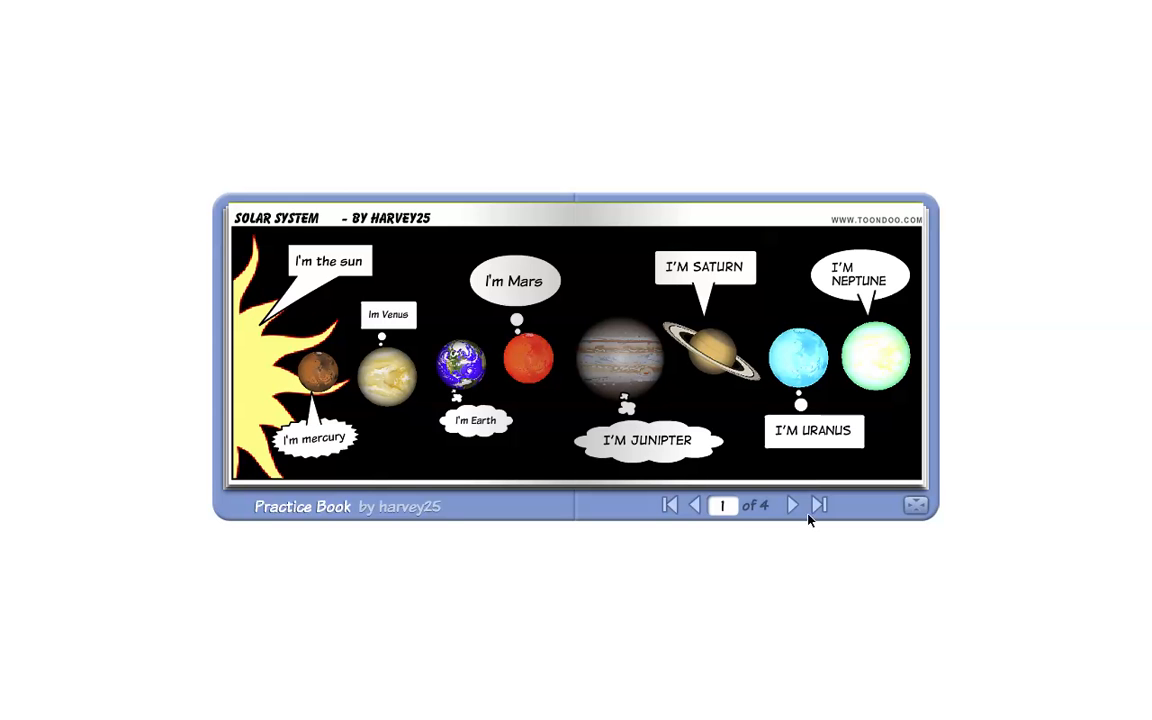
click(791, 505)
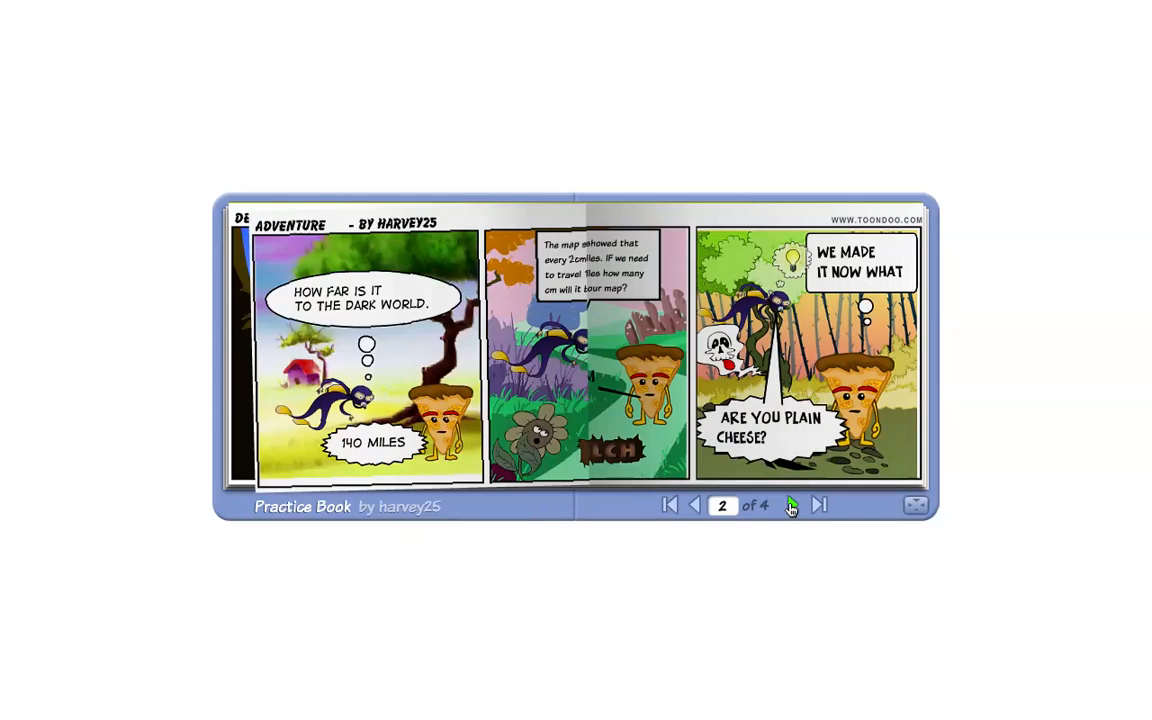
click(792, 505)
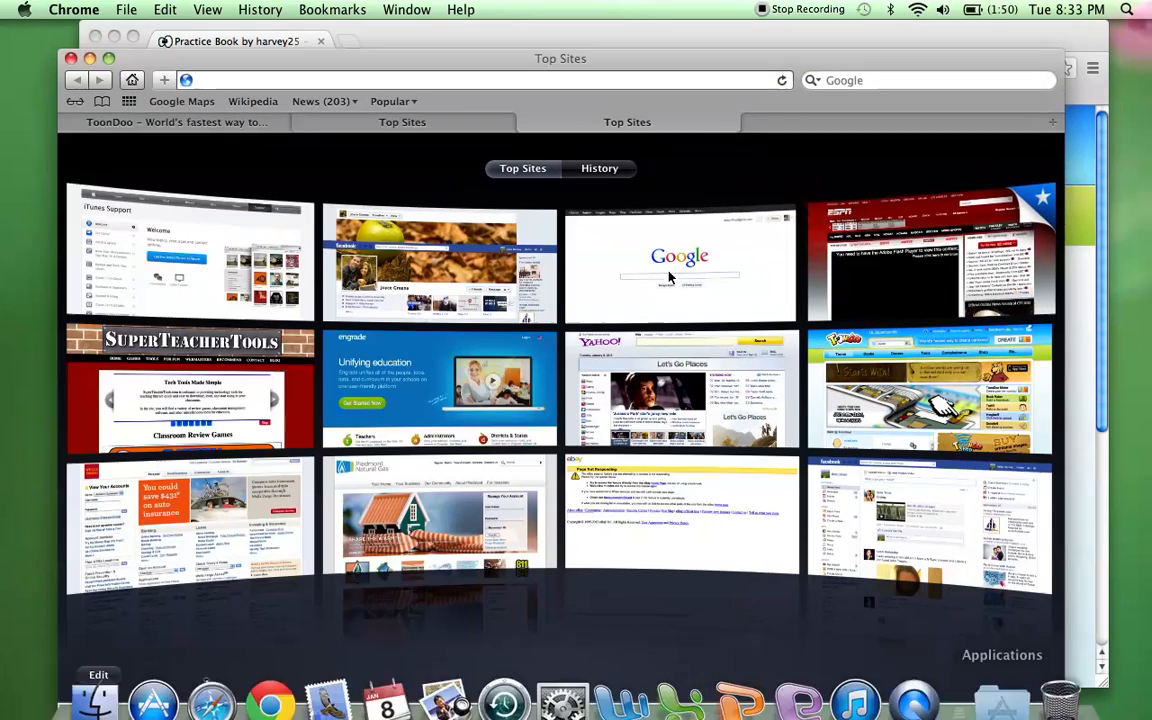
Step: Go to the student account's My ToonBooks list via the Books menu
click(177, 122)
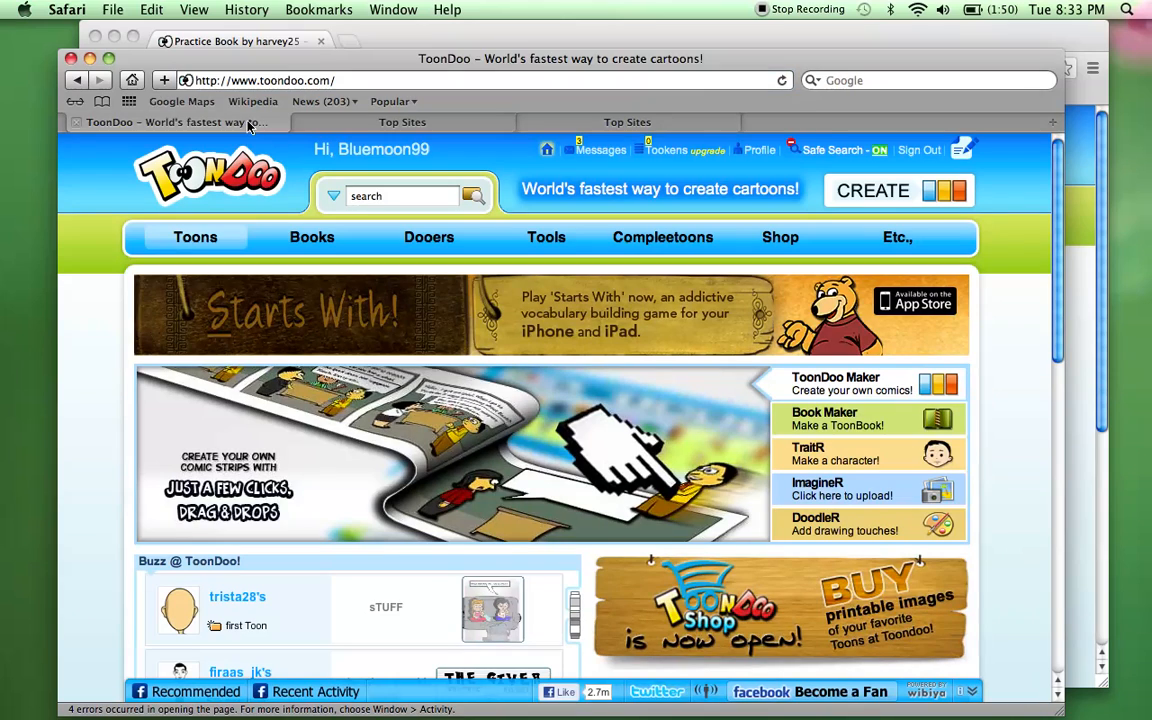
scroll(down, 3)
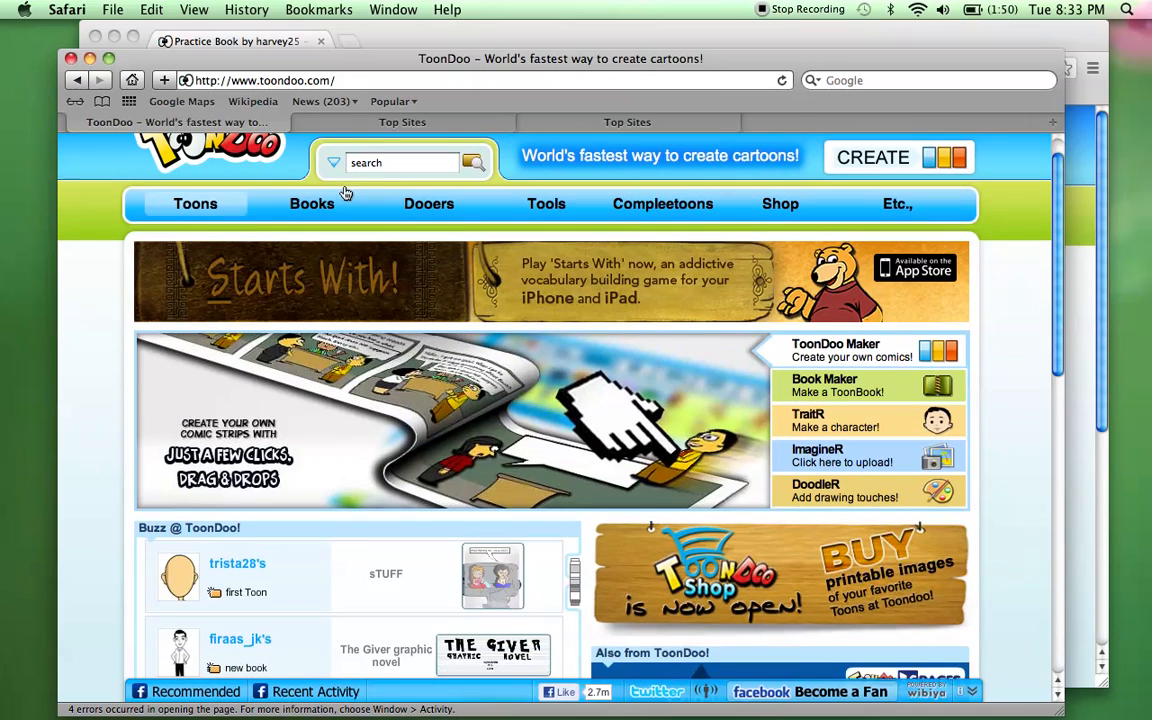
click(195, 204)
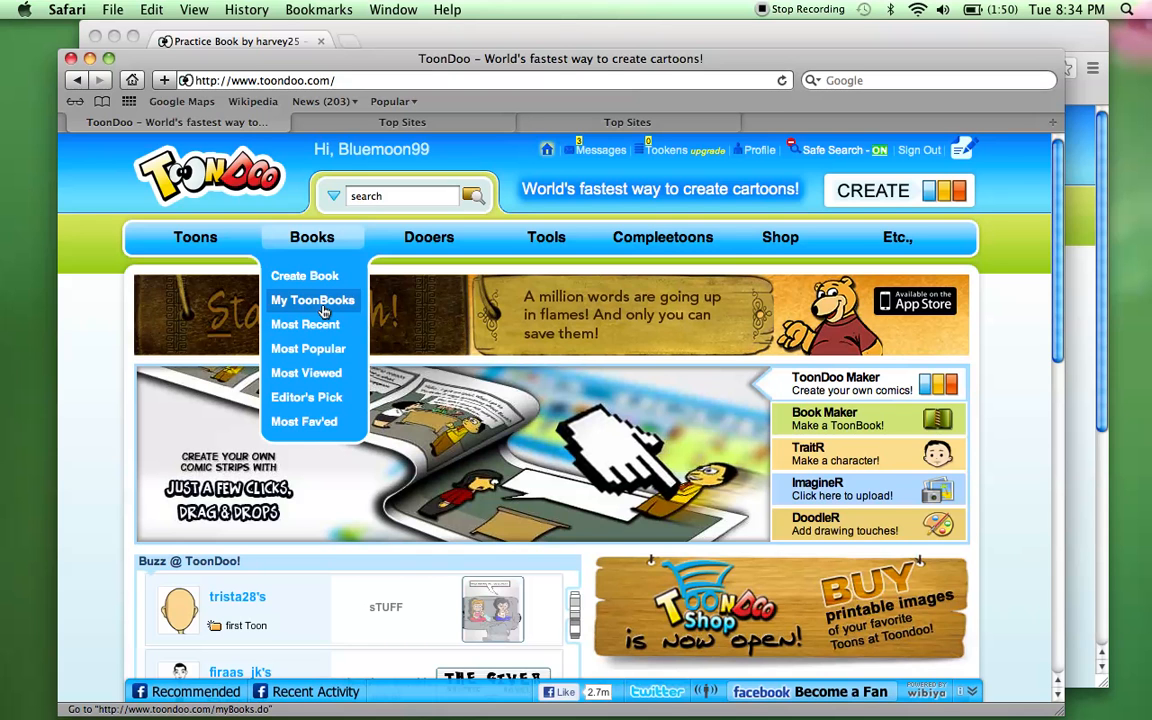
click(313, 300)
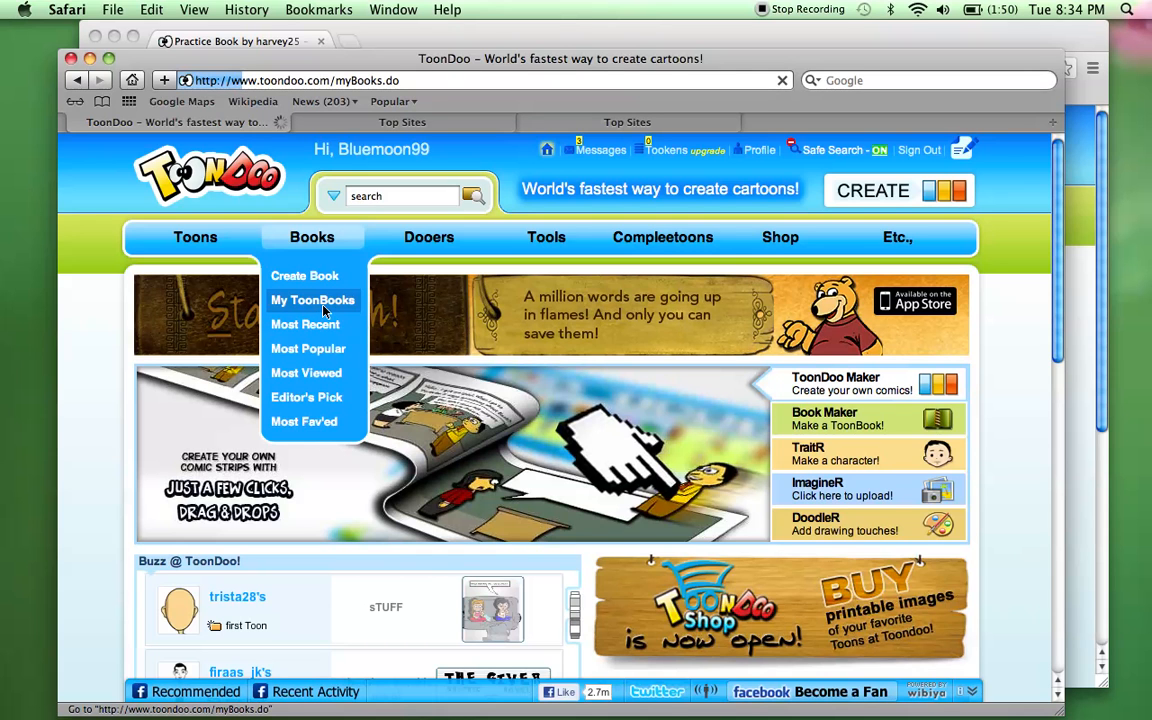
click(313, 300)
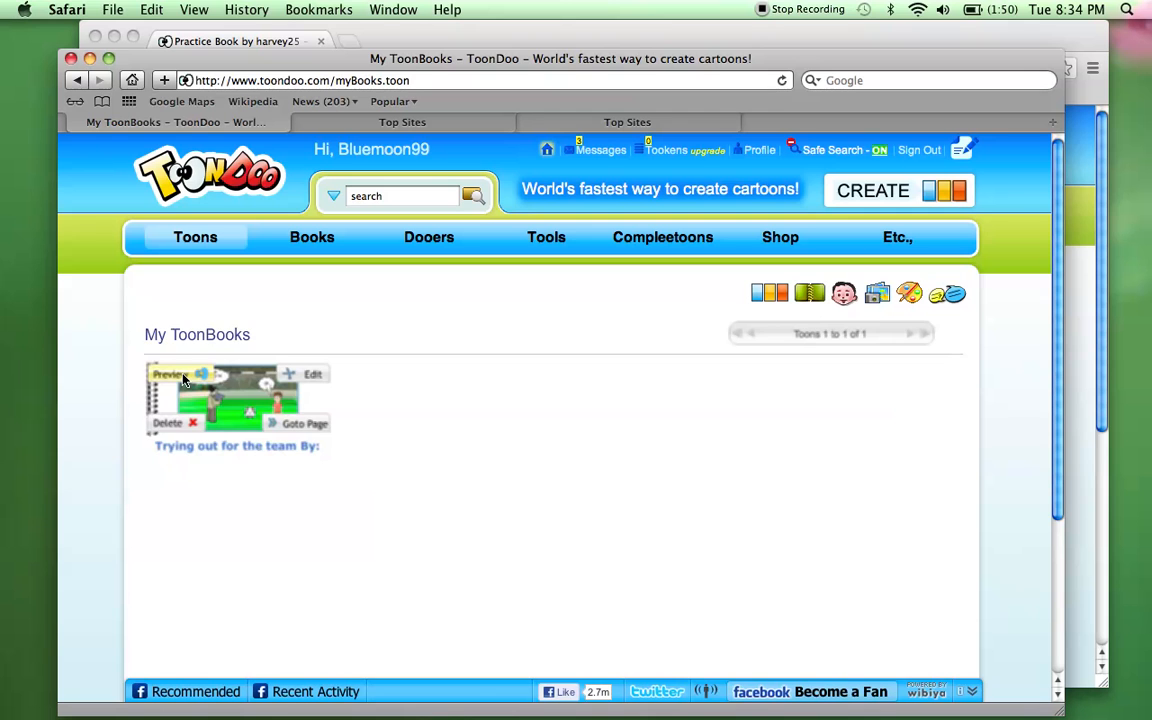
Step: Preview 'Trying out for the team' and page through to the final 'Congrats you made the team!!!!' page
click(167, 374)
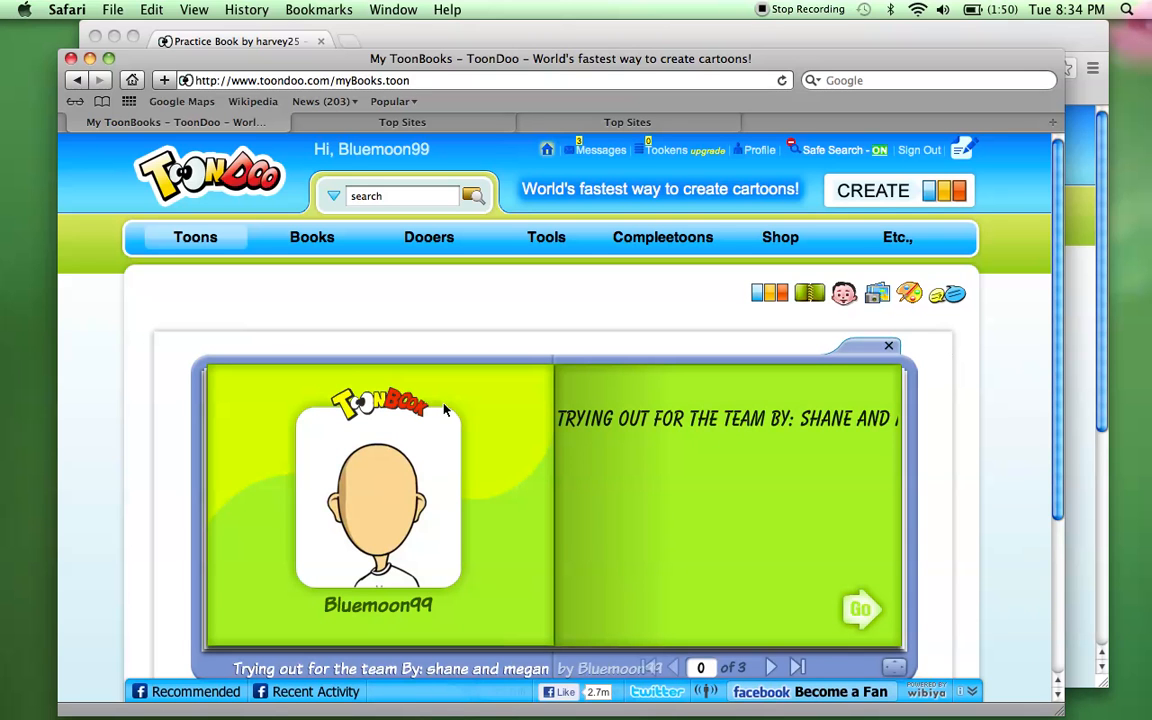
mouse_move(735, 423)
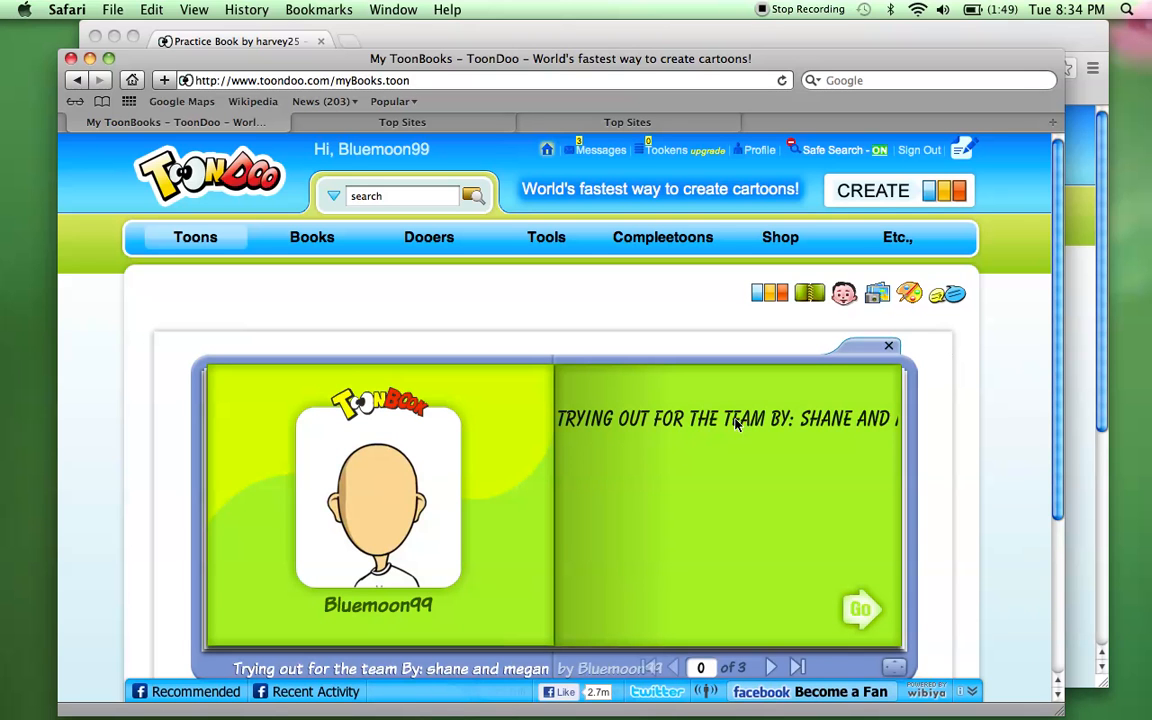
click(862, 610)
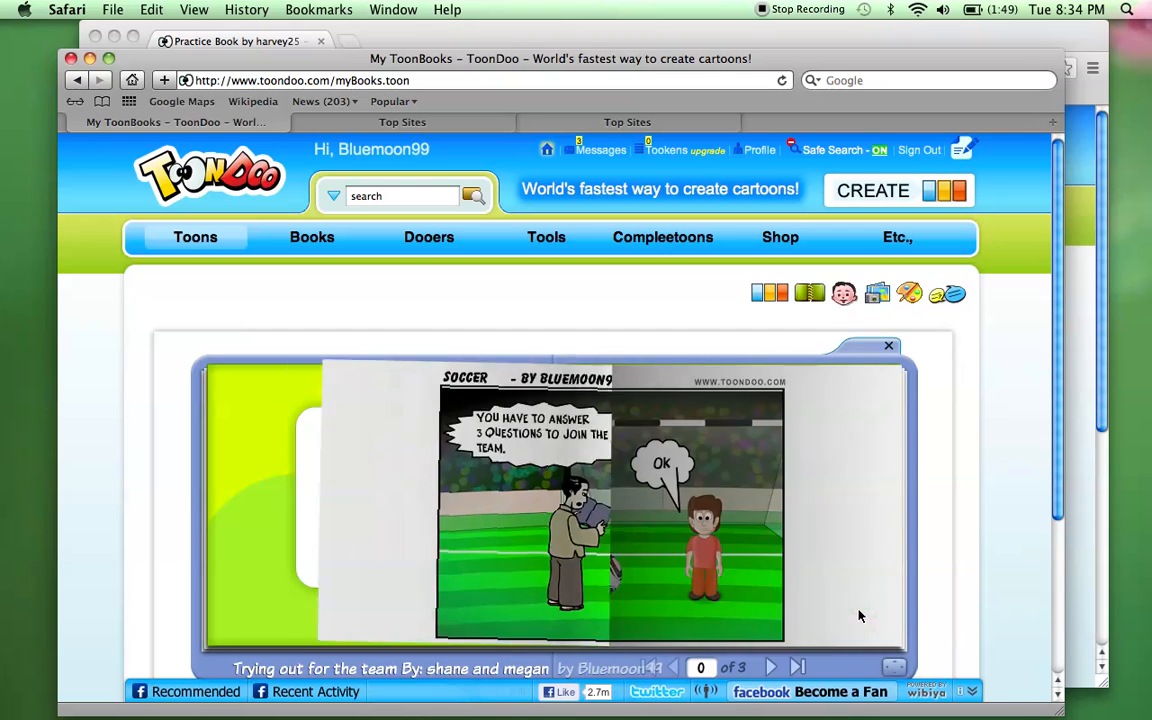
click(770, 667)
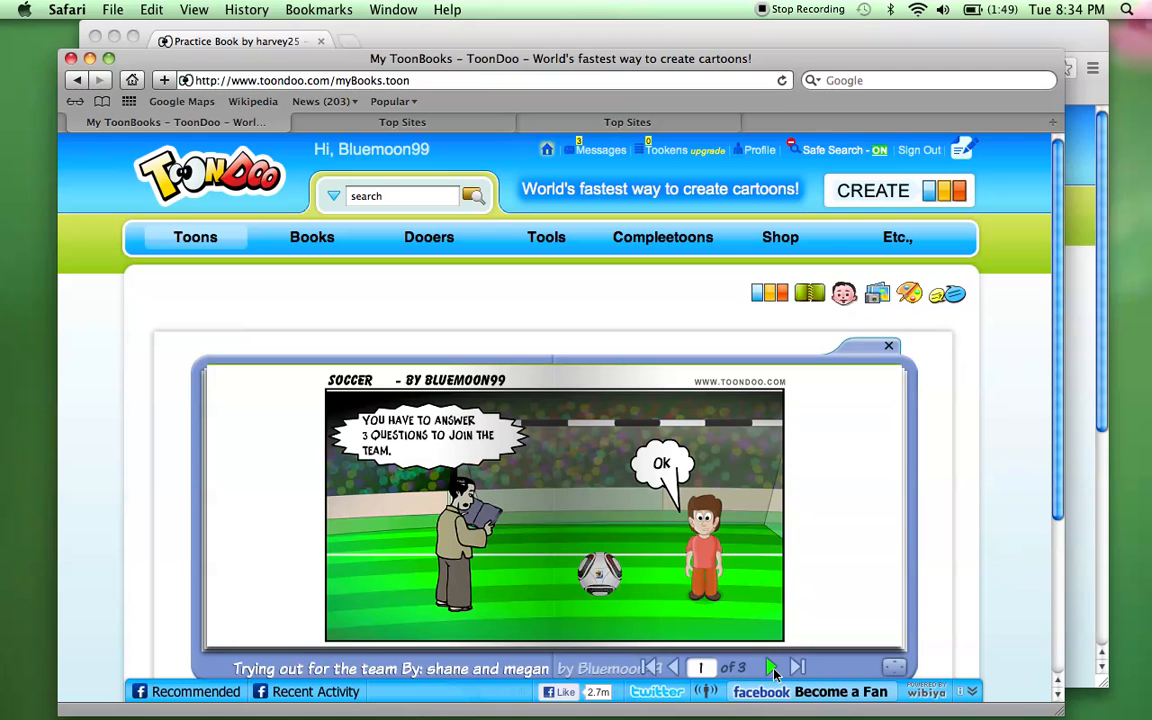
click(771, 667)
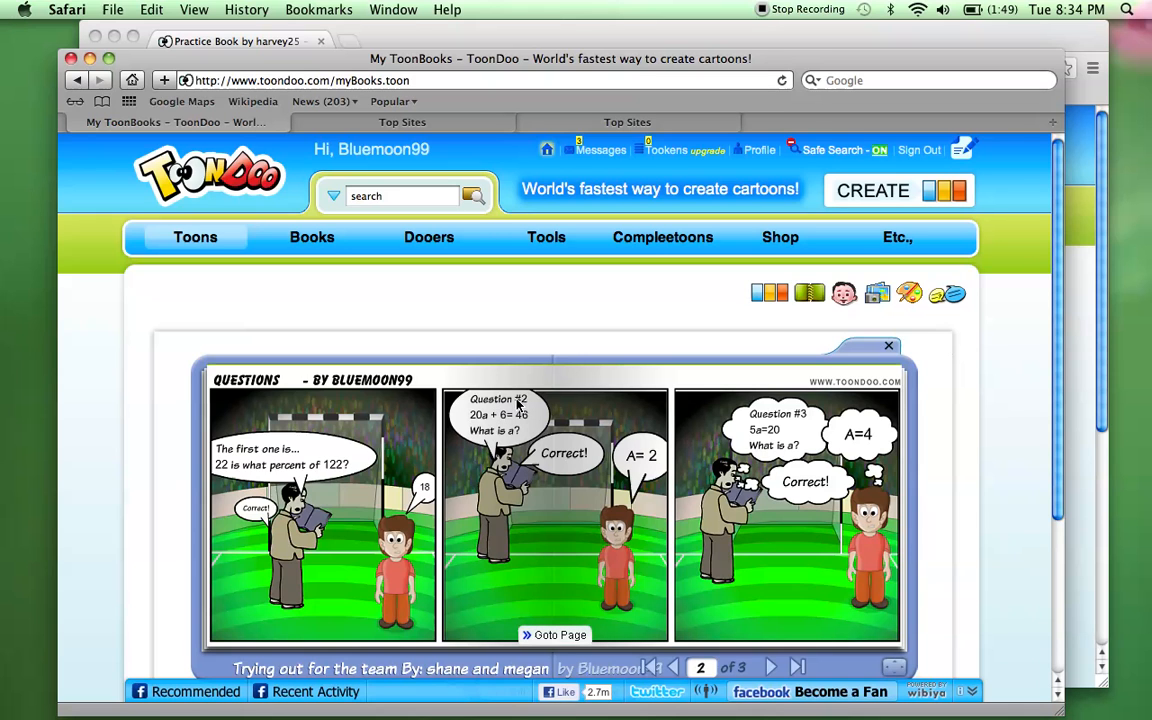
mouse_move(505, 425)
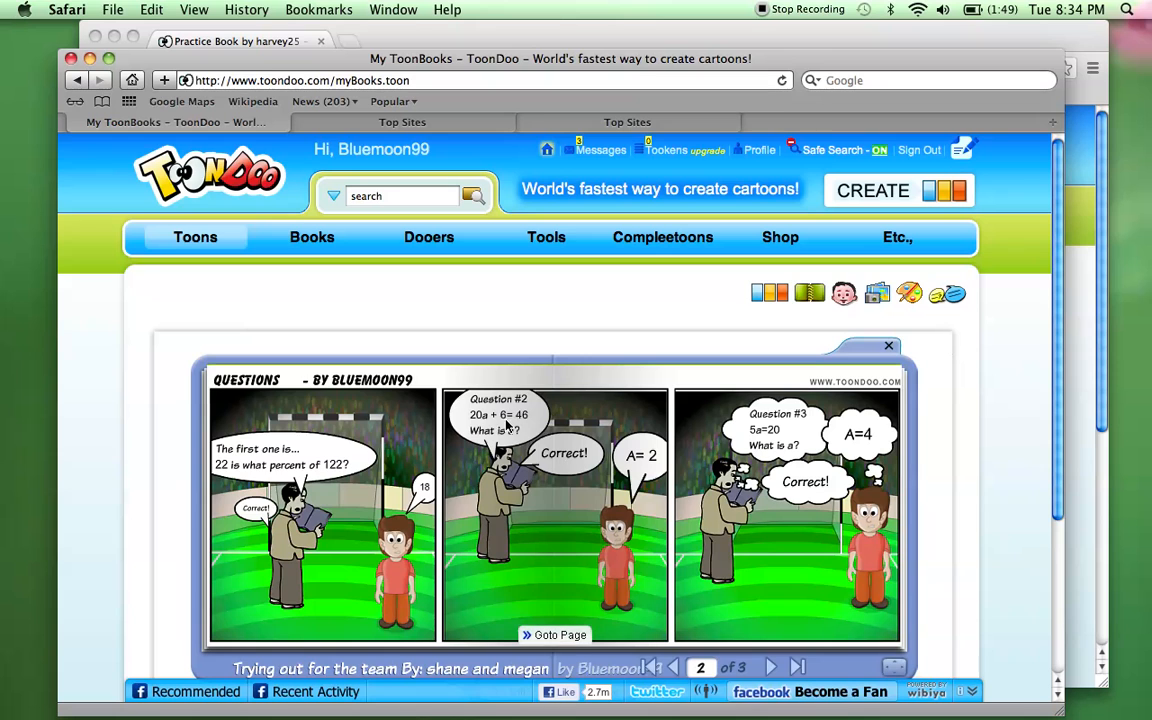
mouse_move(522, 428)
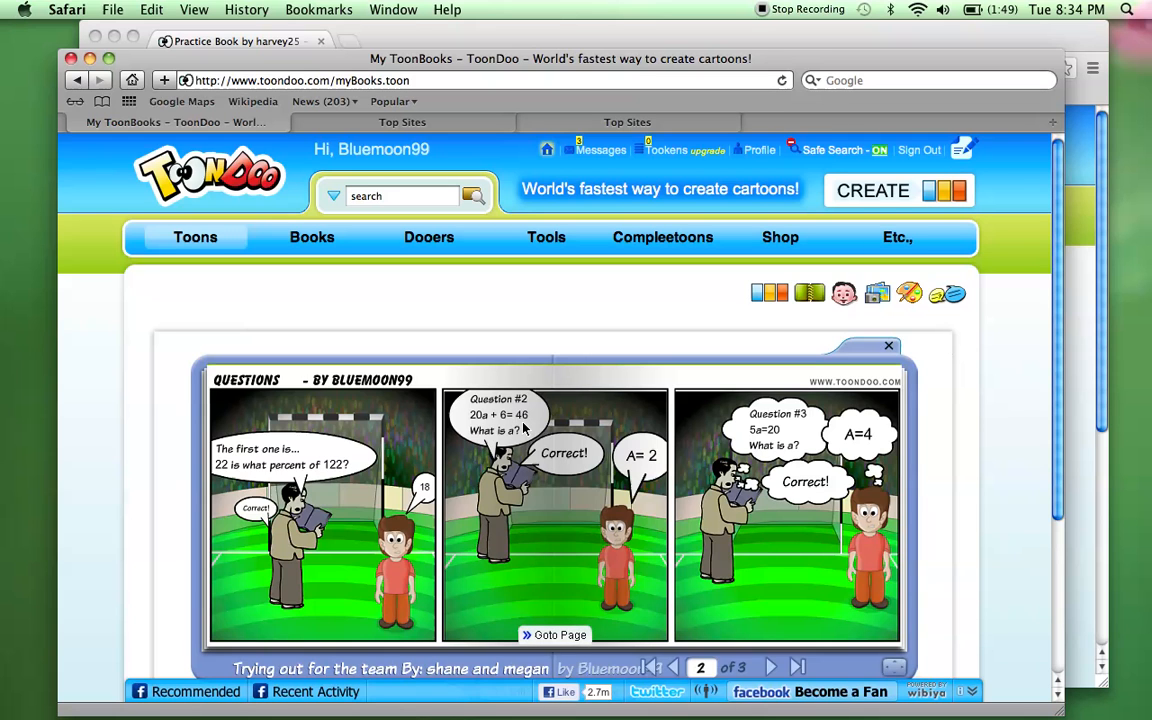
mouse_move(615, 470)
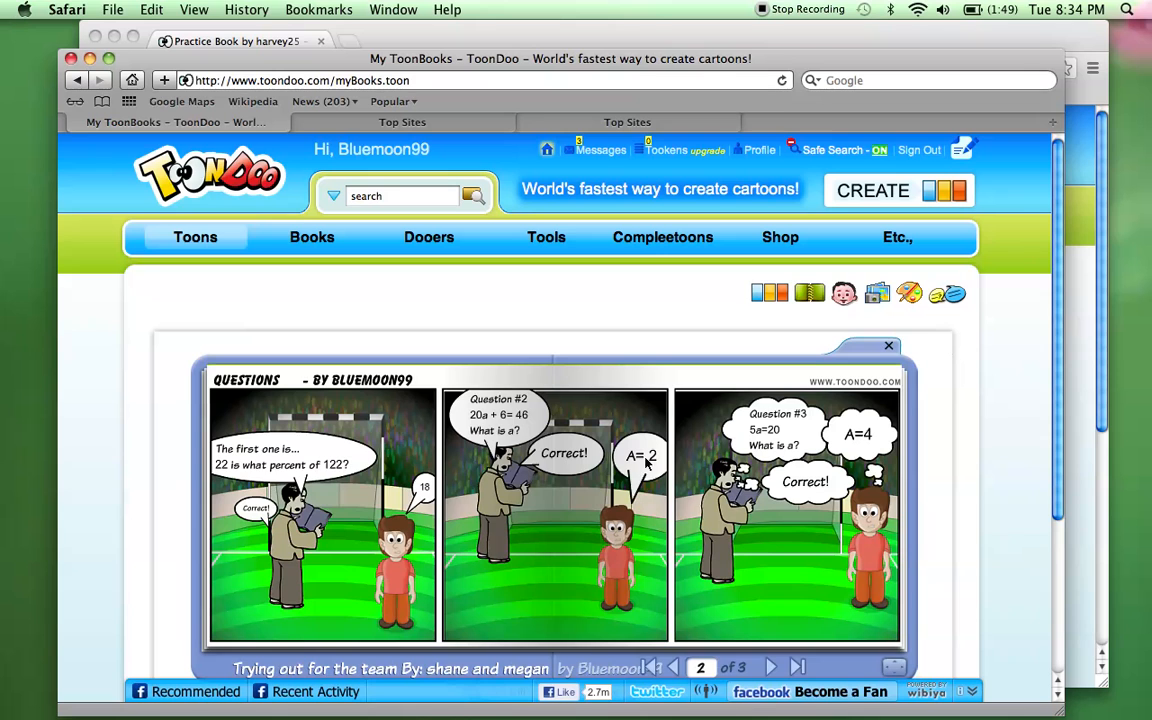
mouse_move(792, 445)
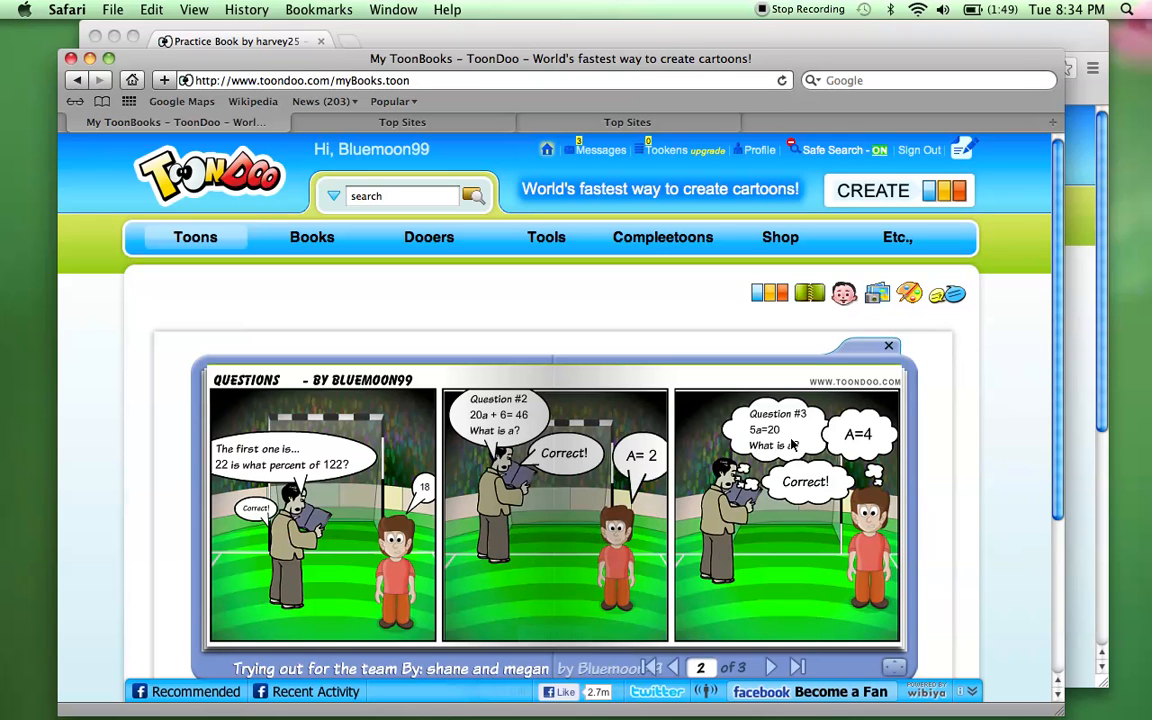
mouse_move(780, 455)
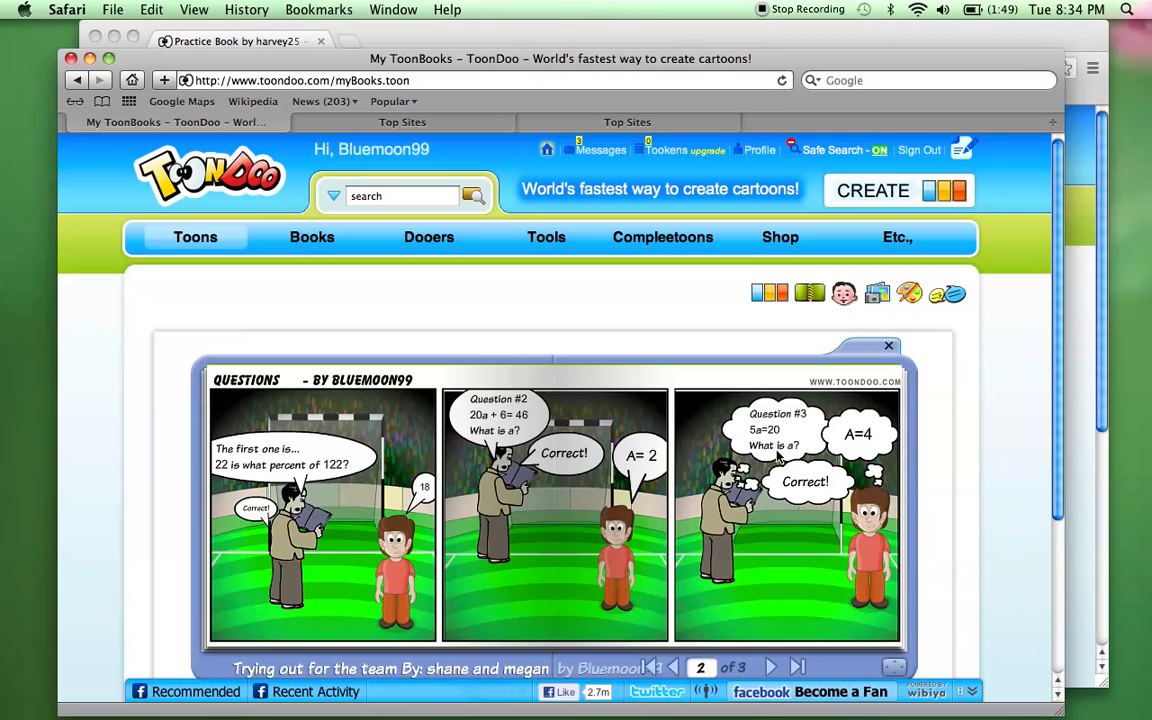
mouse_move(813, 575)
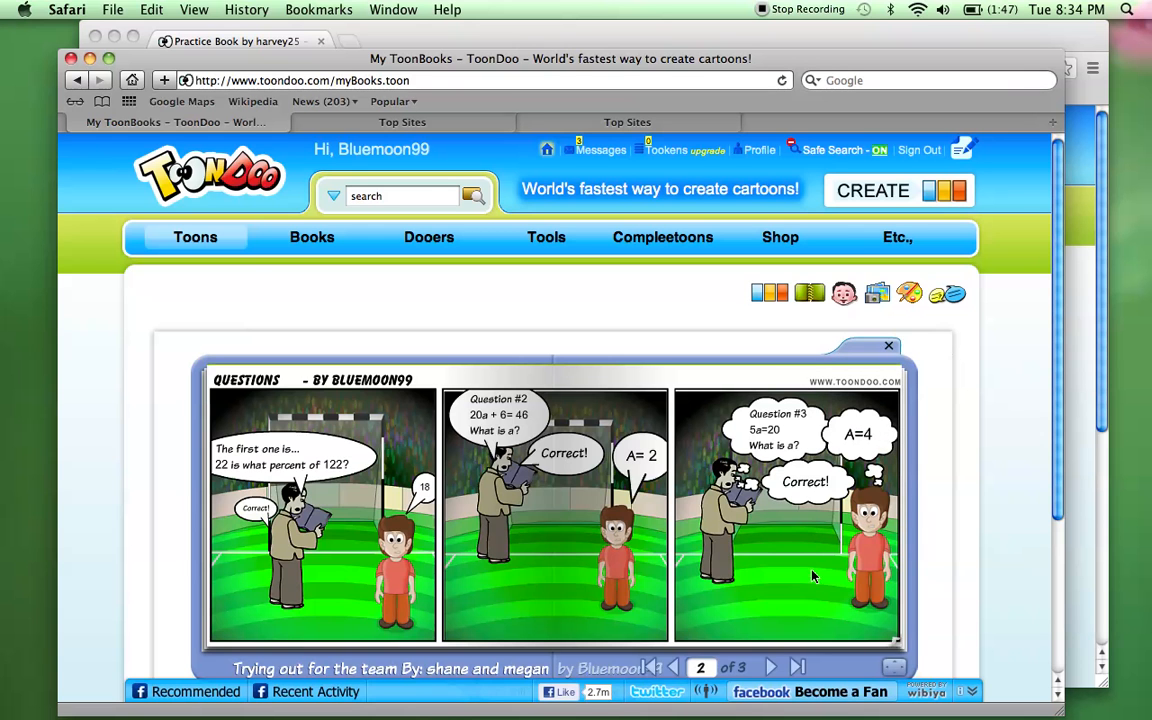
click(771, 667)
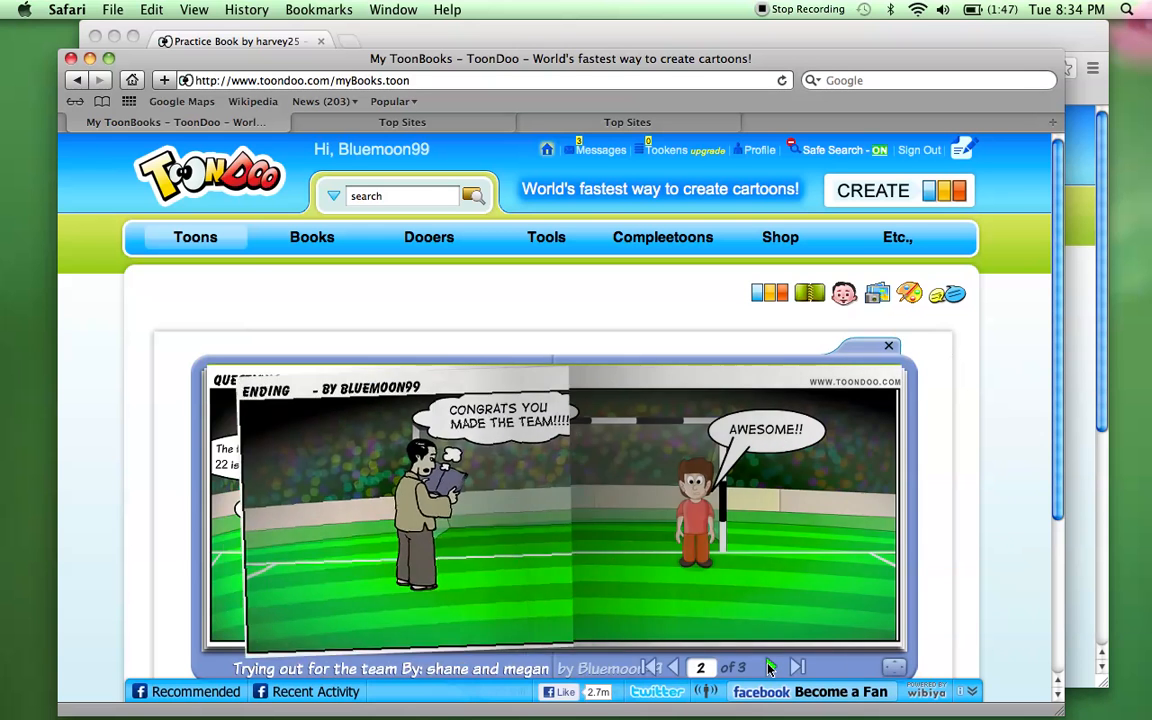
click(770, 667)
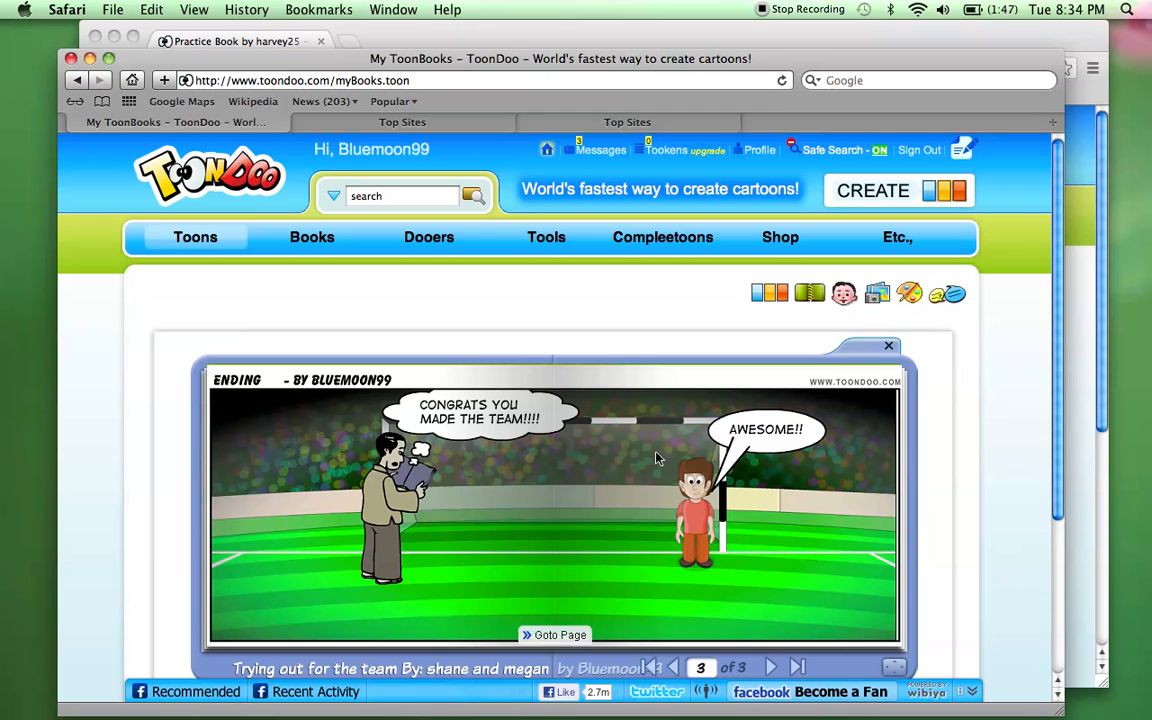
mouse_move(727, 558)
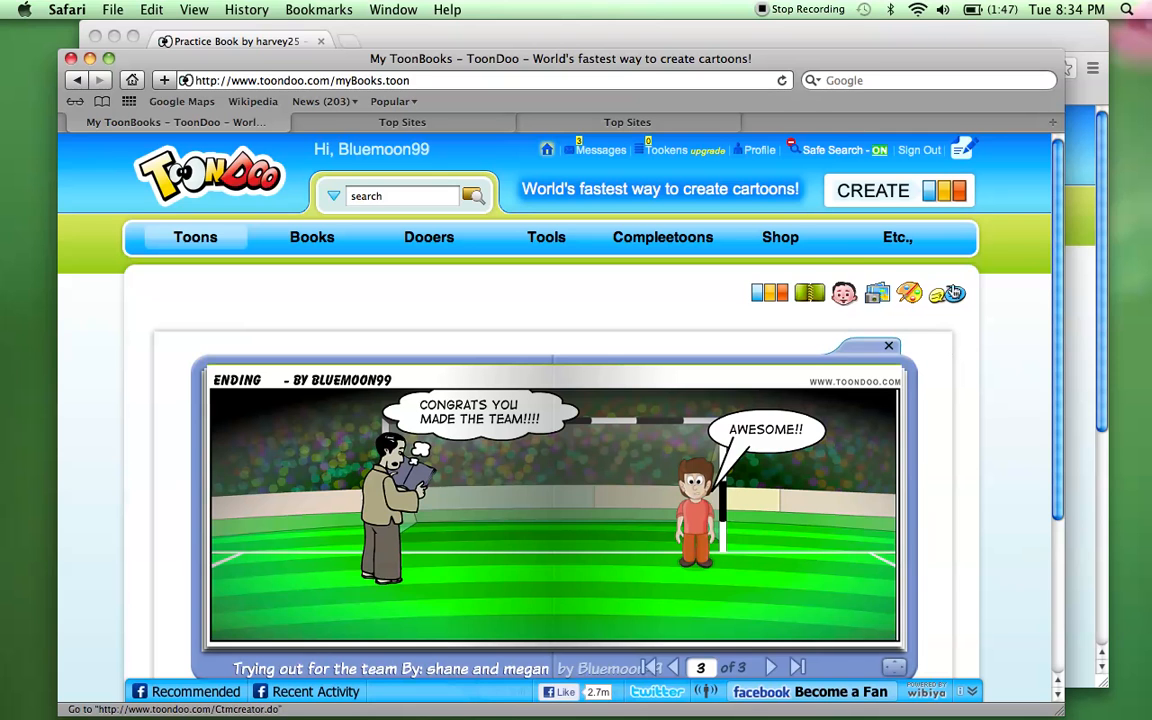
mouse_move(684, 84)
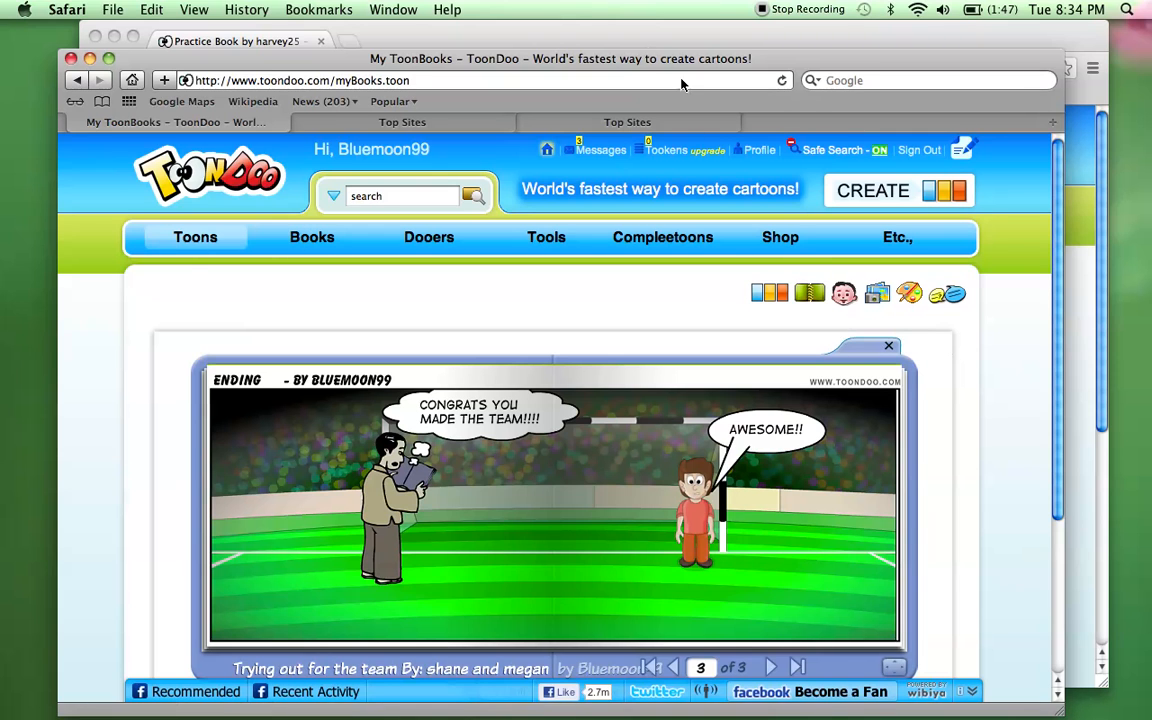
mouse_move(84, 340)
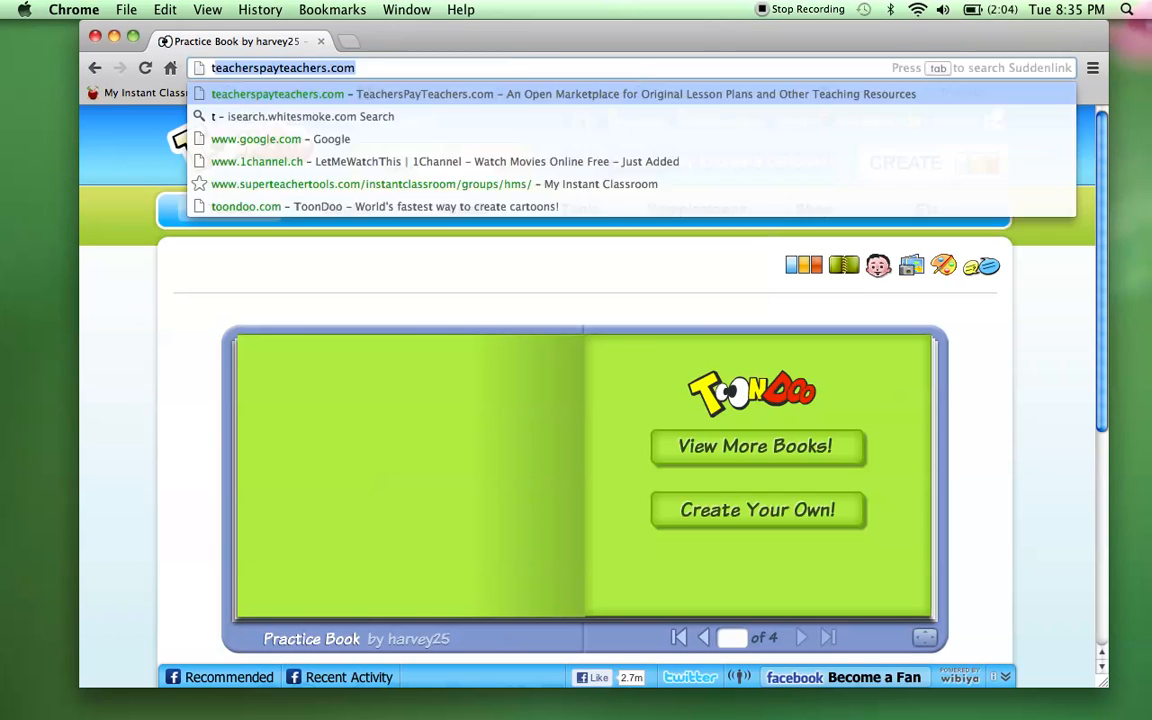
Step: Load the ToonDoo home page in Chrome, signed in as harvey25
click(246, 206)
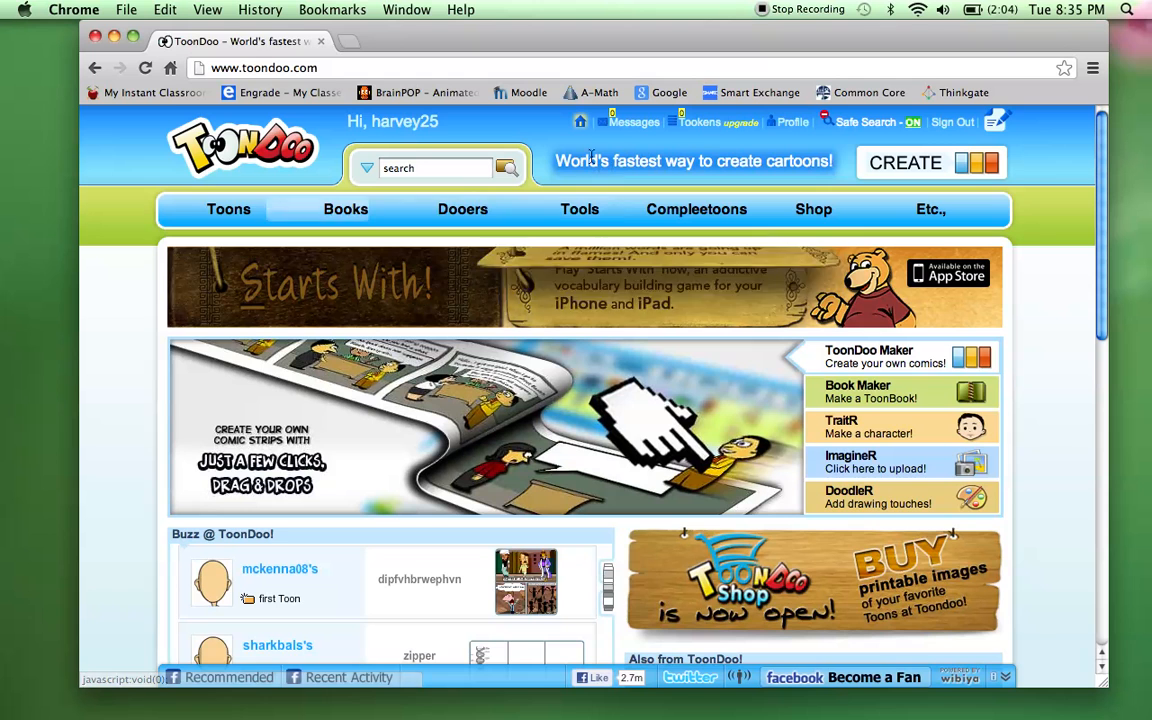
click(228, 209)
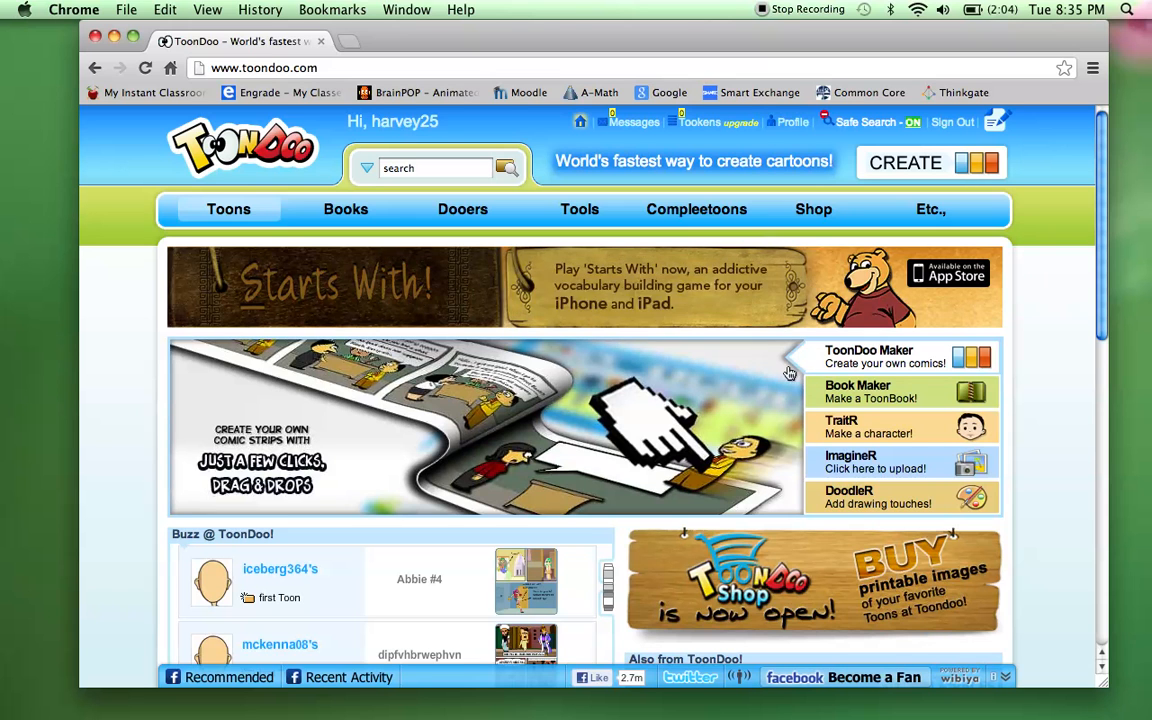
scroll(down, 3)
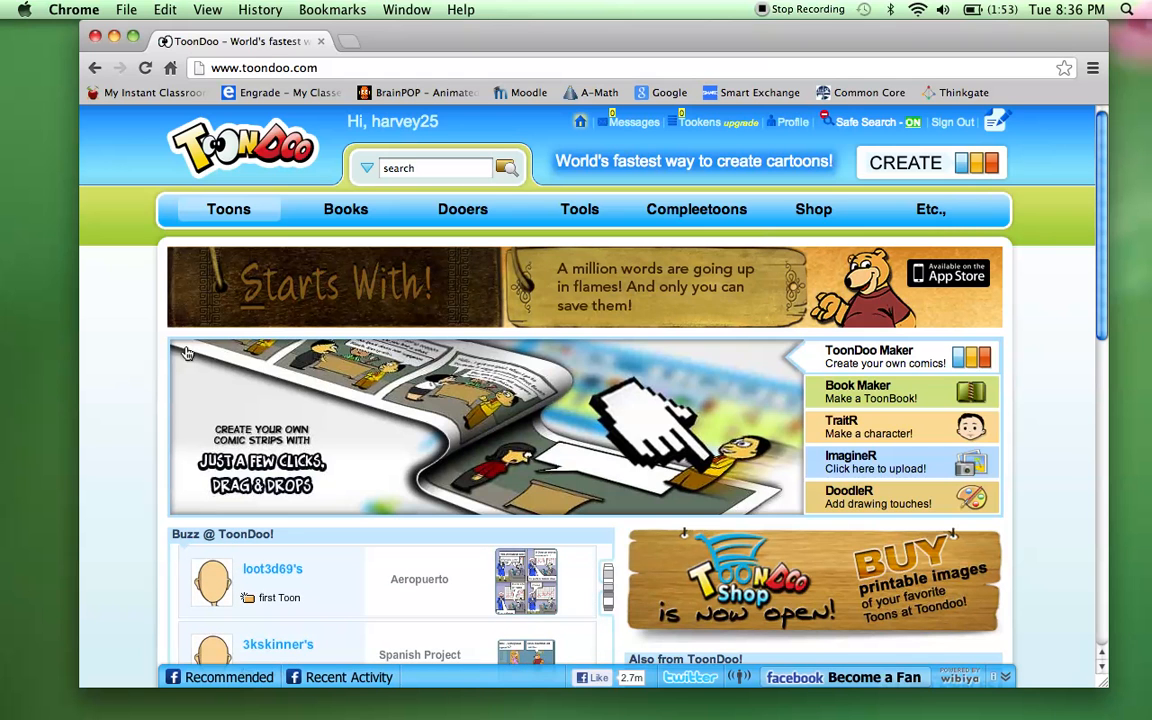
mouse_move(760, 32)
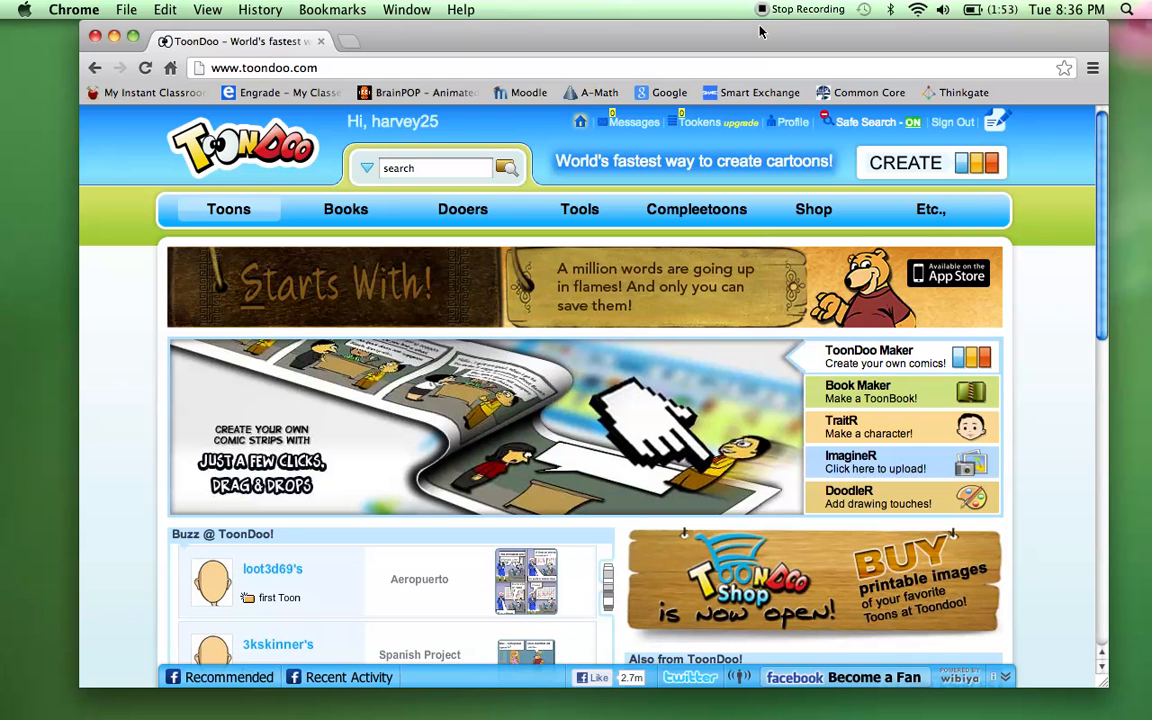